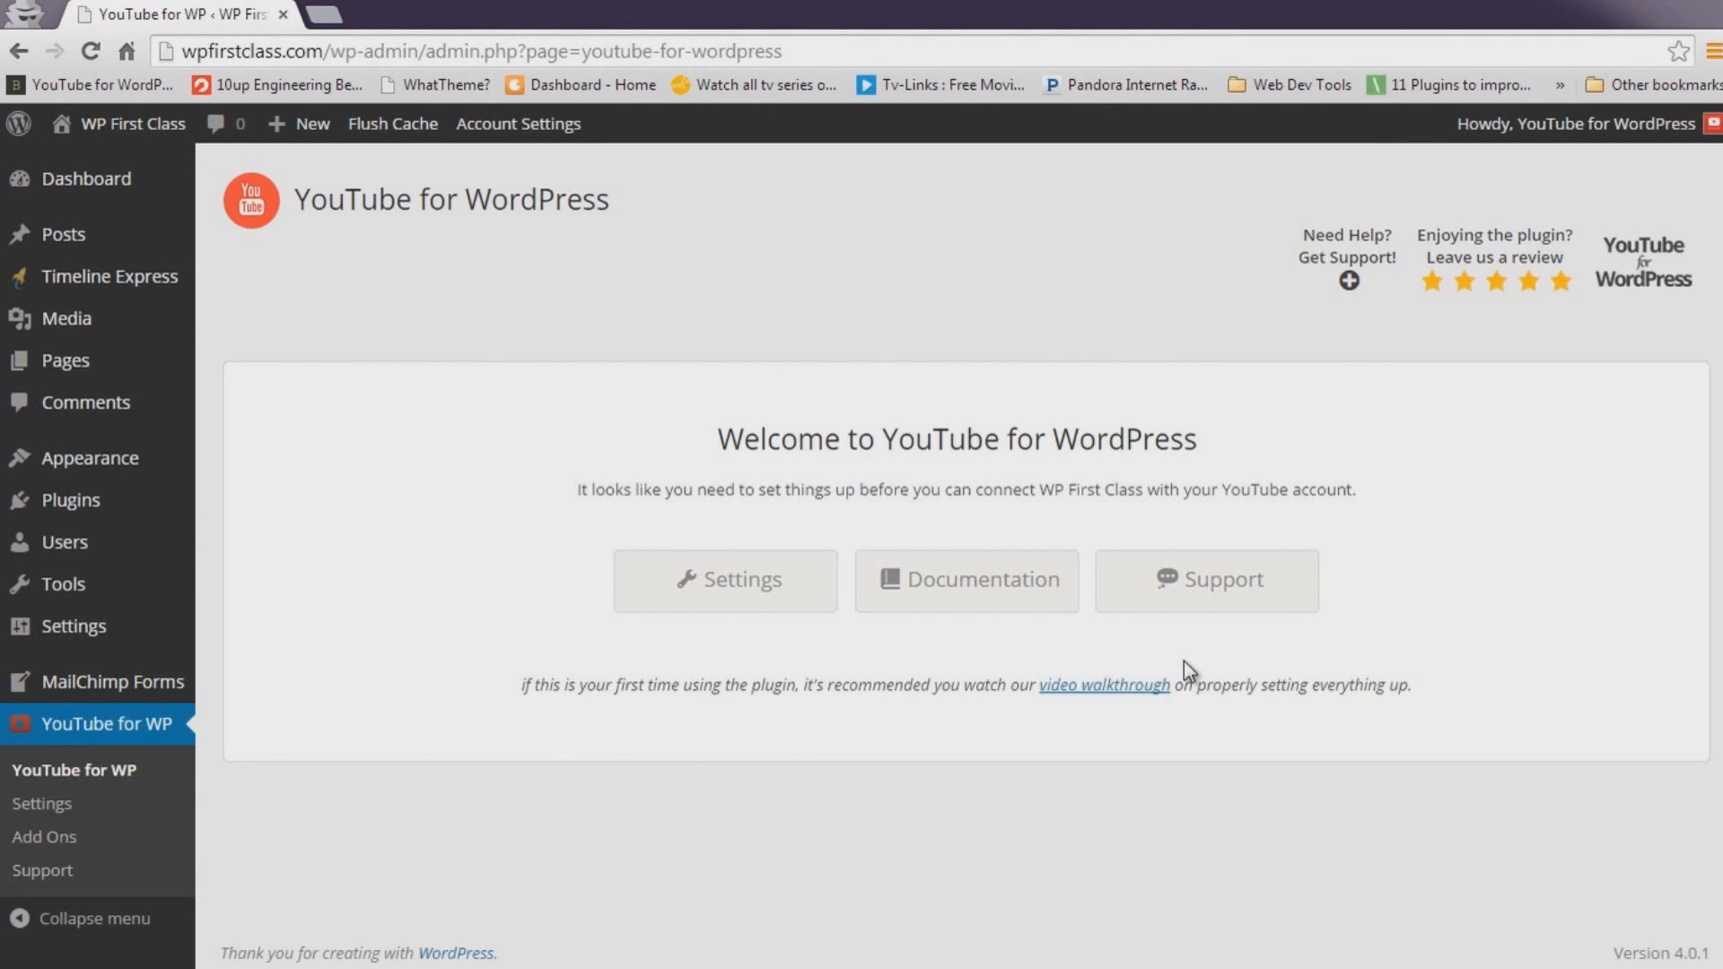
Reach the plugin's settings page and launch the Google Developers Console from it.
click(723, 579)
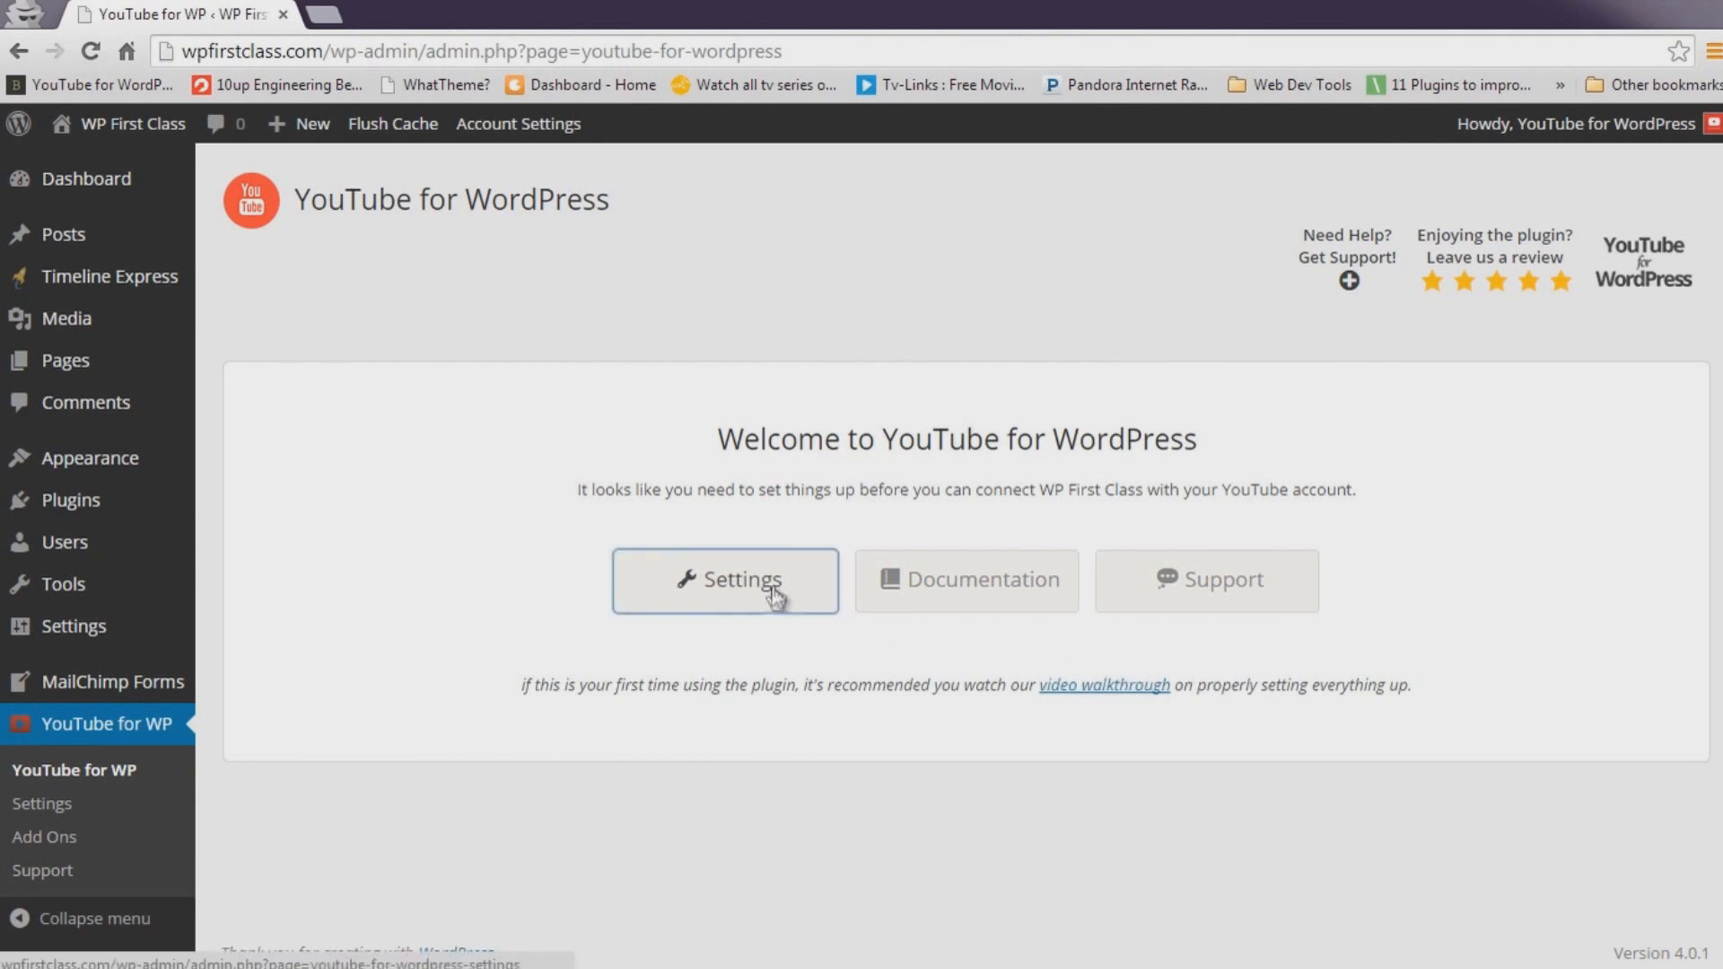
click(723, 580)
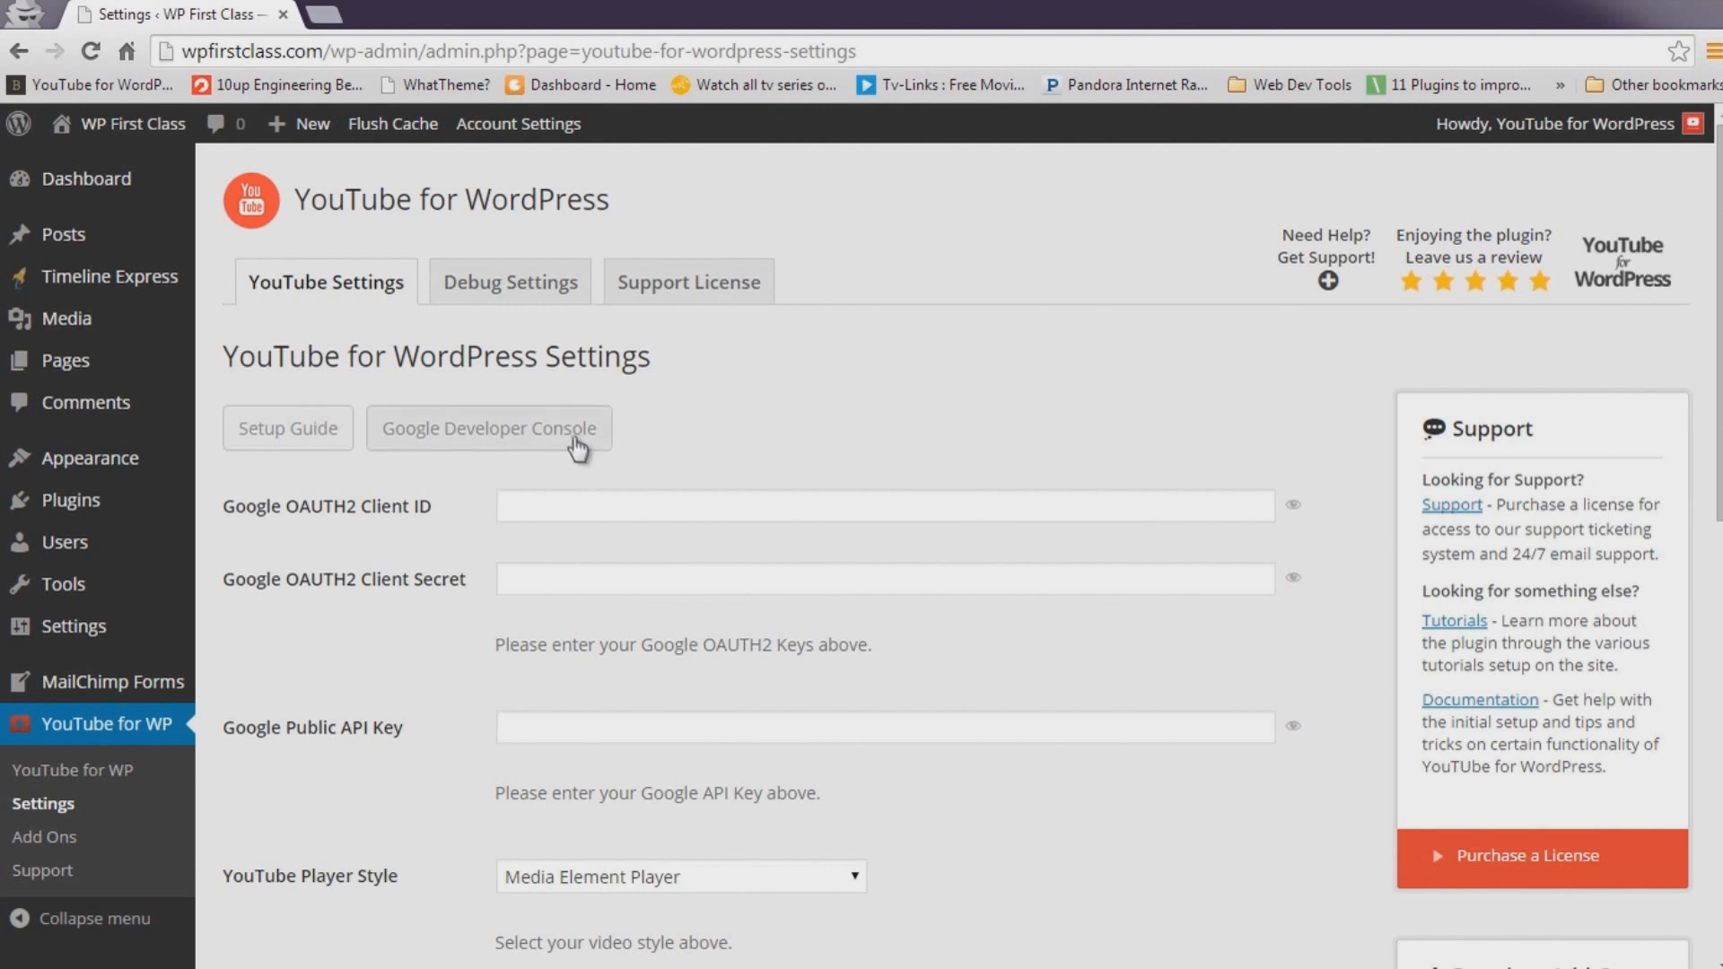
click(488, 427)
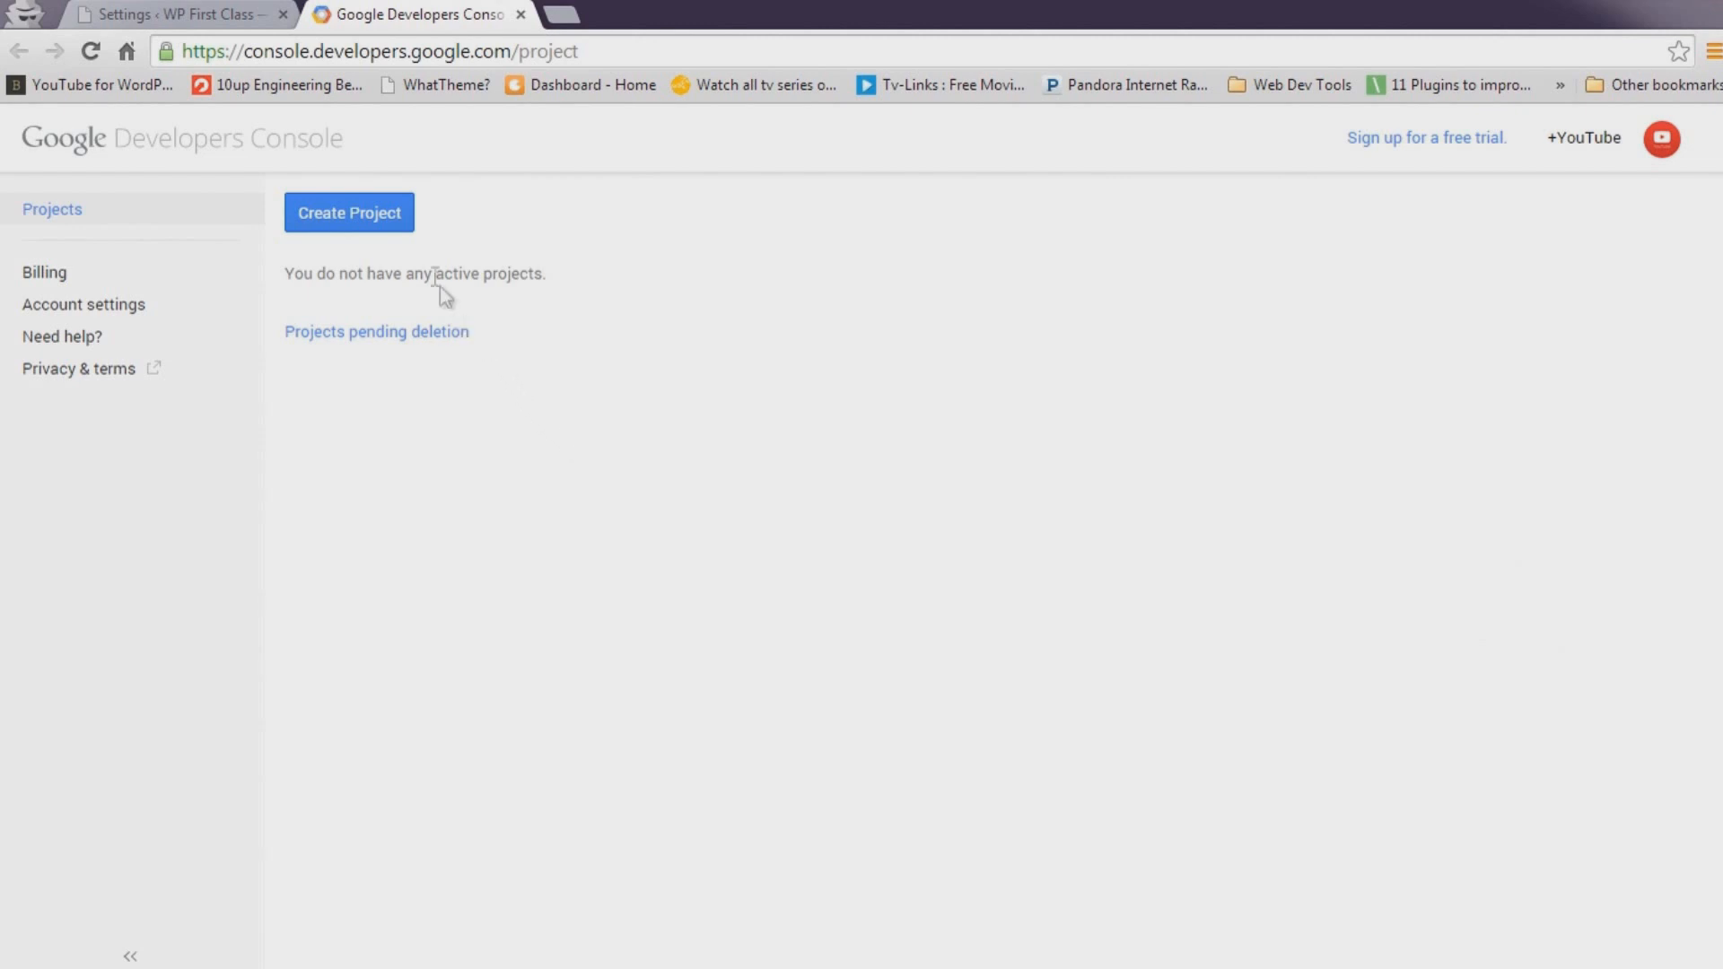
Create a new console project named 'YouTube for WordPress' and collapse the activity list.
click(350, 212)
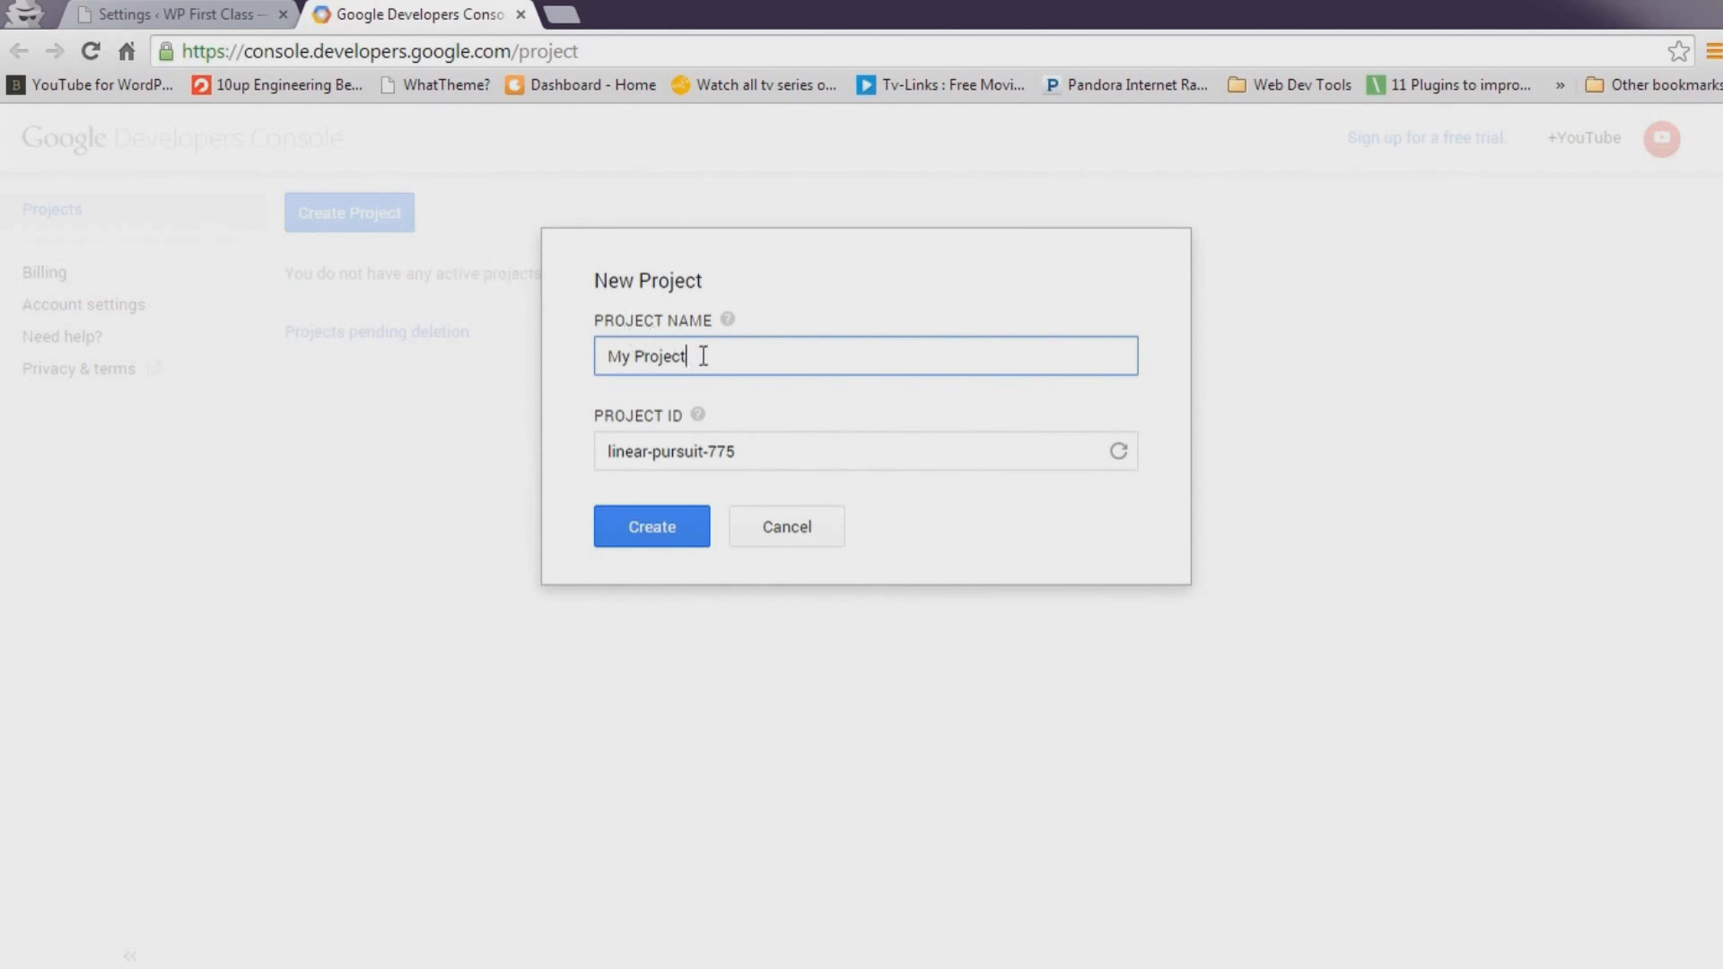
text(y)
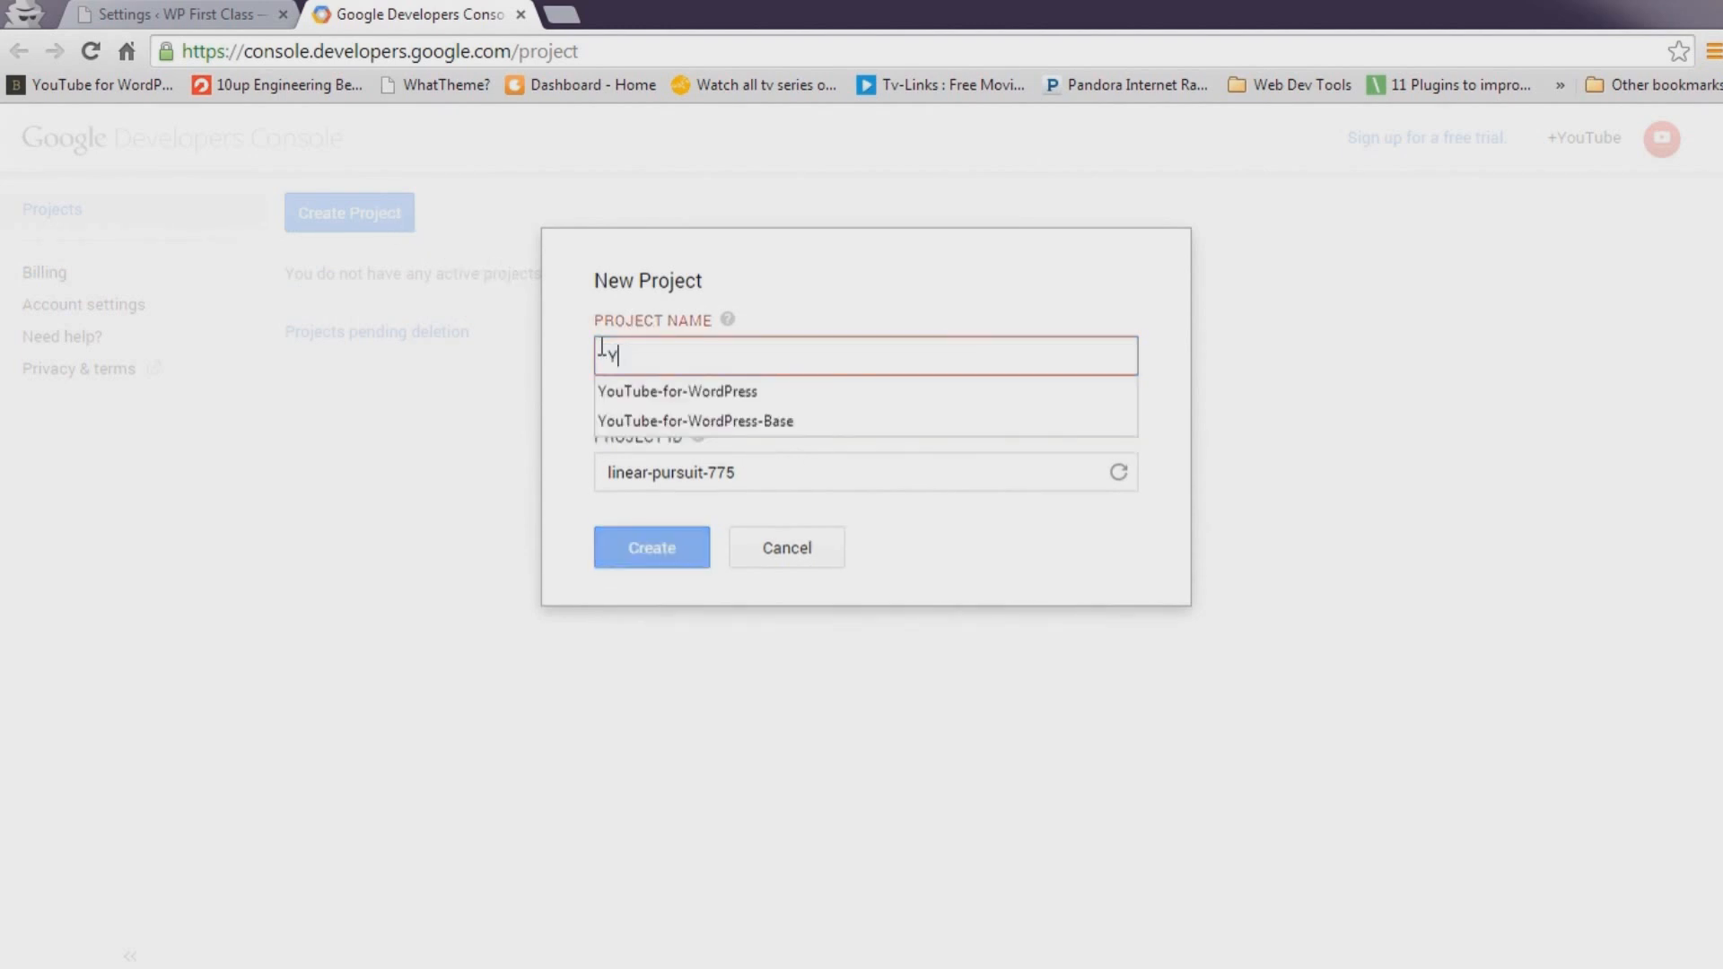
text(ouTube for W)
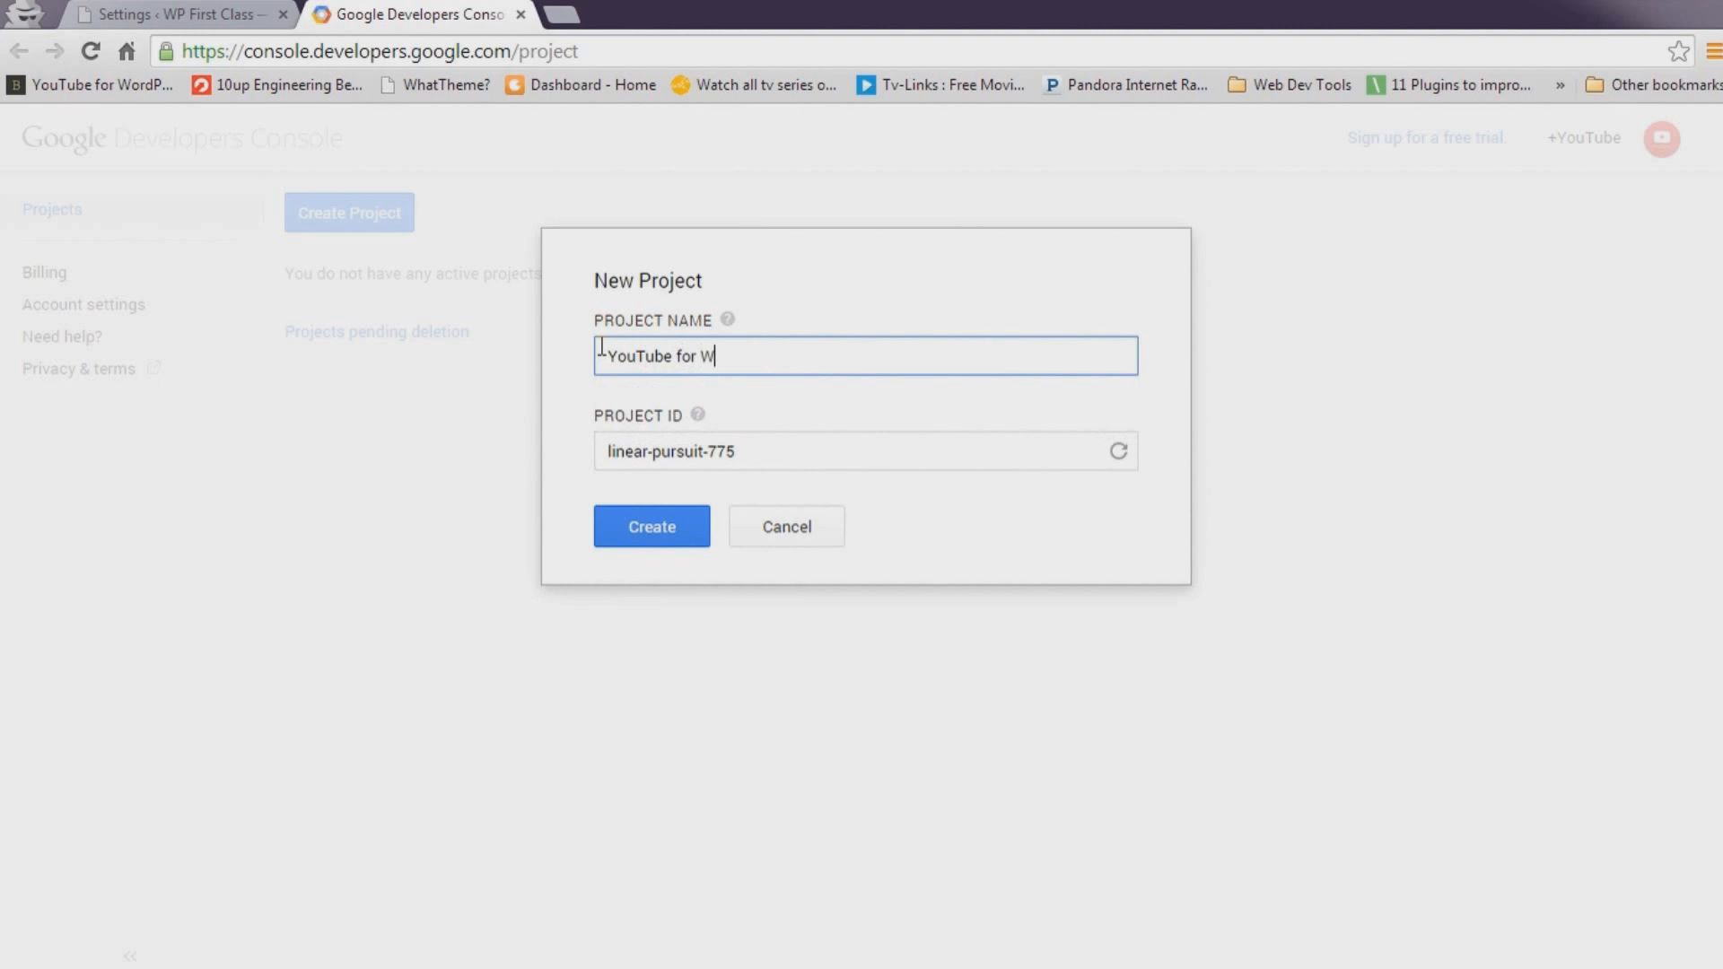
text(ordPress)
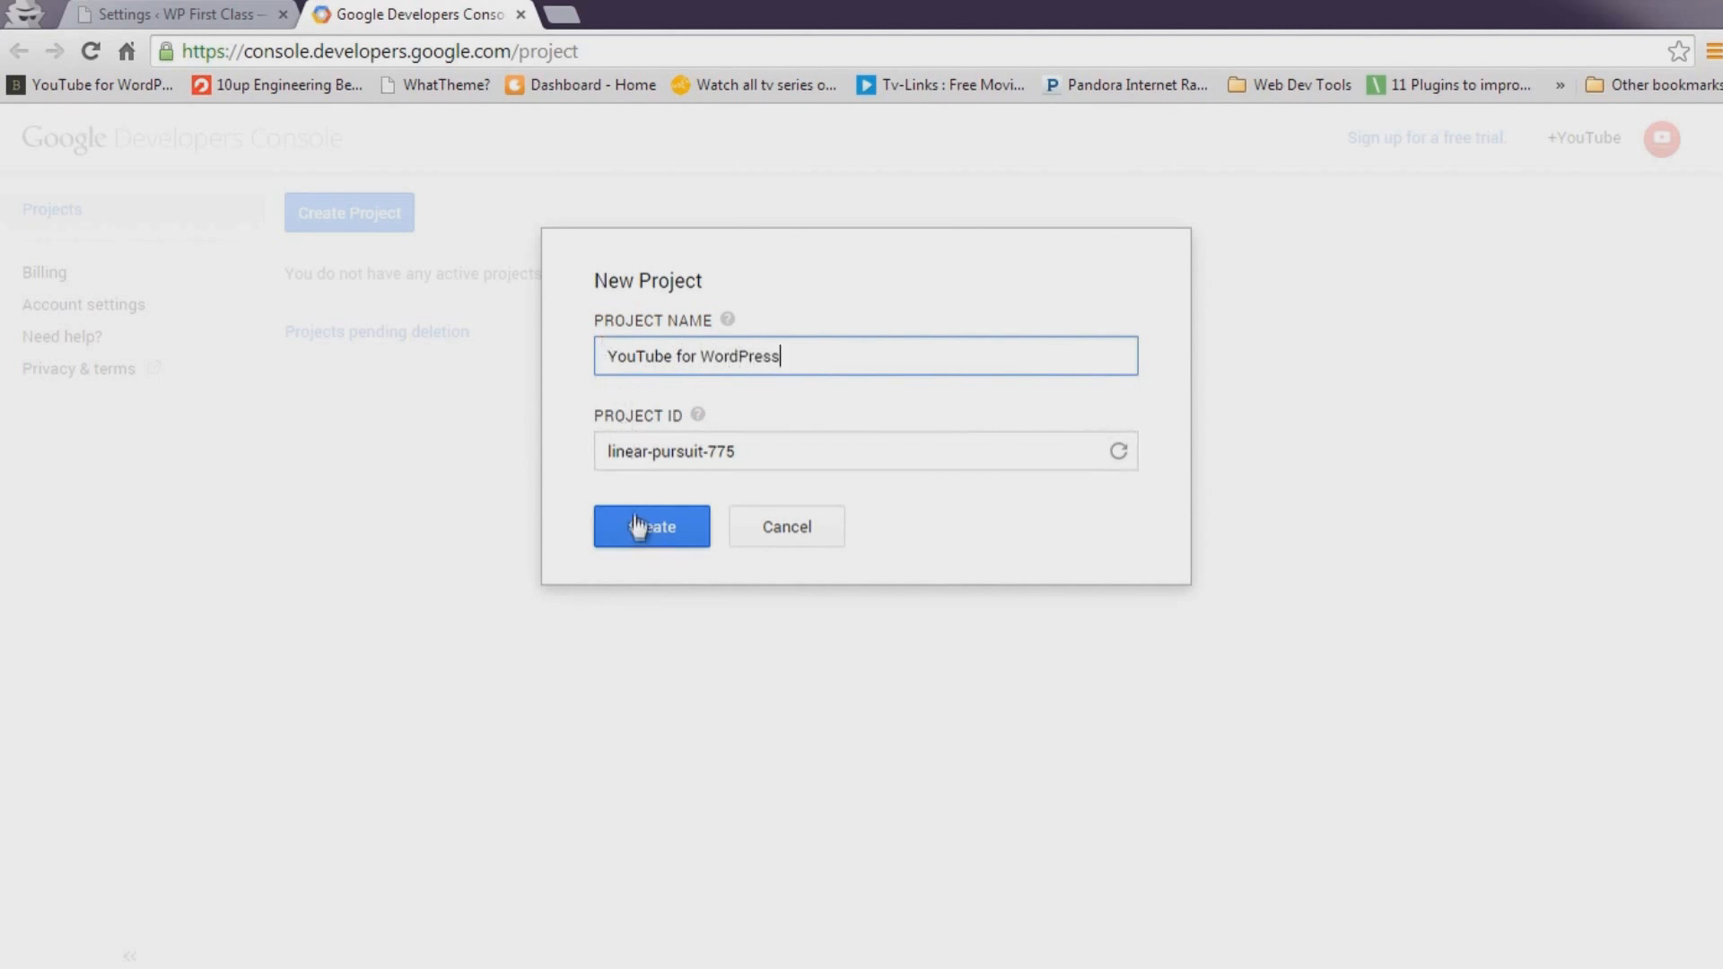
click(650, 526)
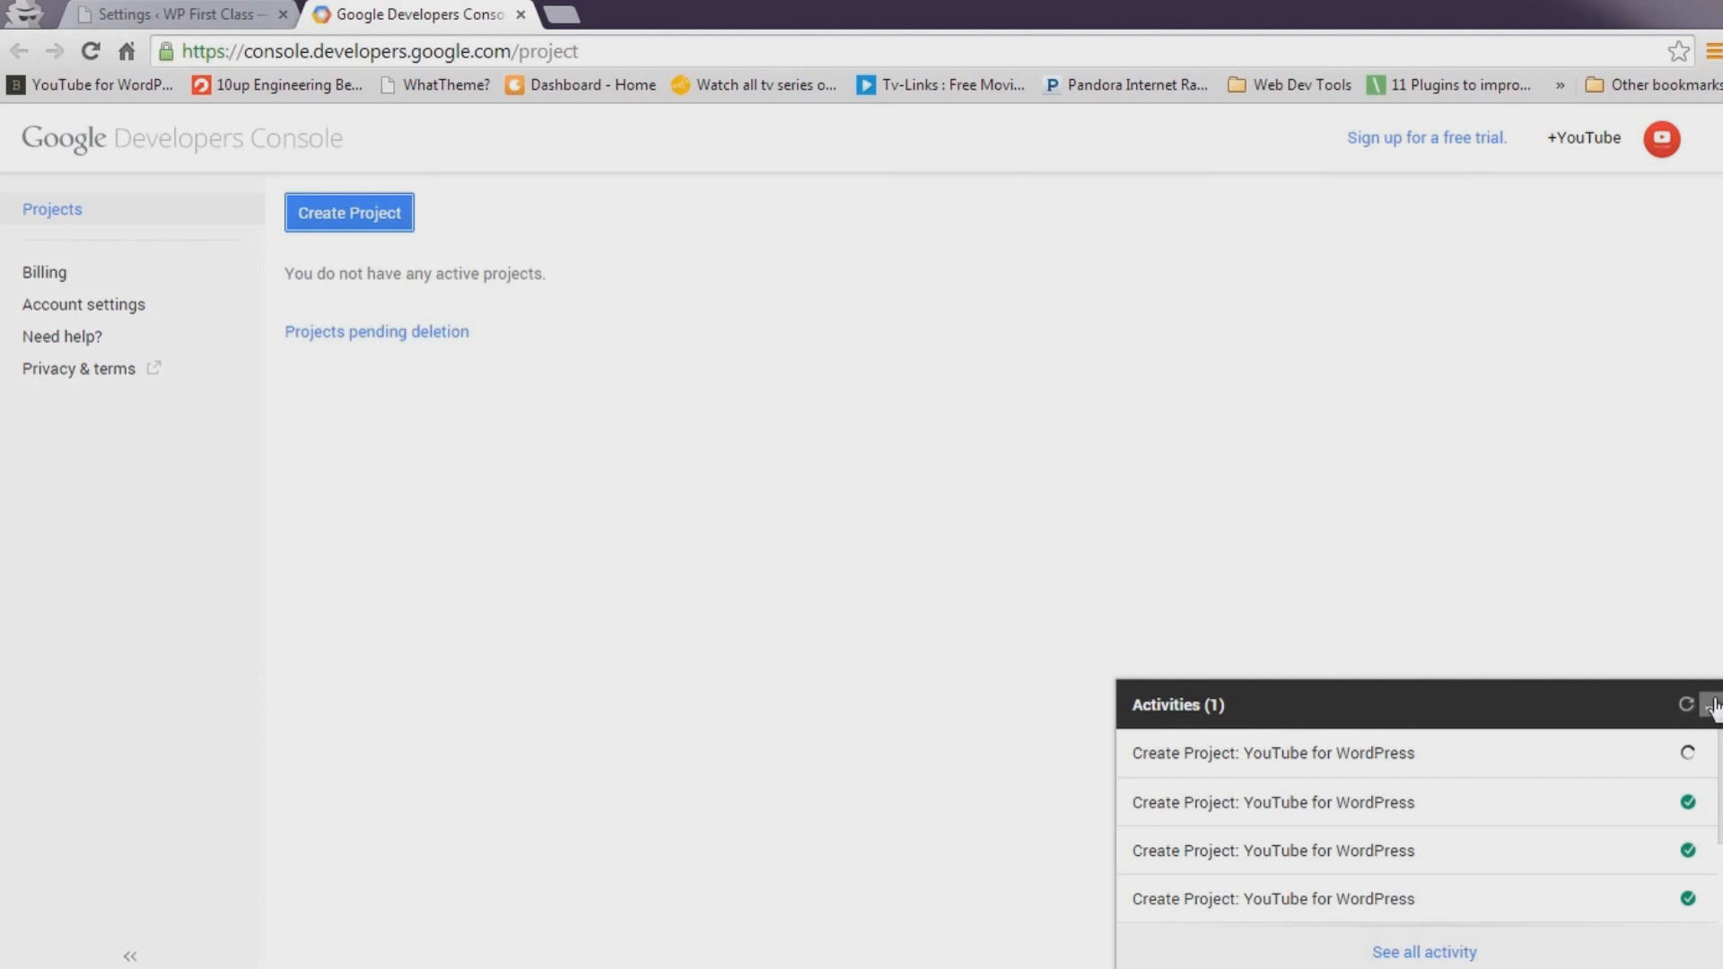
click(1707, 703)
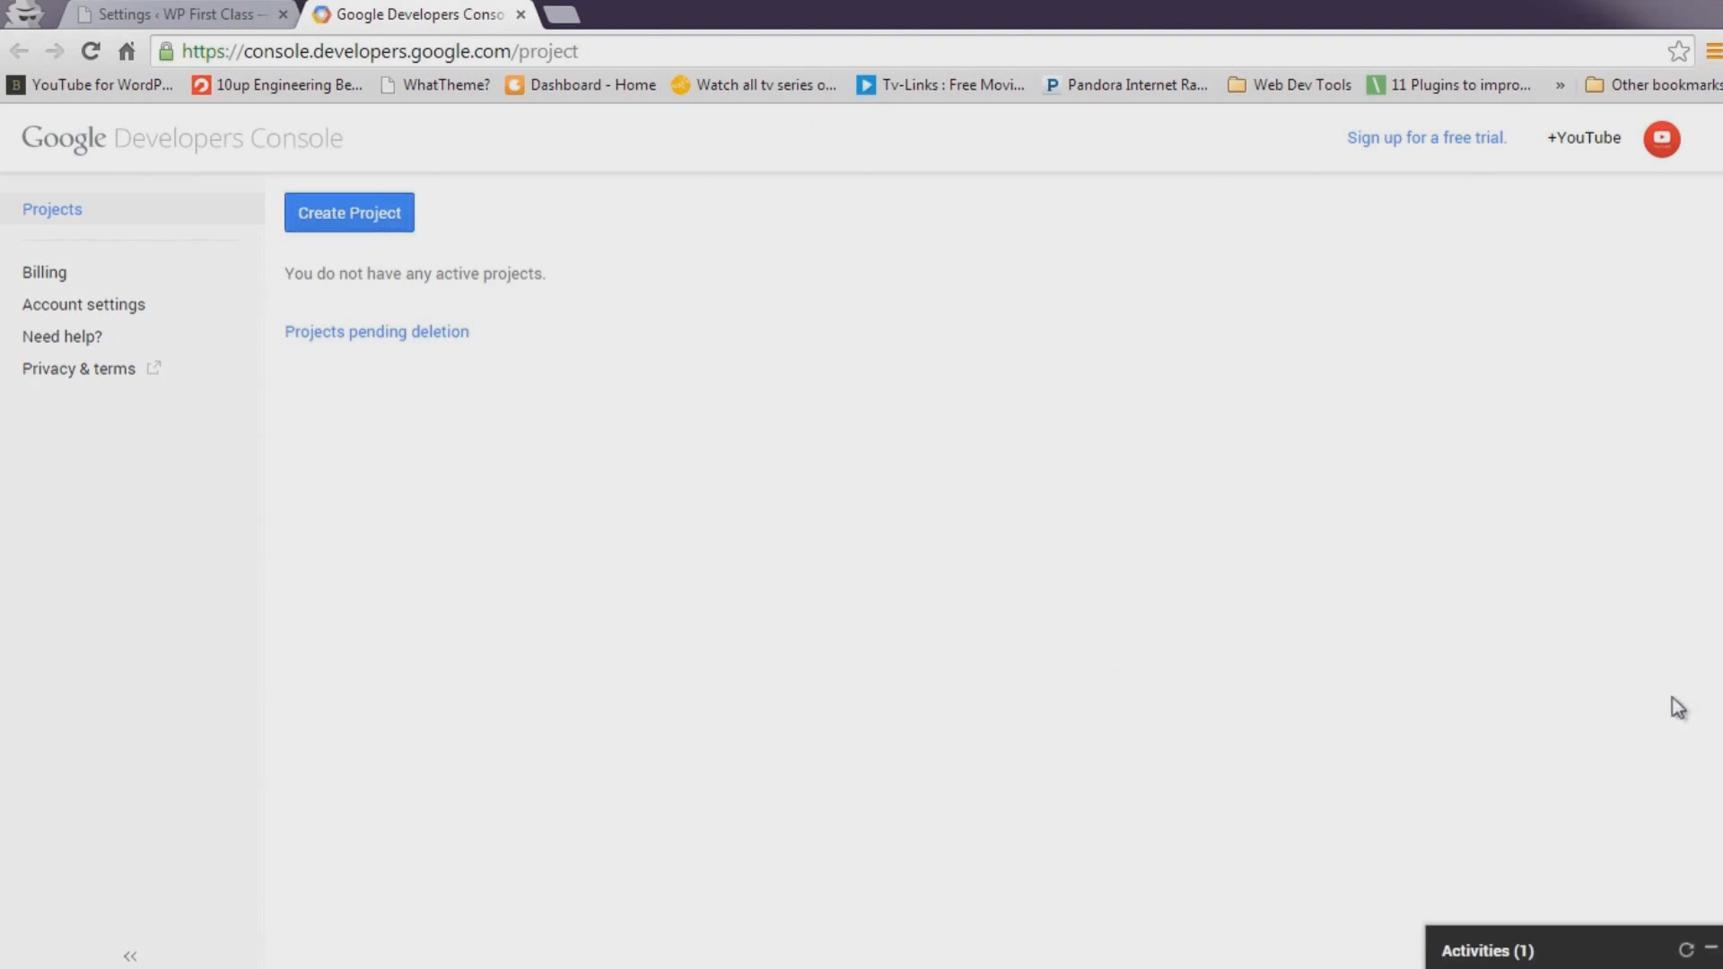
mouse_move(723, 457)
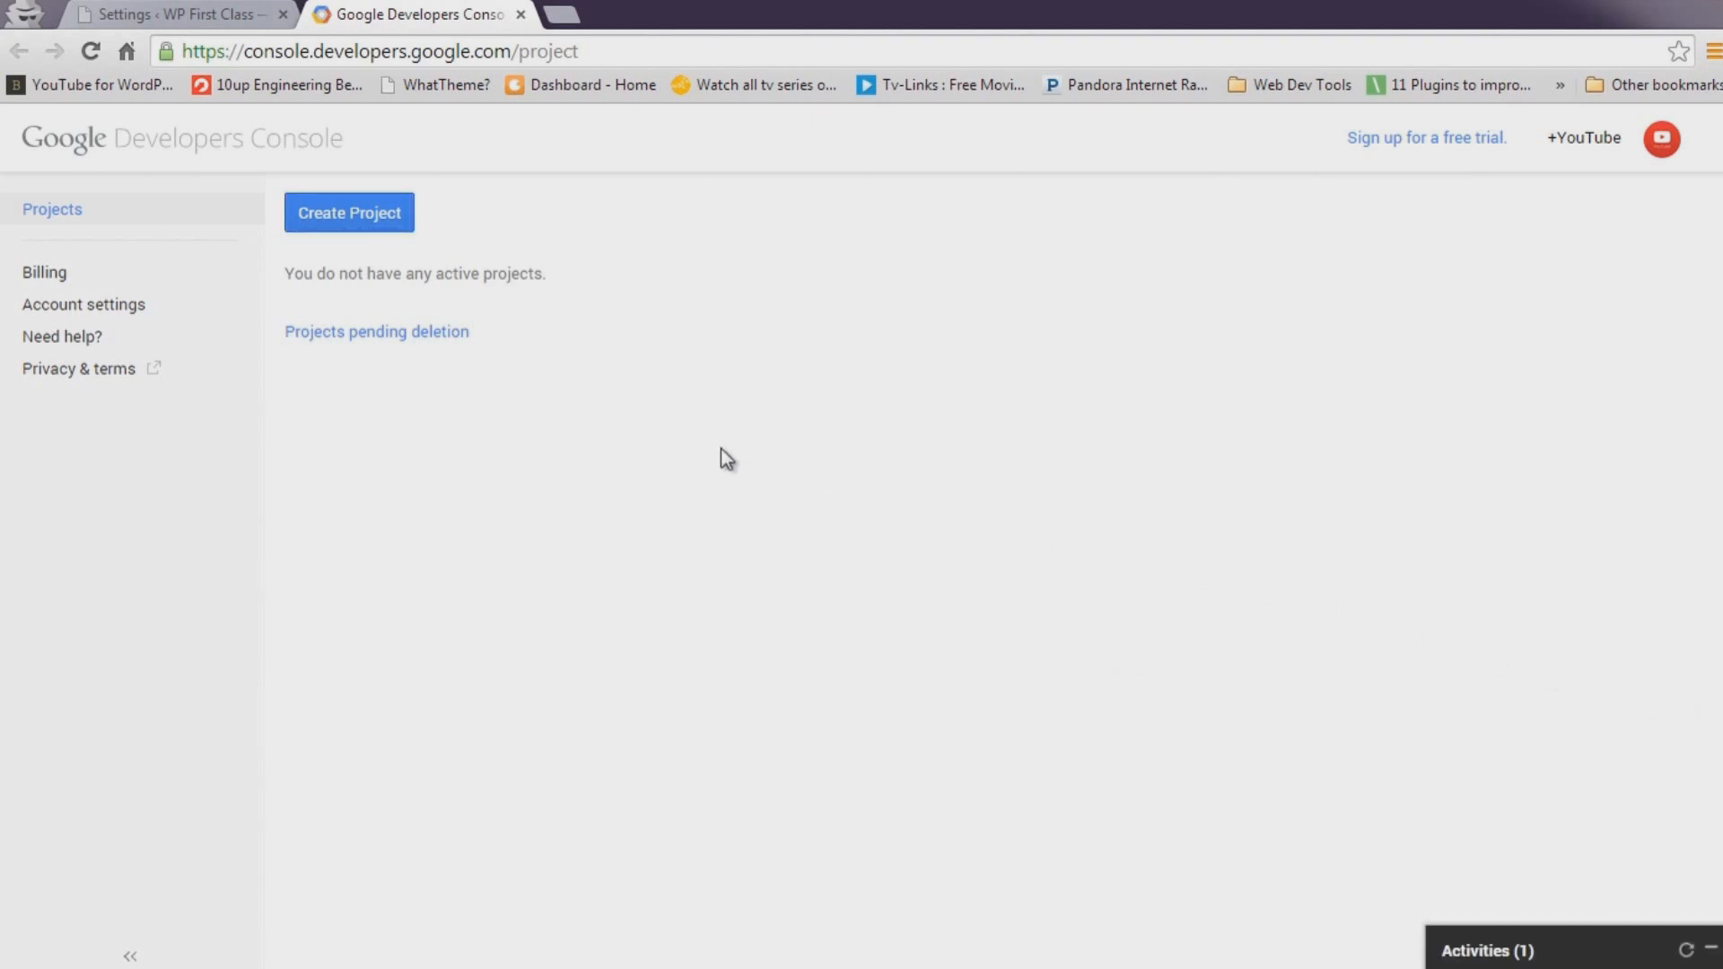
Save the consent screen with the contact email and product name 'YouTube for WordPress Plugin'.
click(349, 211)
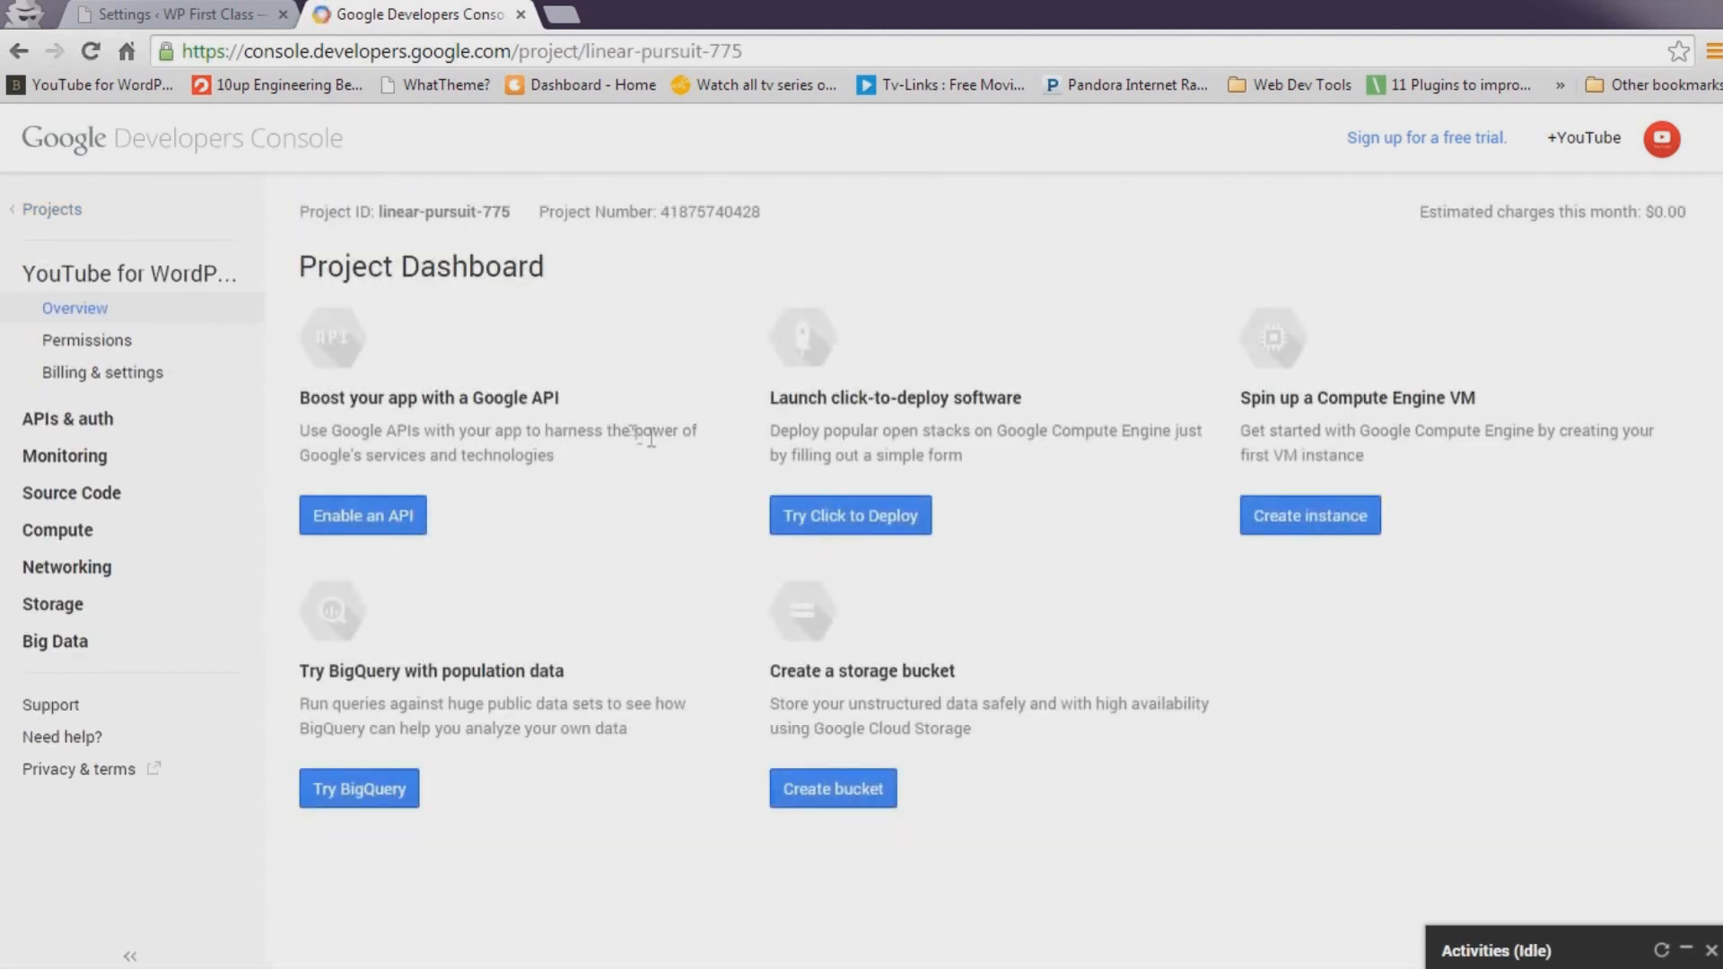
click(67, 418)
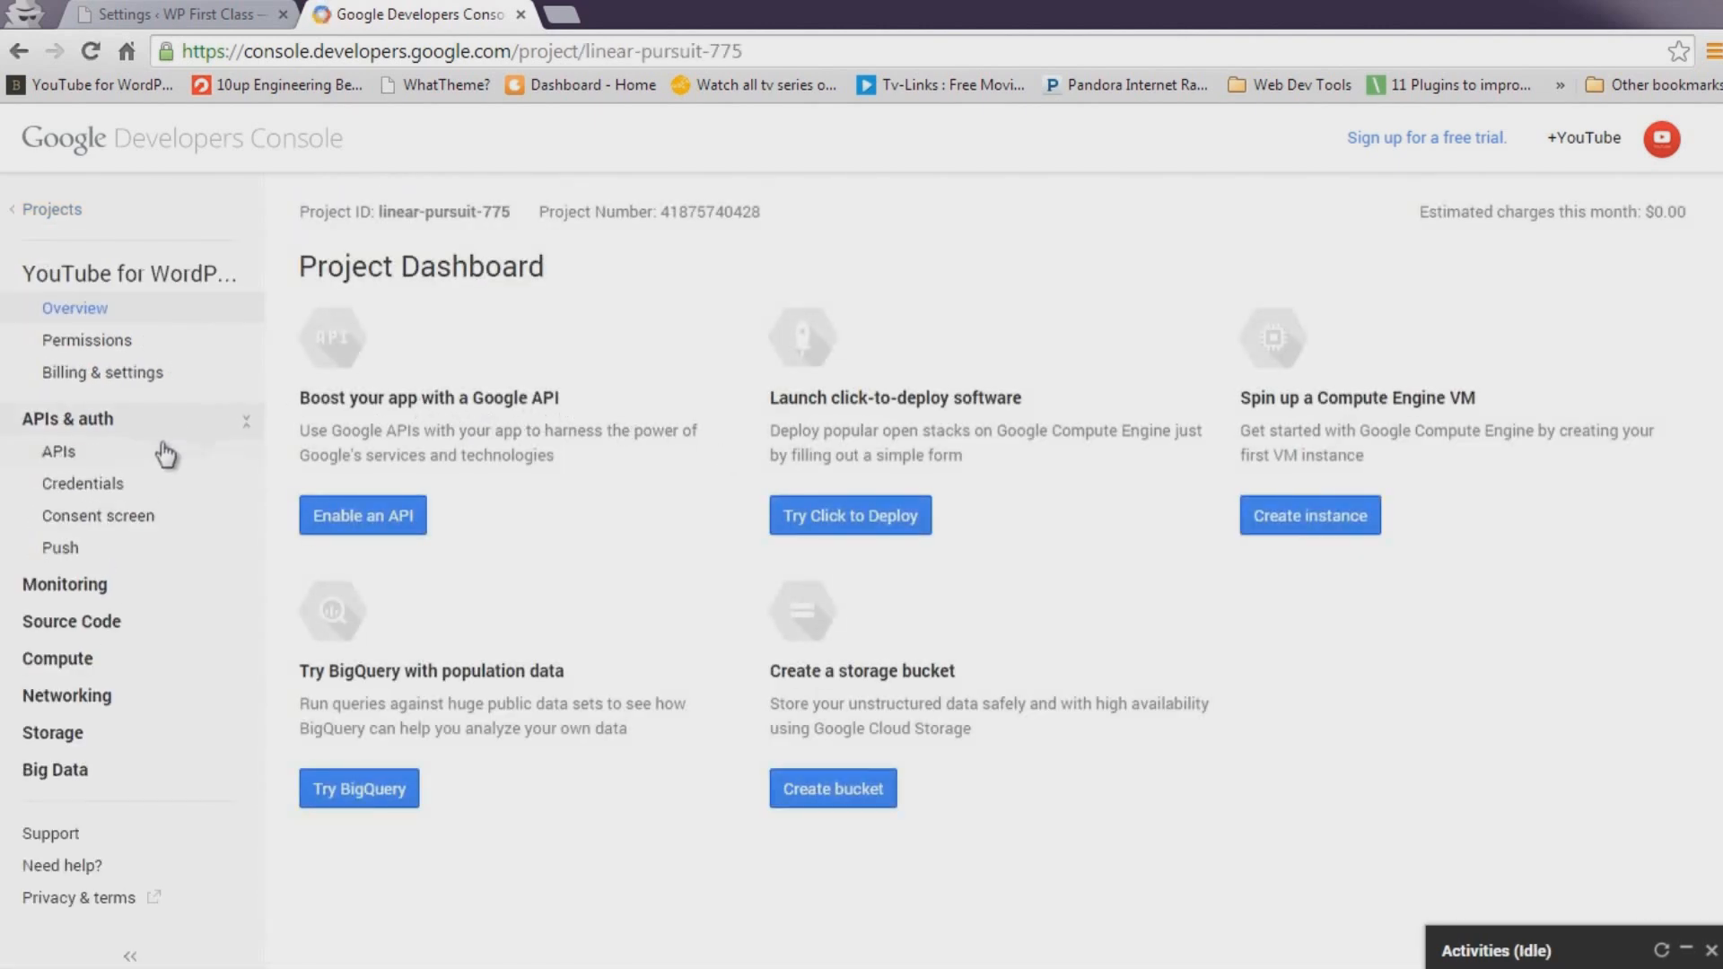
click(97, 515)
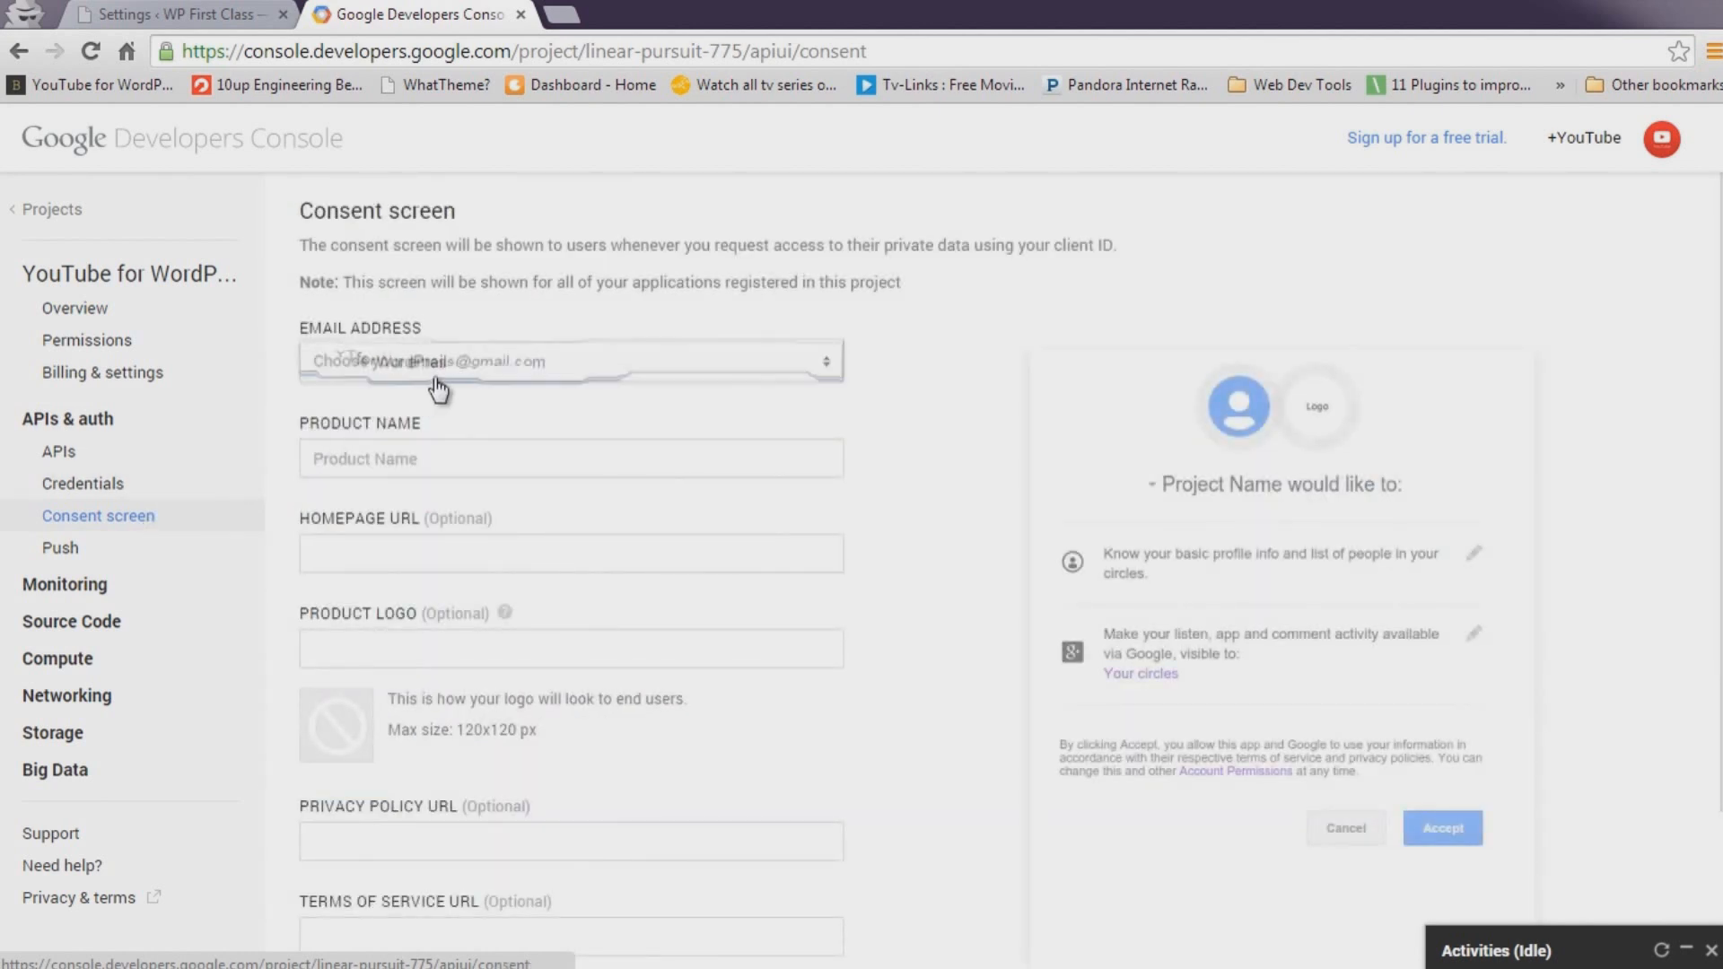
click(571, 458)
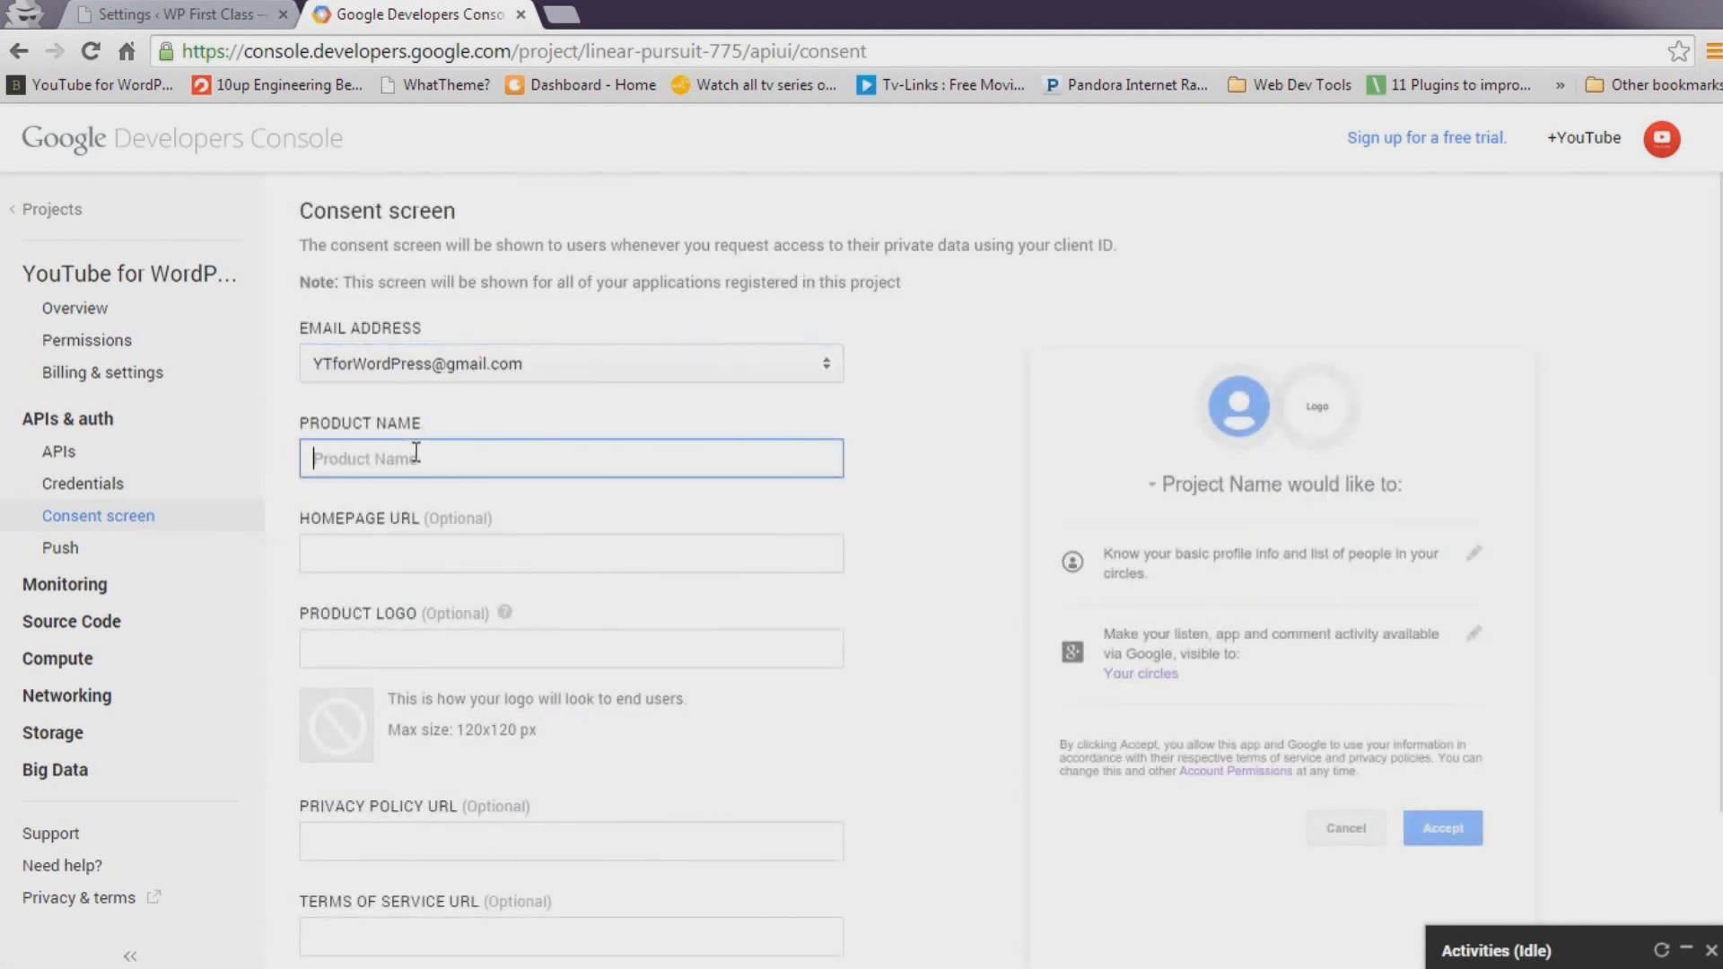
text(YouTube)
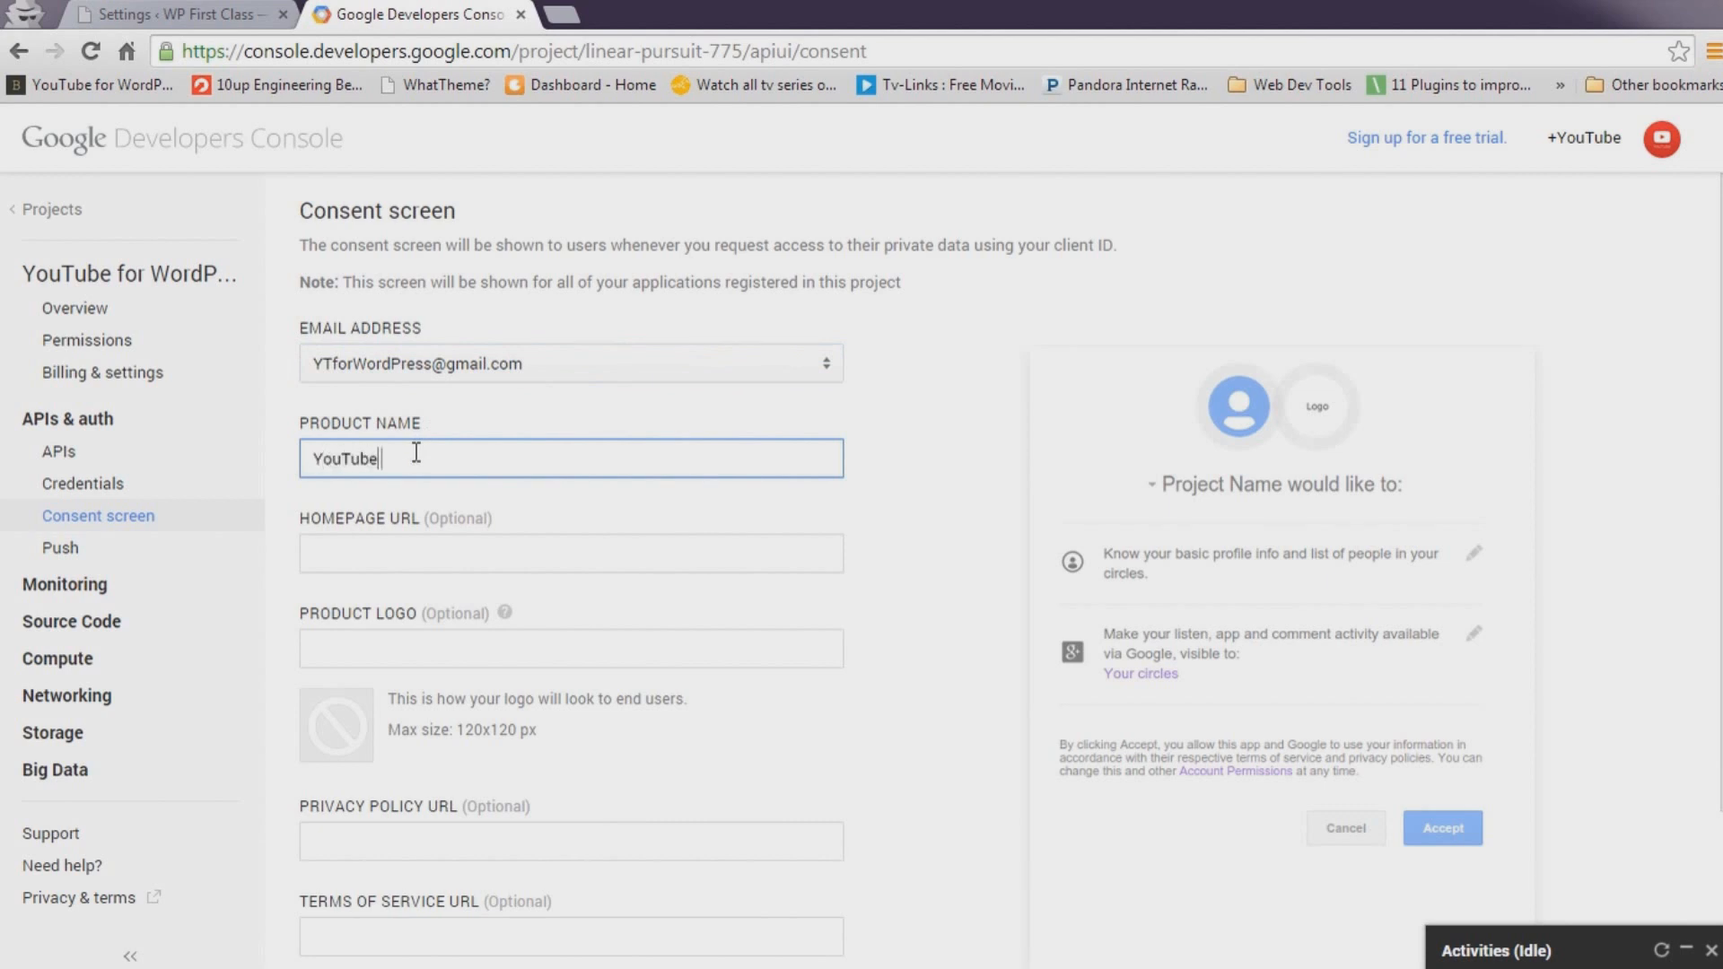
text(for WordPress Plugin)
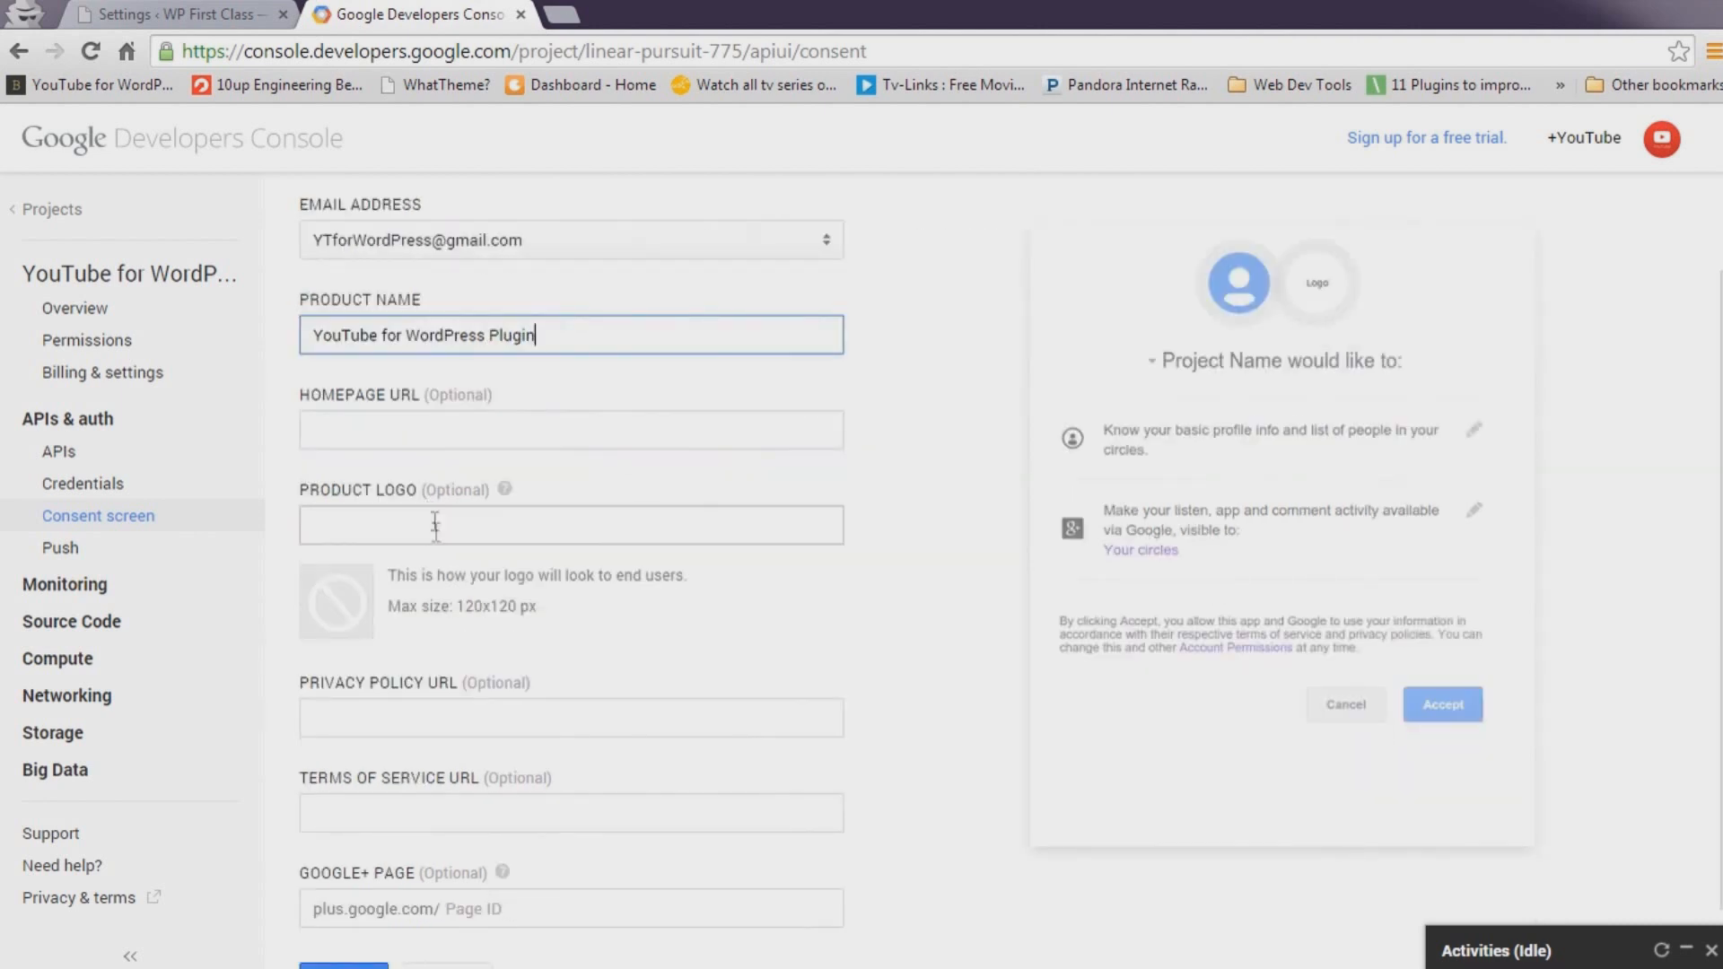
scroll(down, 3)
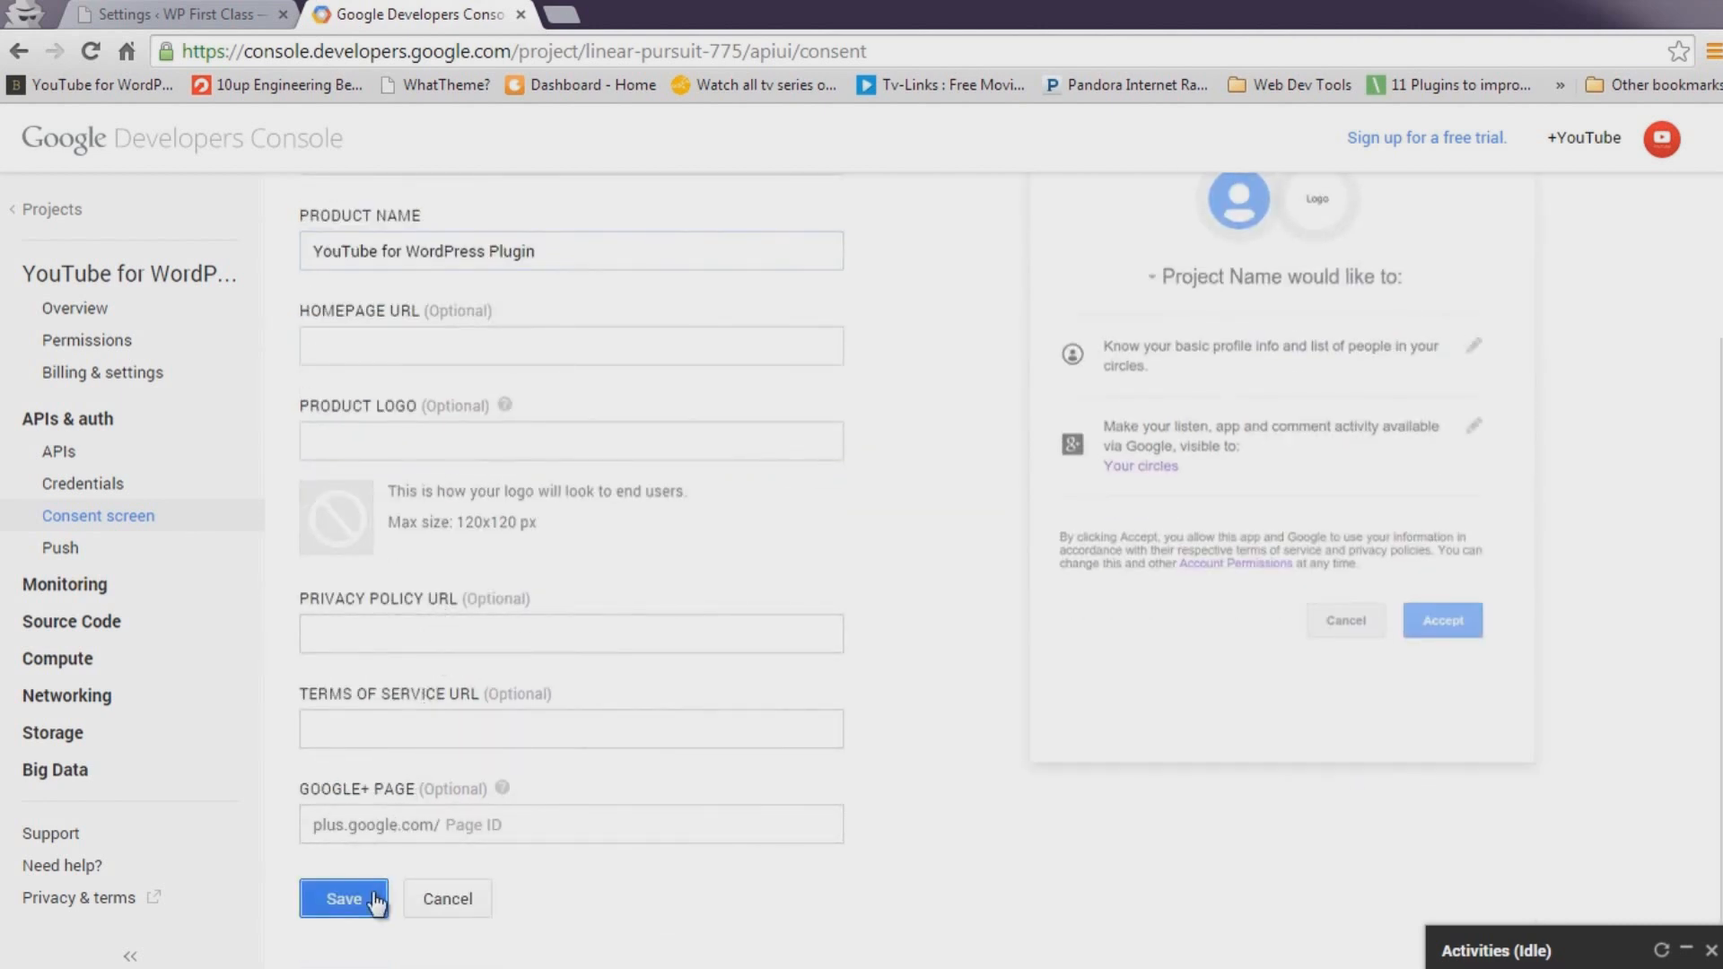
click(343, 897)
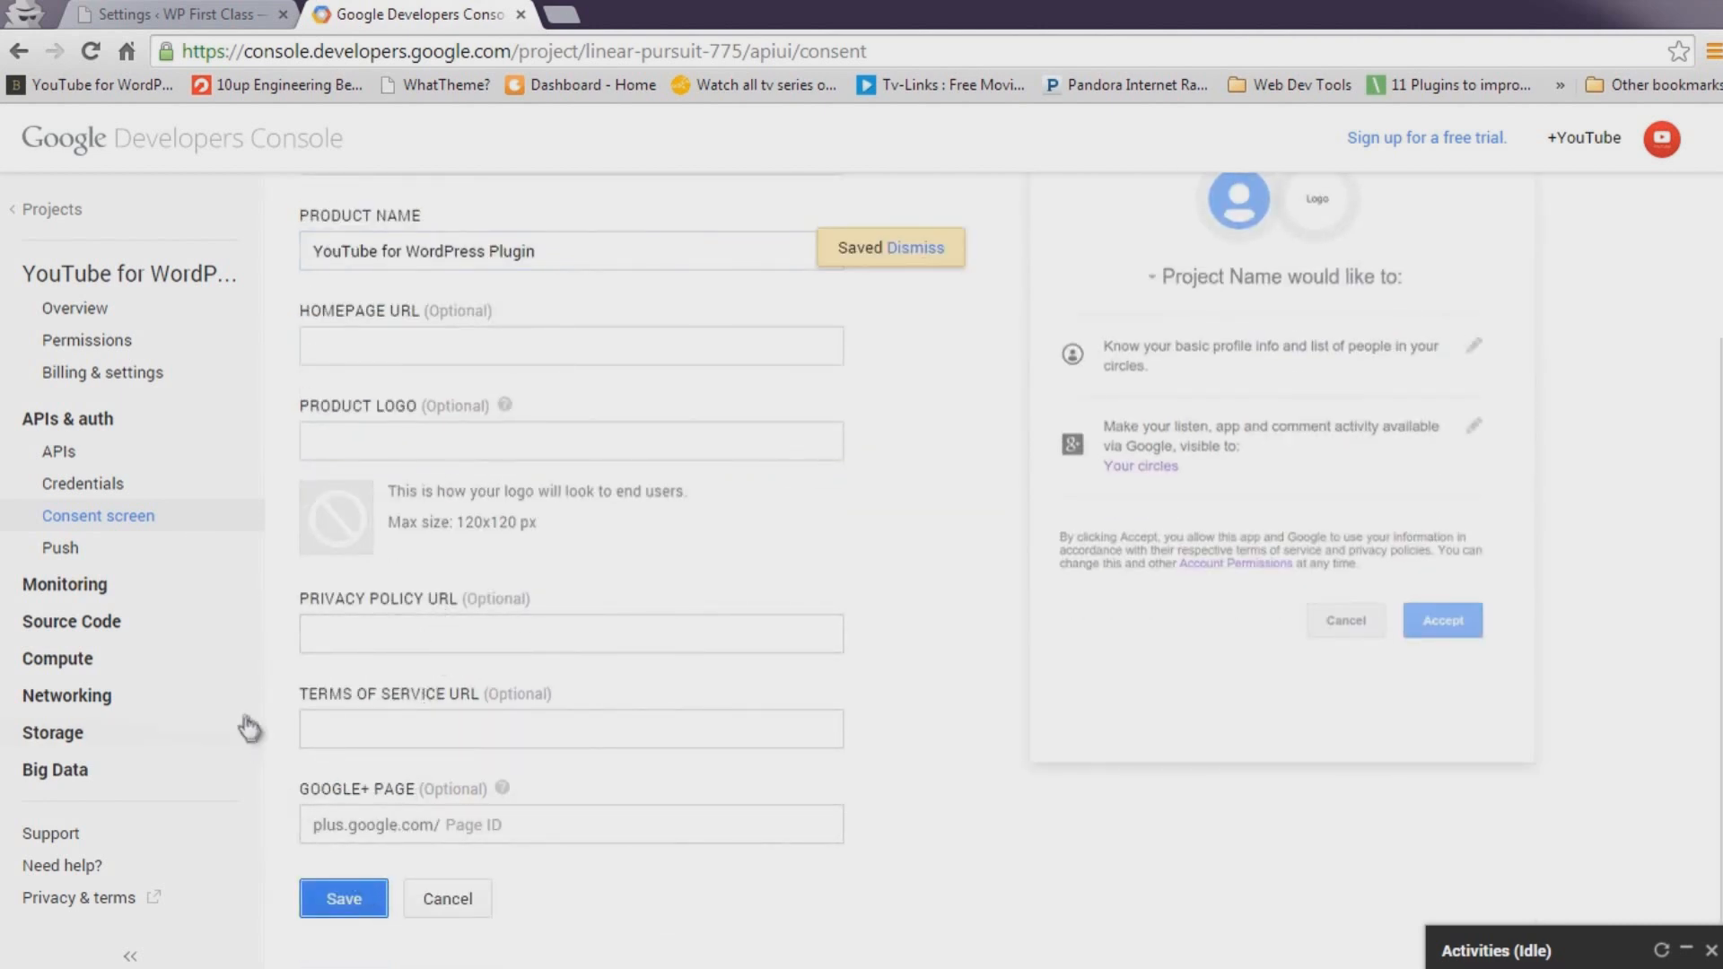
click(57, 453)
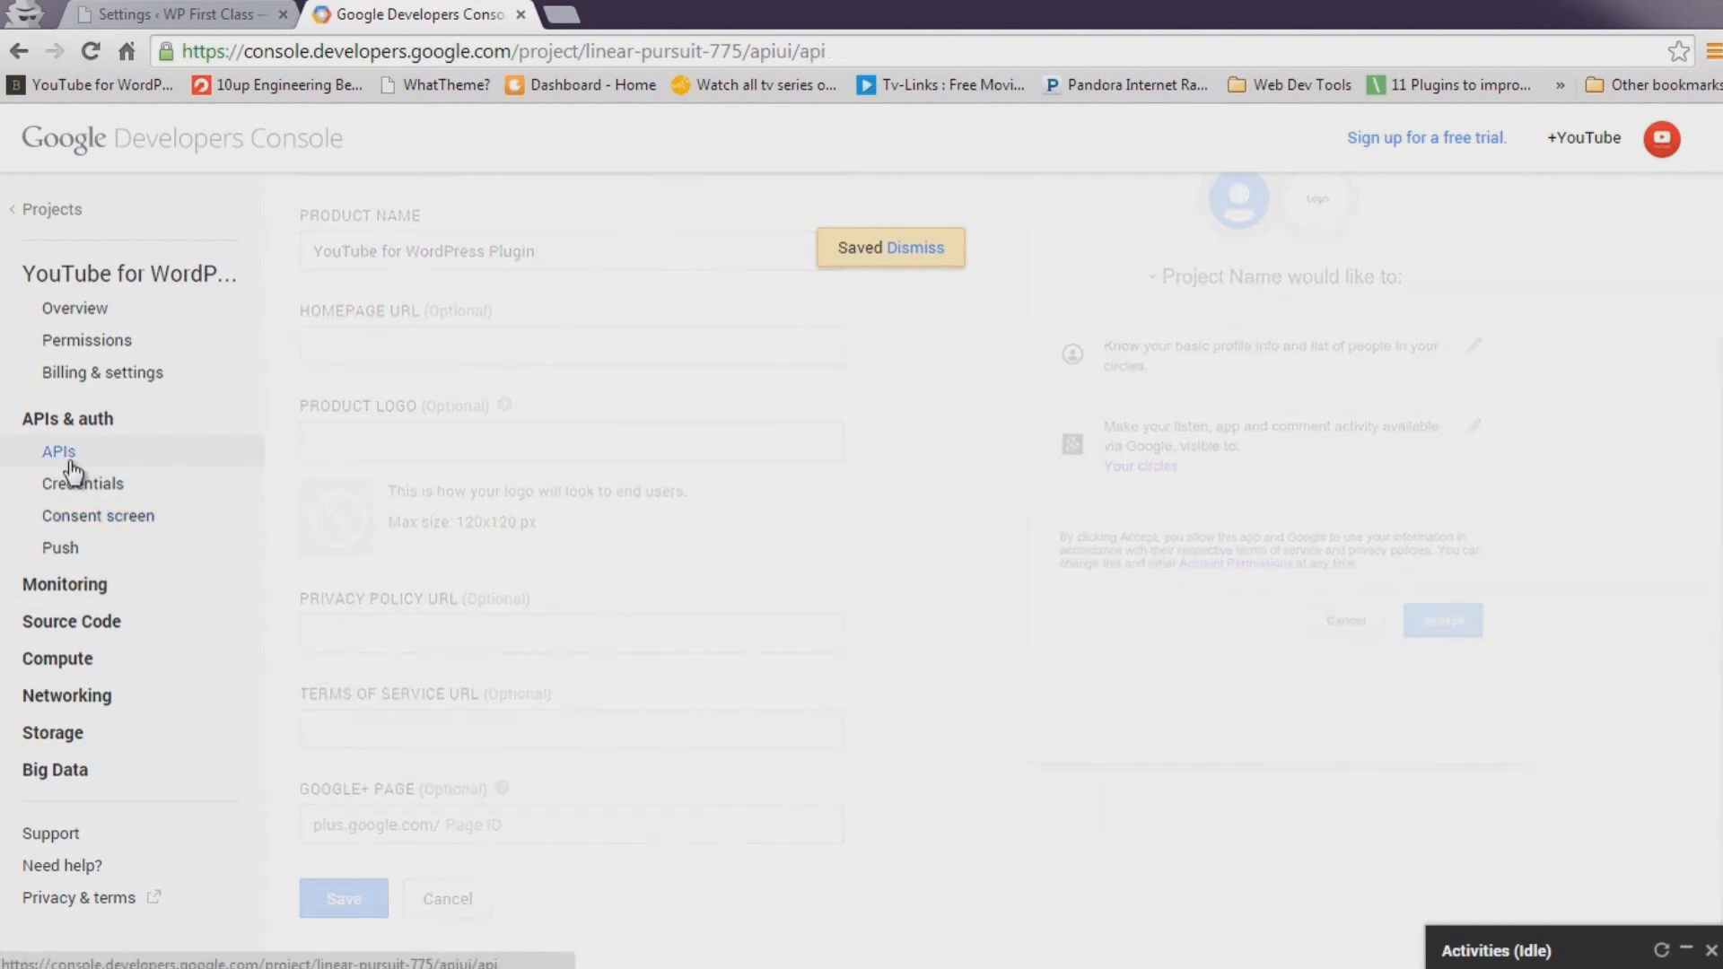
Disable the default BigQuery API and enable YouTube Analytics API and YouTube Data API v3.
click(58, 451)
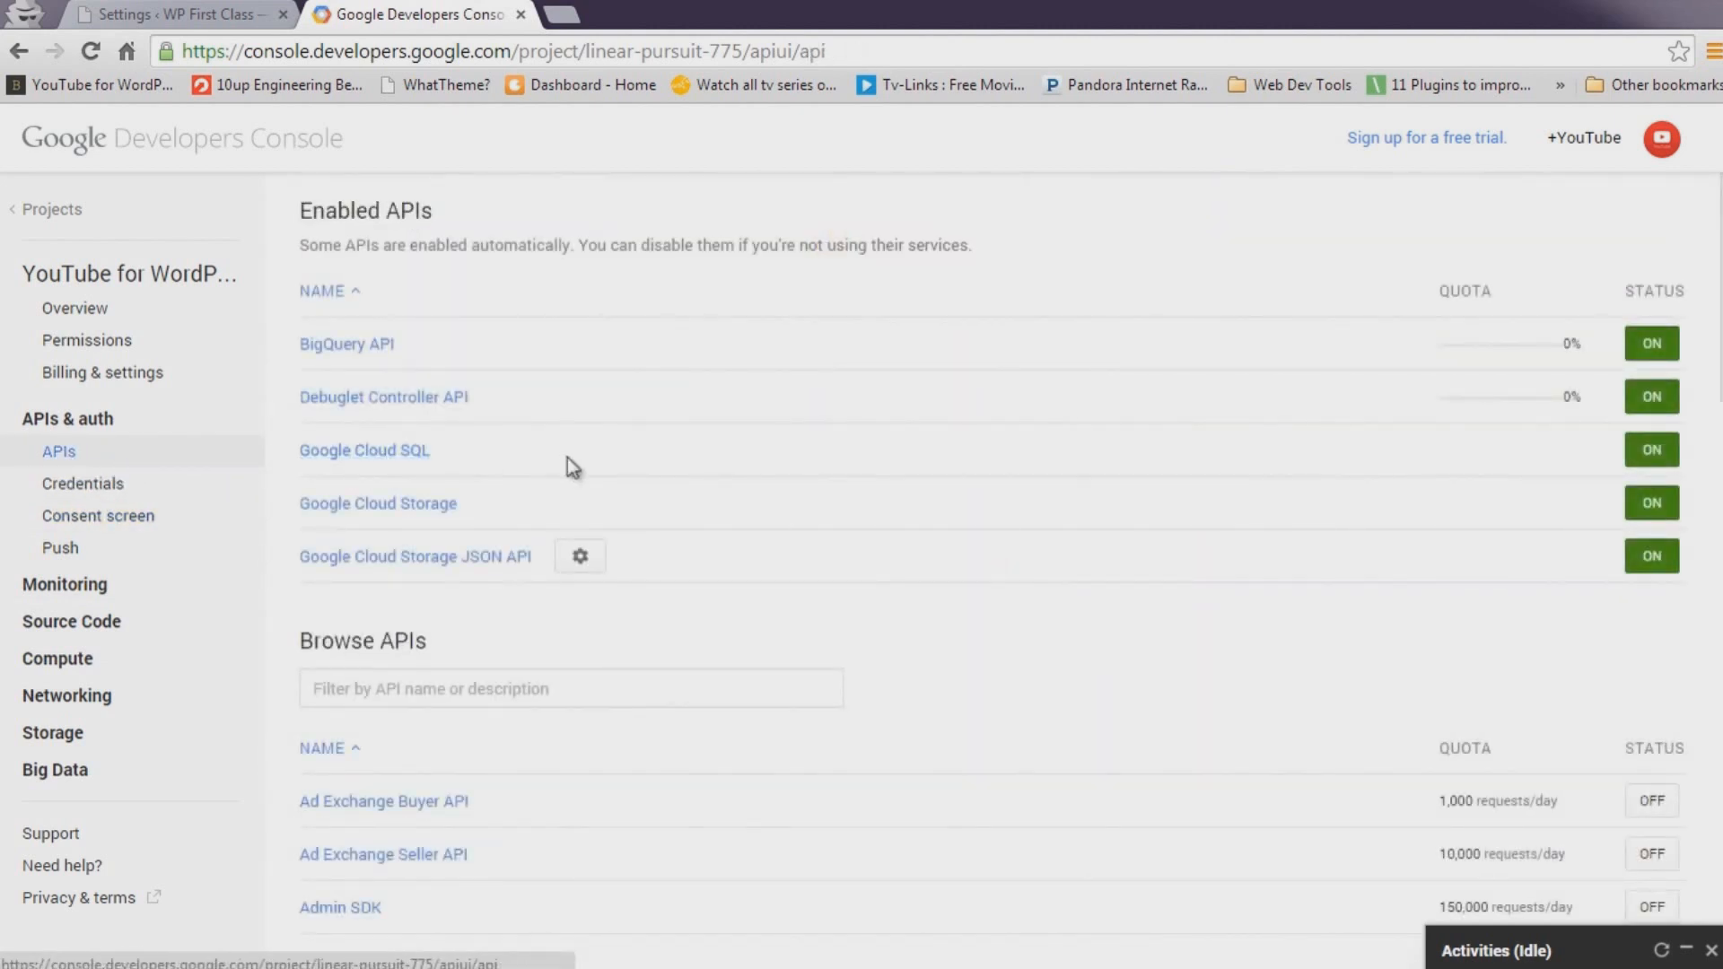
click(1649, 343)
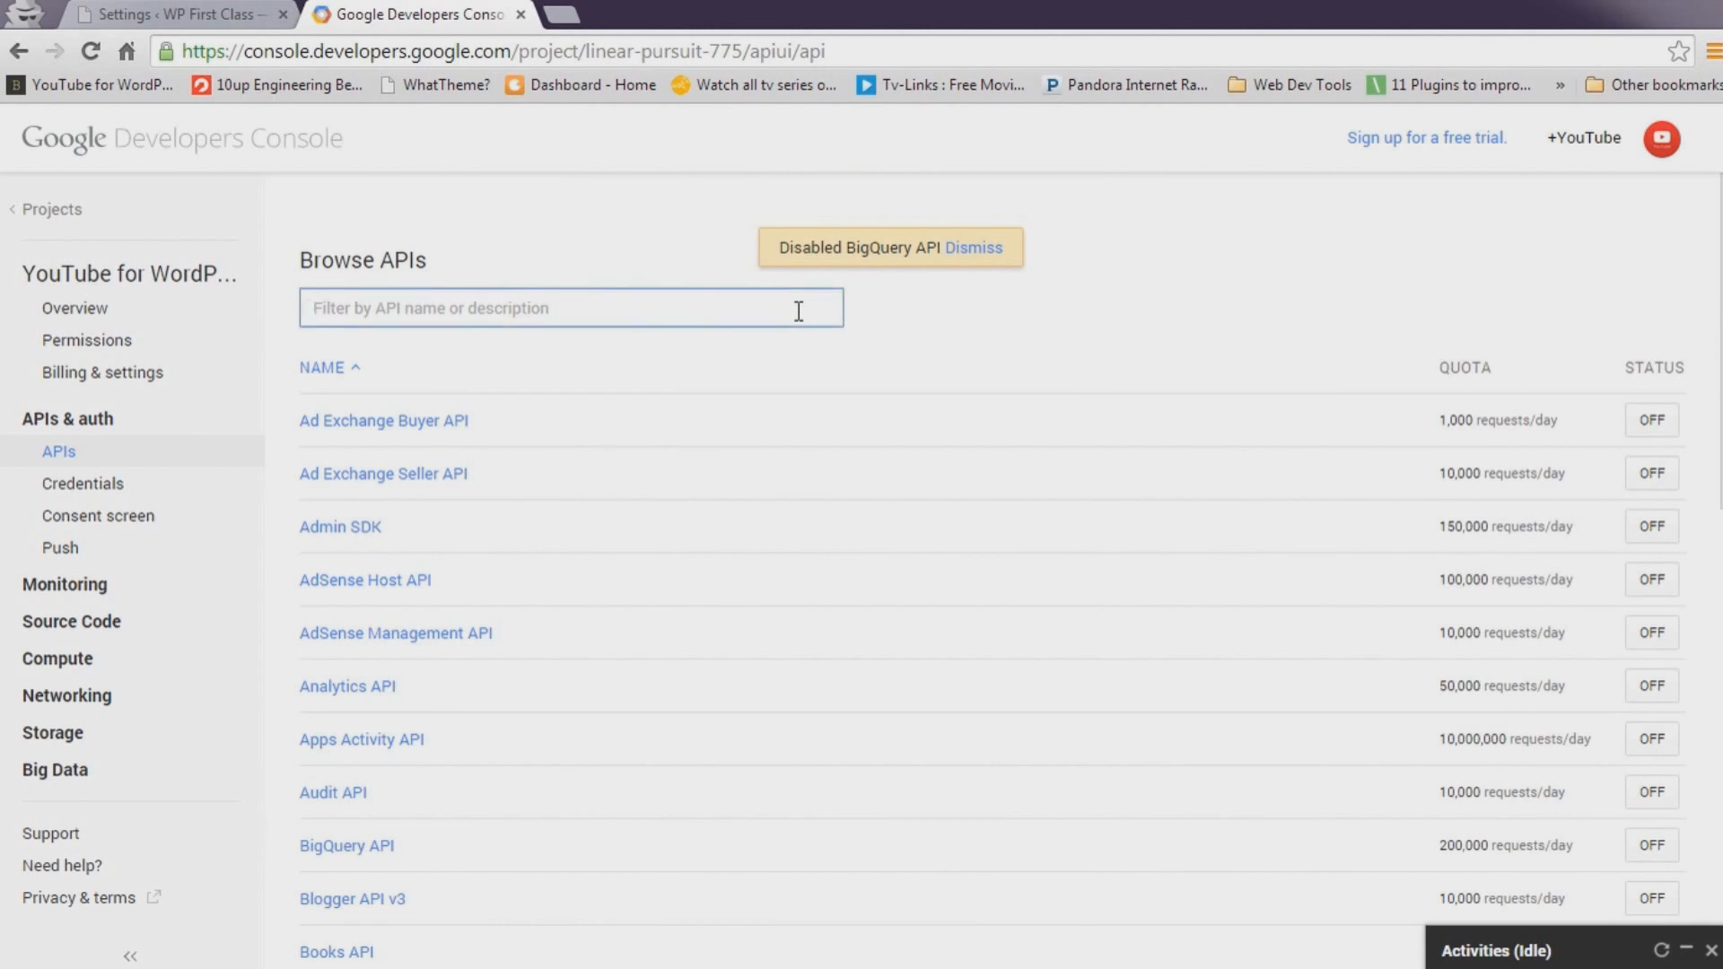
text(YouTube)
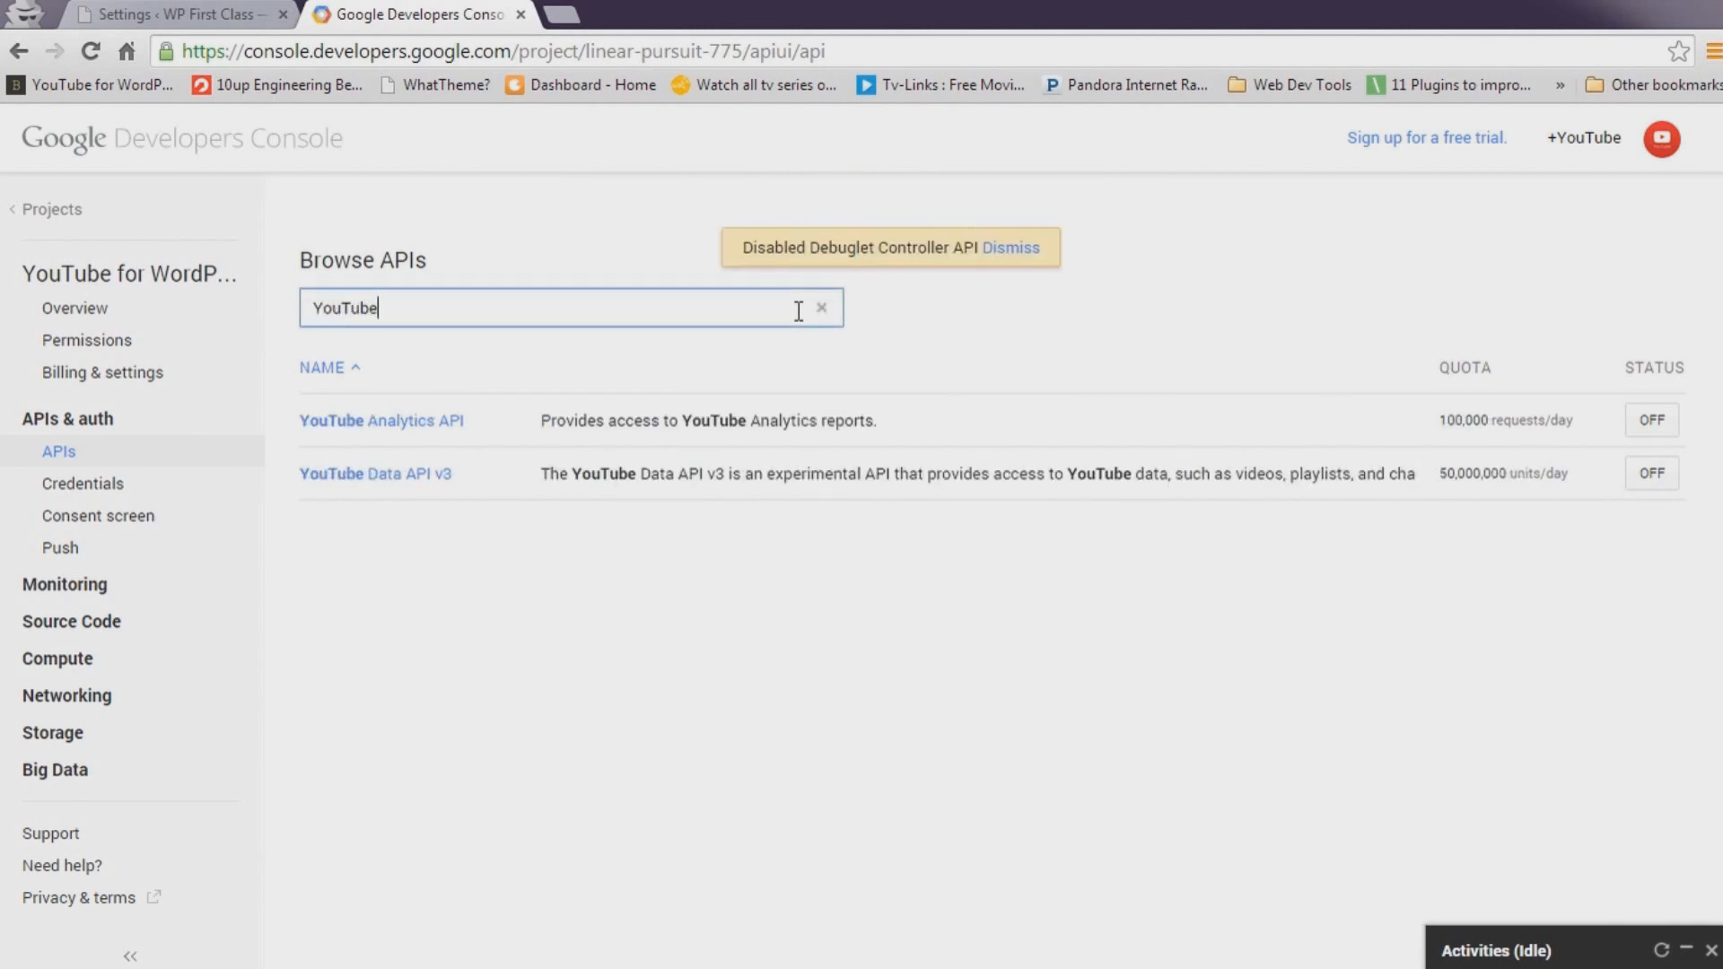
click(1651, 420)
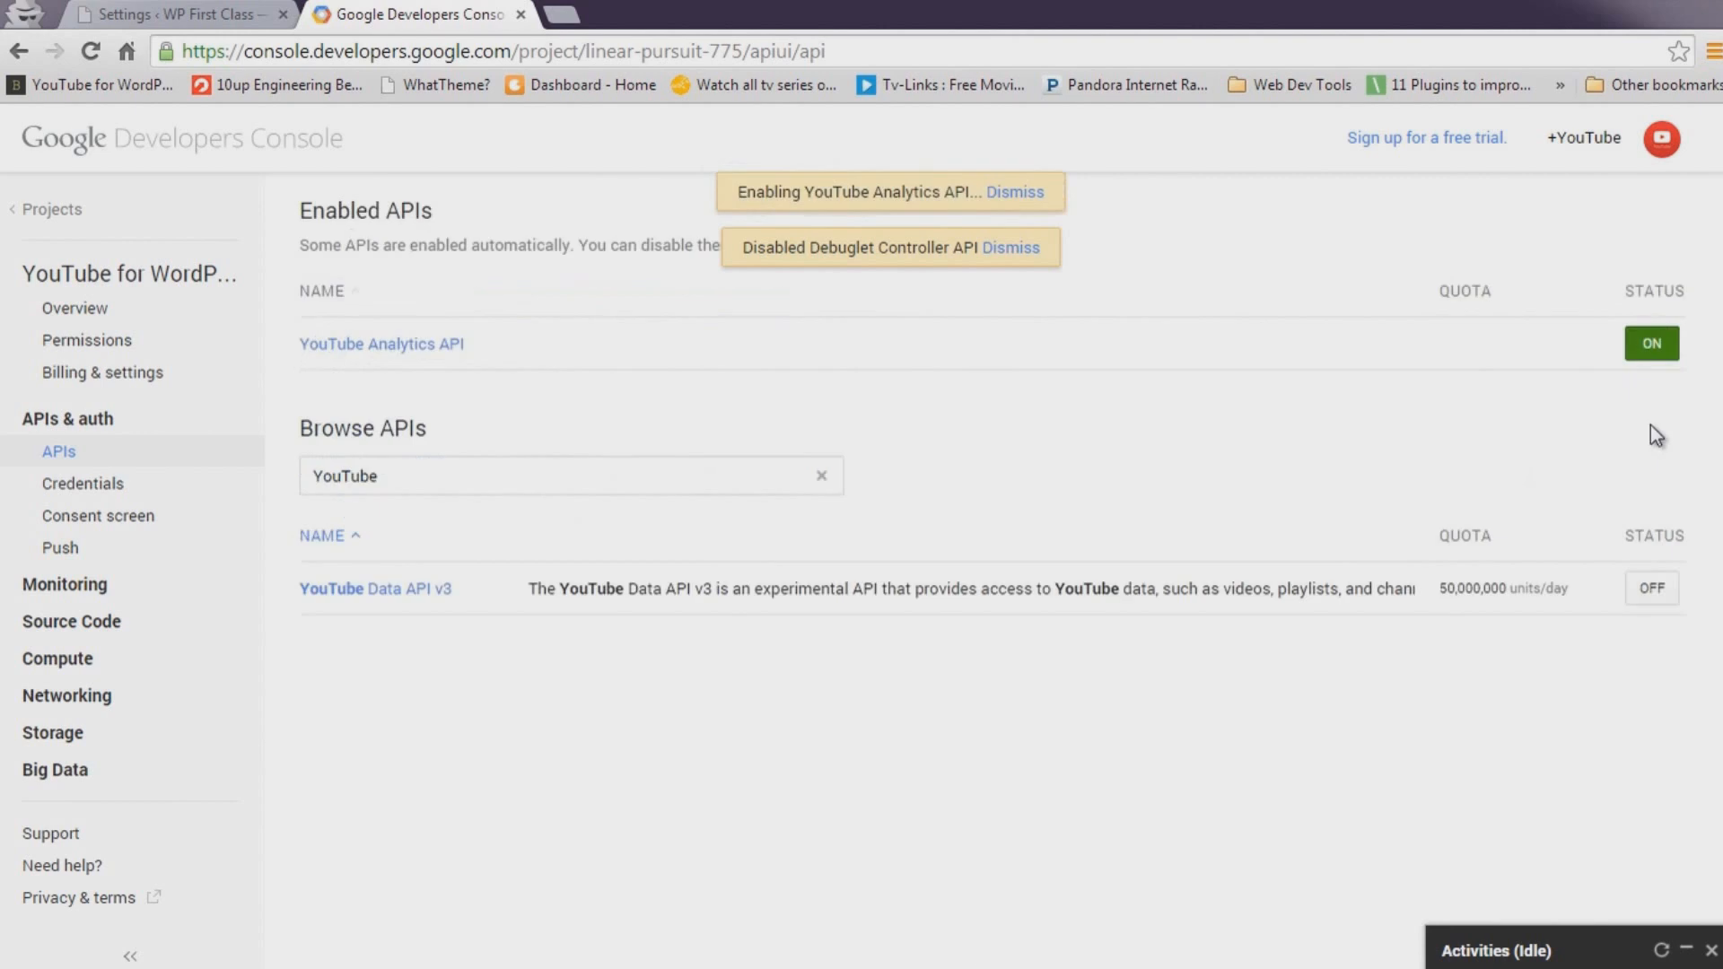
click(1651, 588)
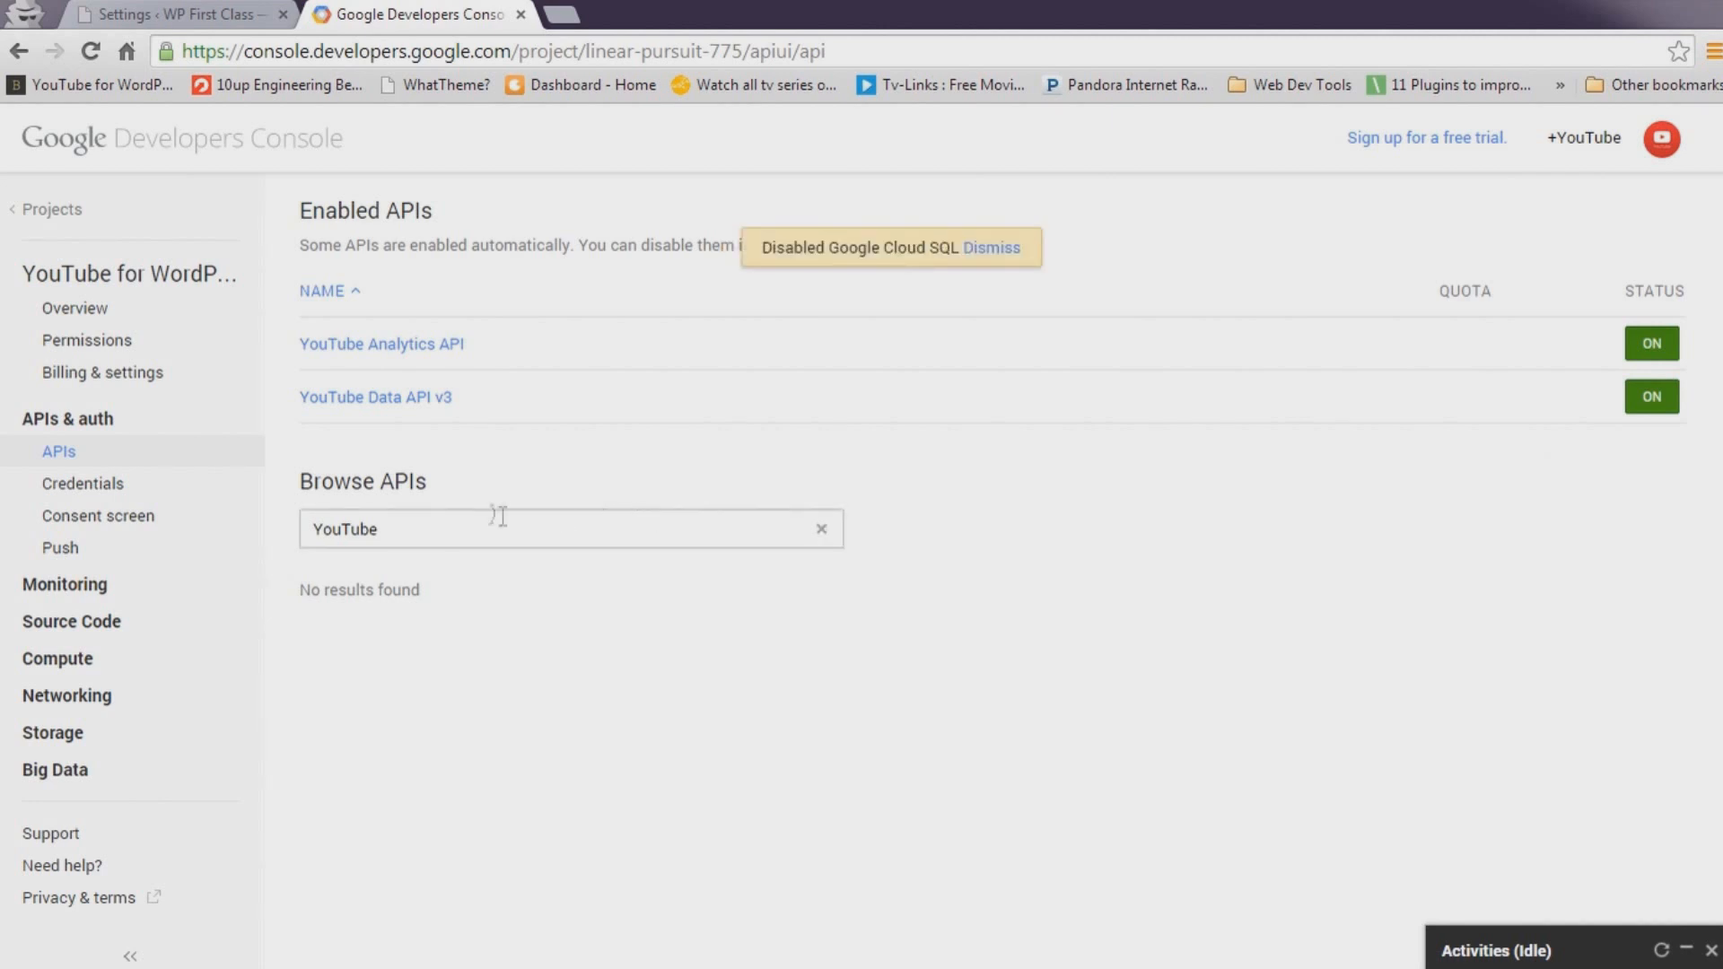
click(82, 483)
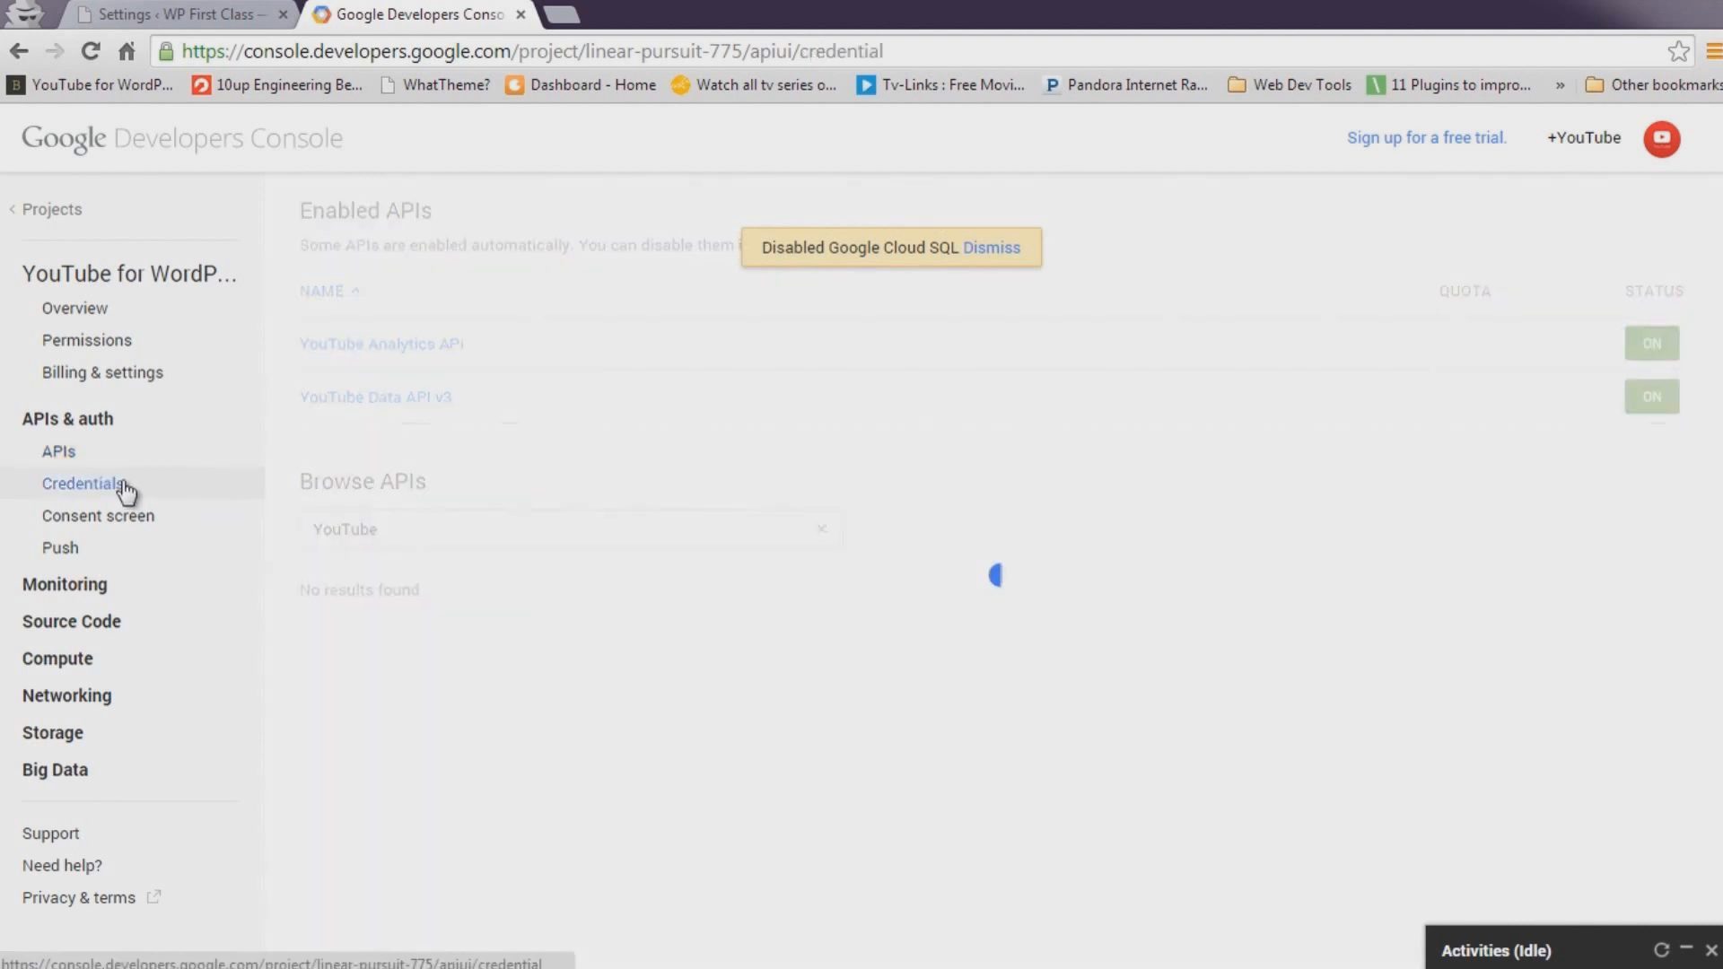
Start a web application client ID and copy the plugin's admin page URL from WordPress.
click(81, 483)
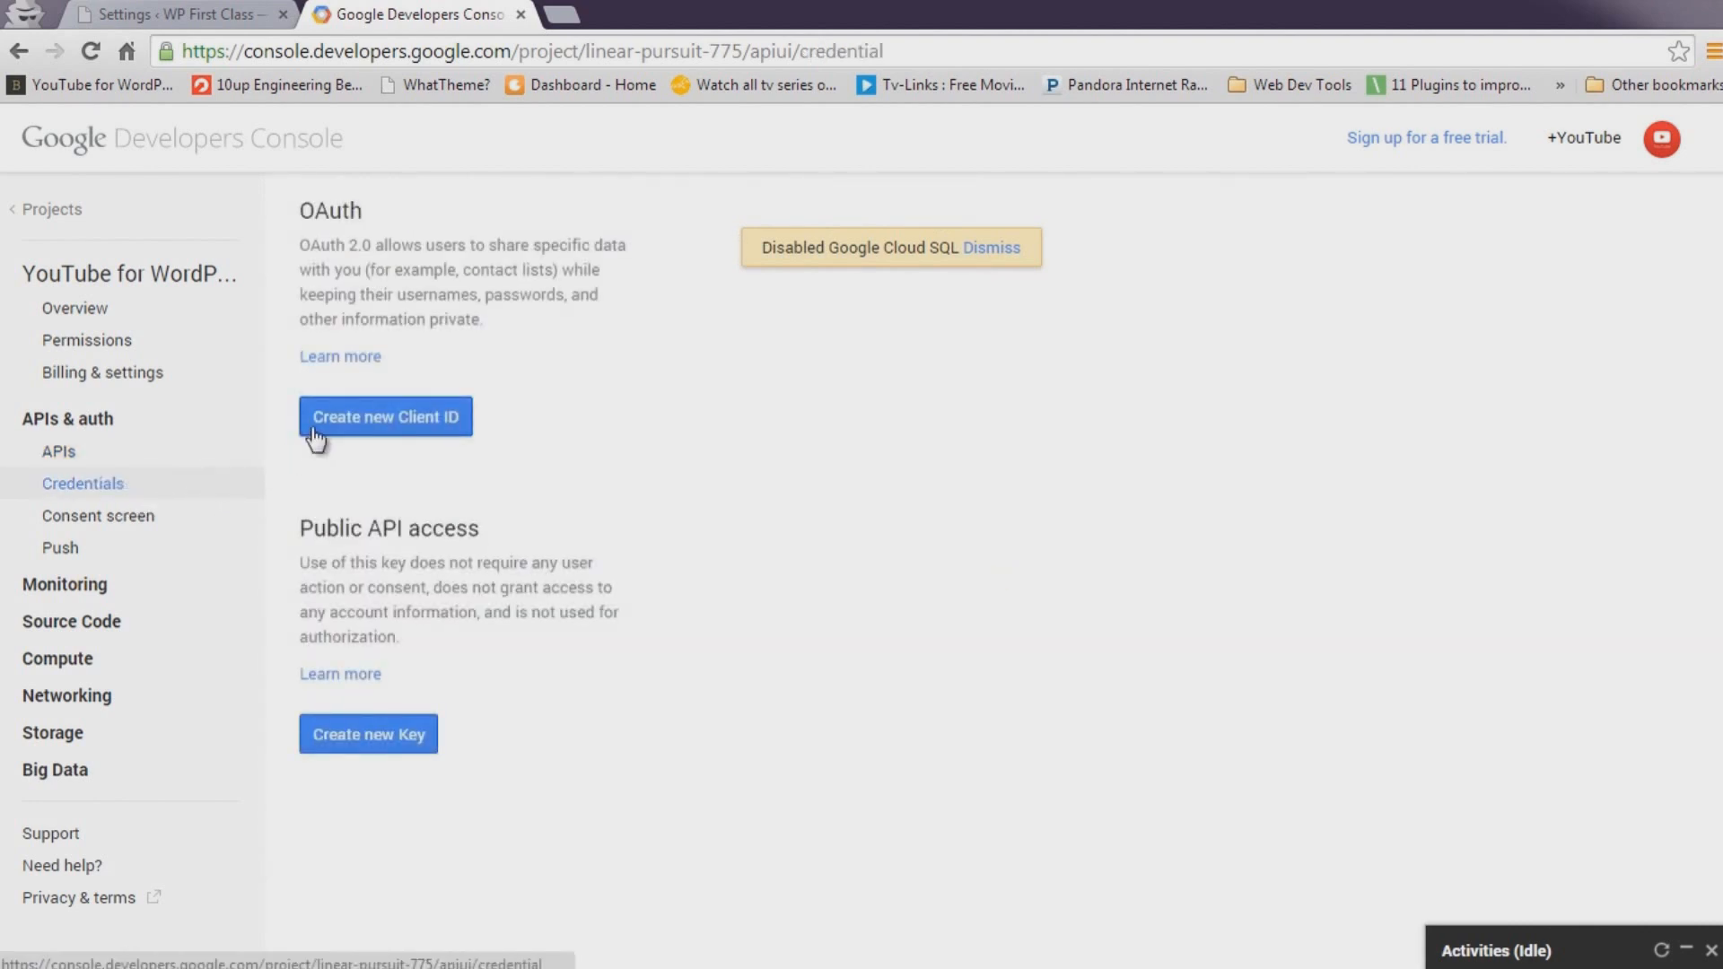
click(384, 416)
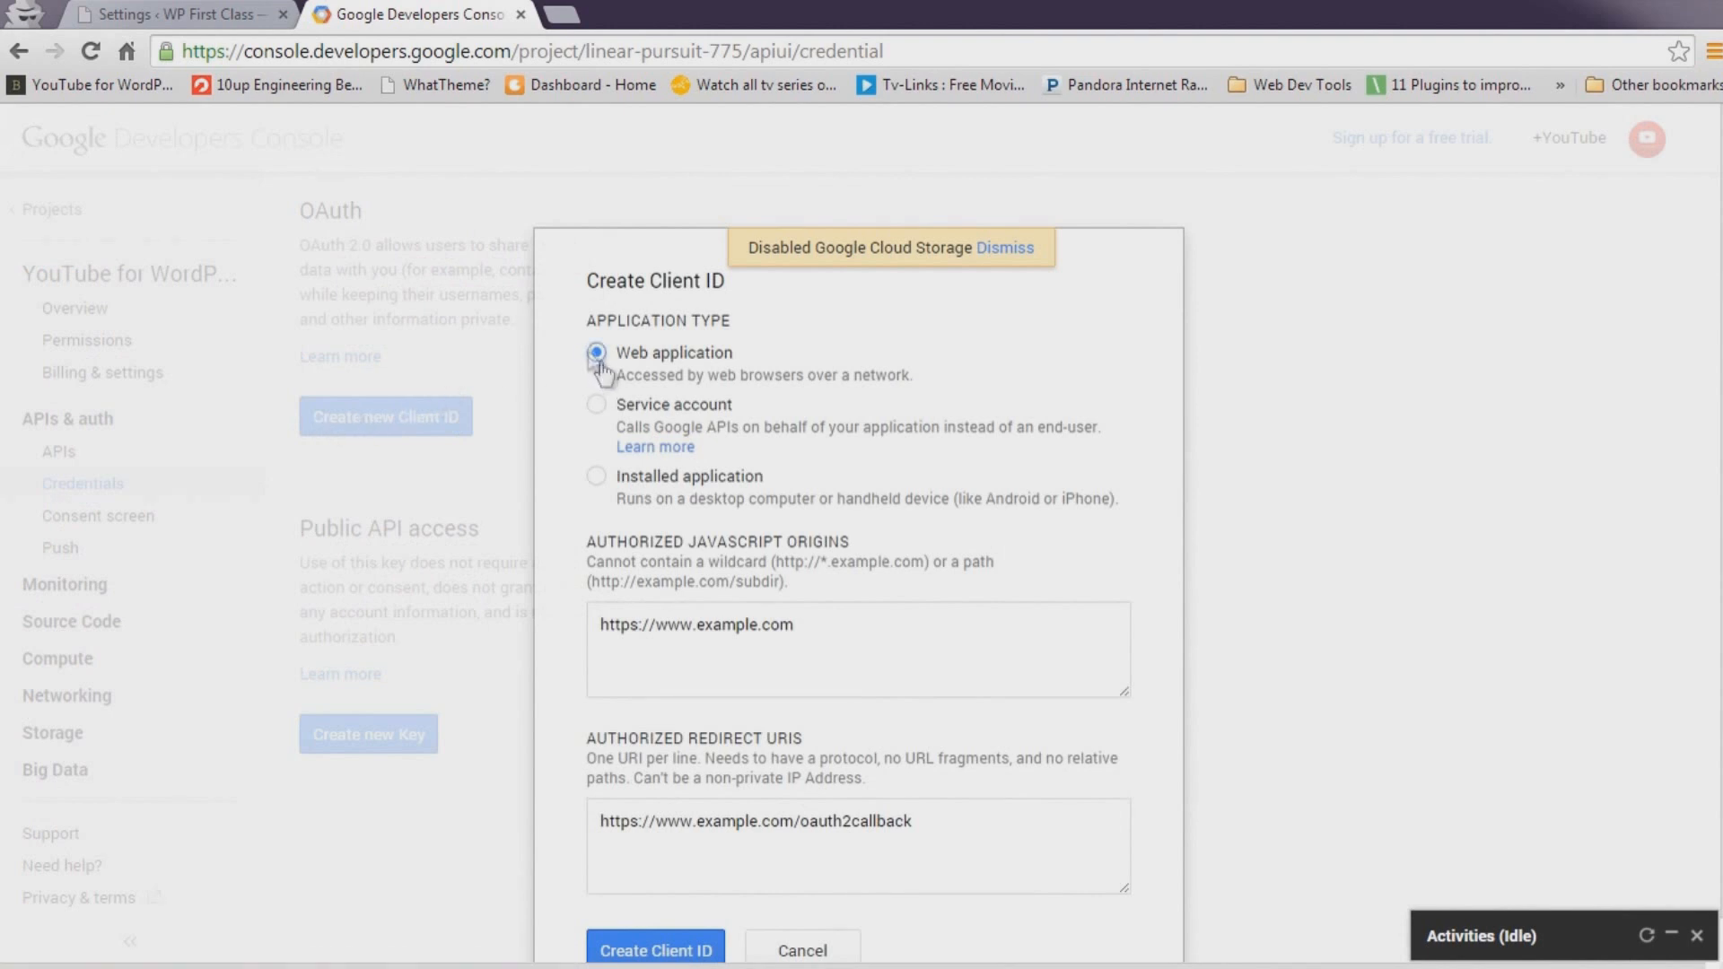
click(170, 15)
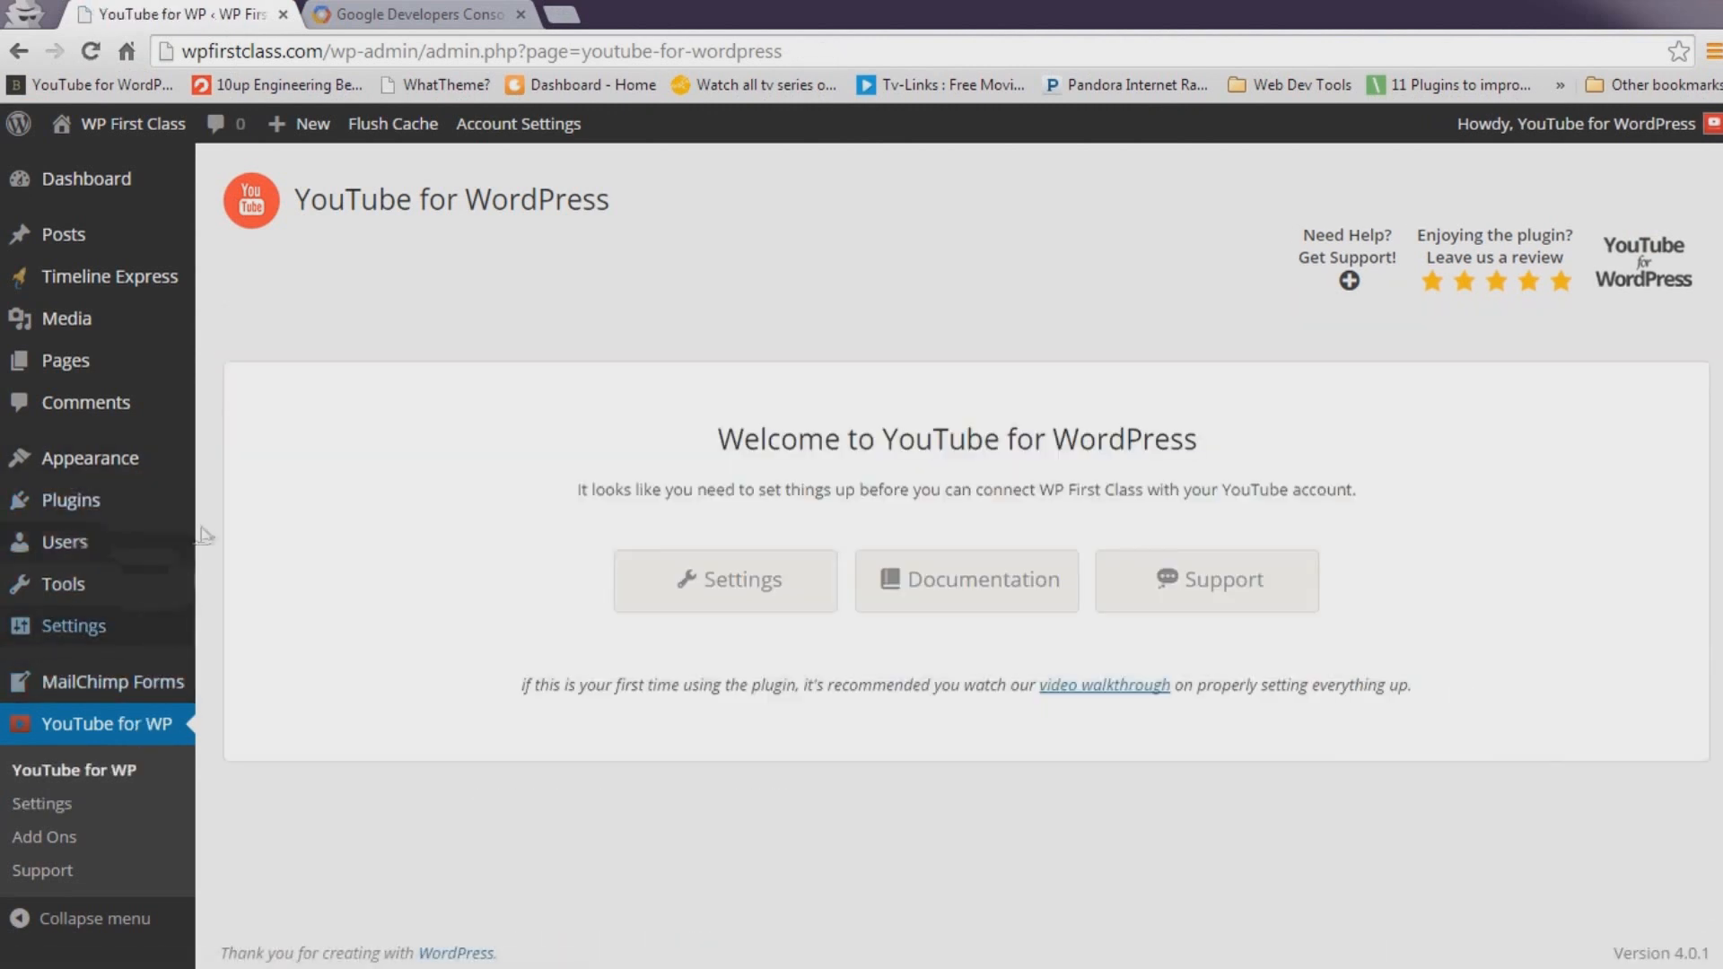
click(472, 50)
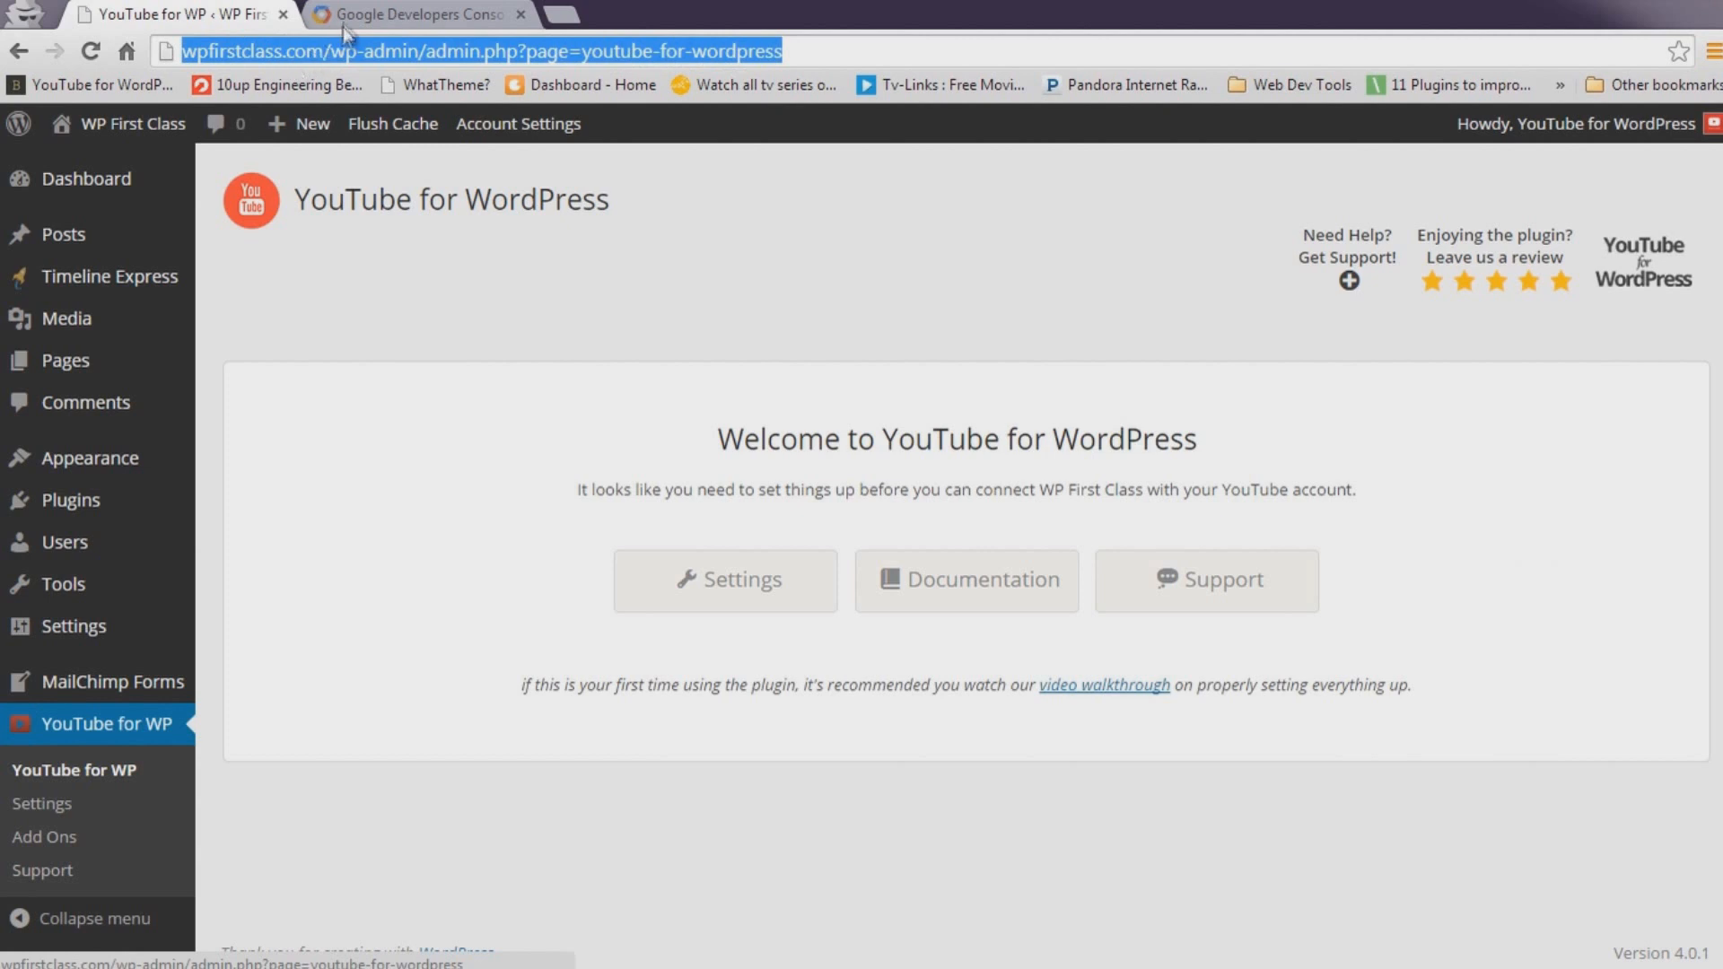
click(412, 13)
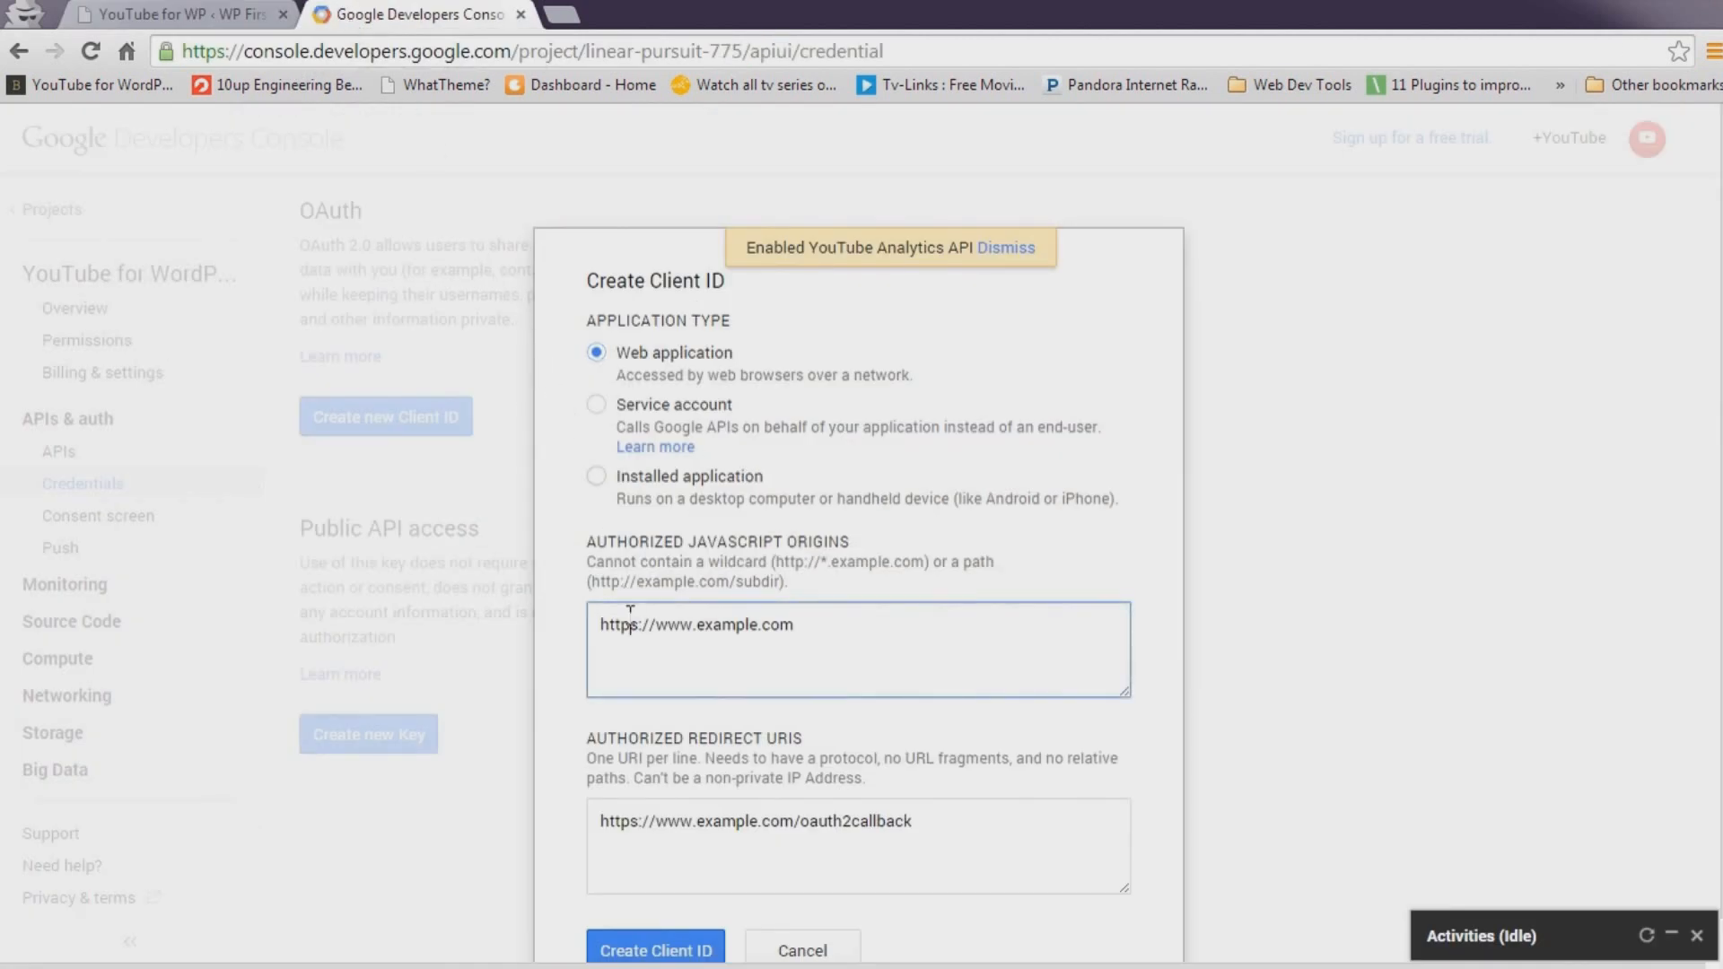
text(http://wpfirstclass.com/wp-admin/admin.php?page=youtube-for-wordpress)
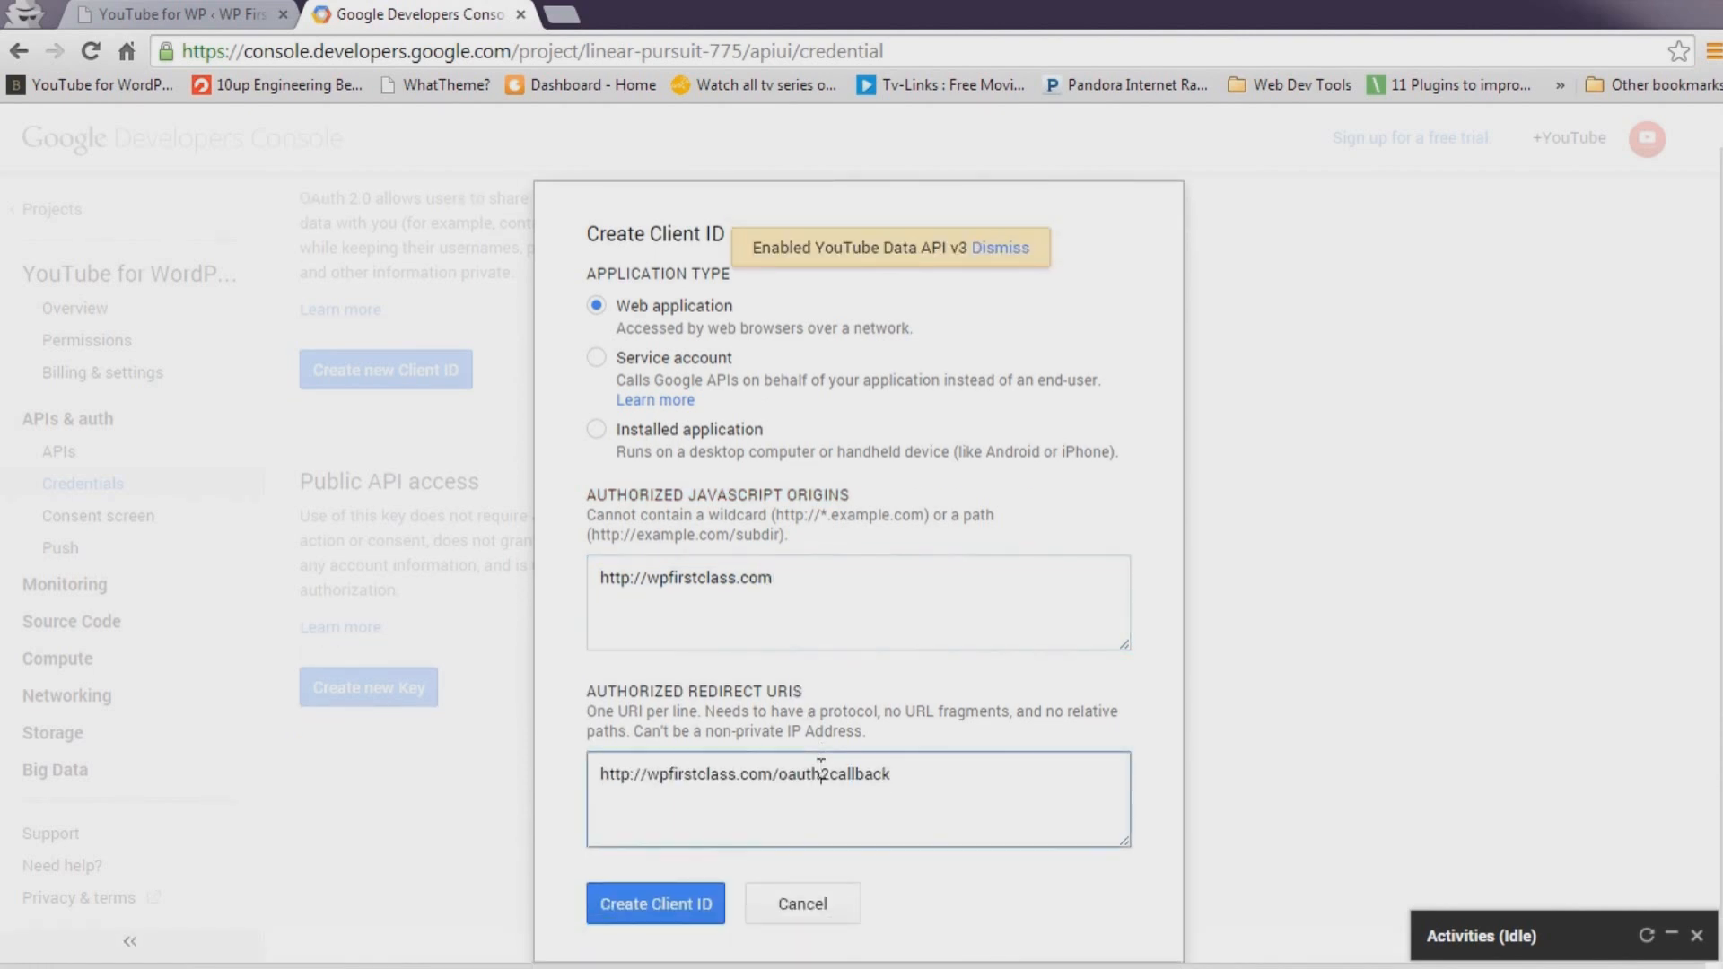
text(http://wpfirstclass.com/wp-admin/admin.php?page=youtube-for-wordpress)
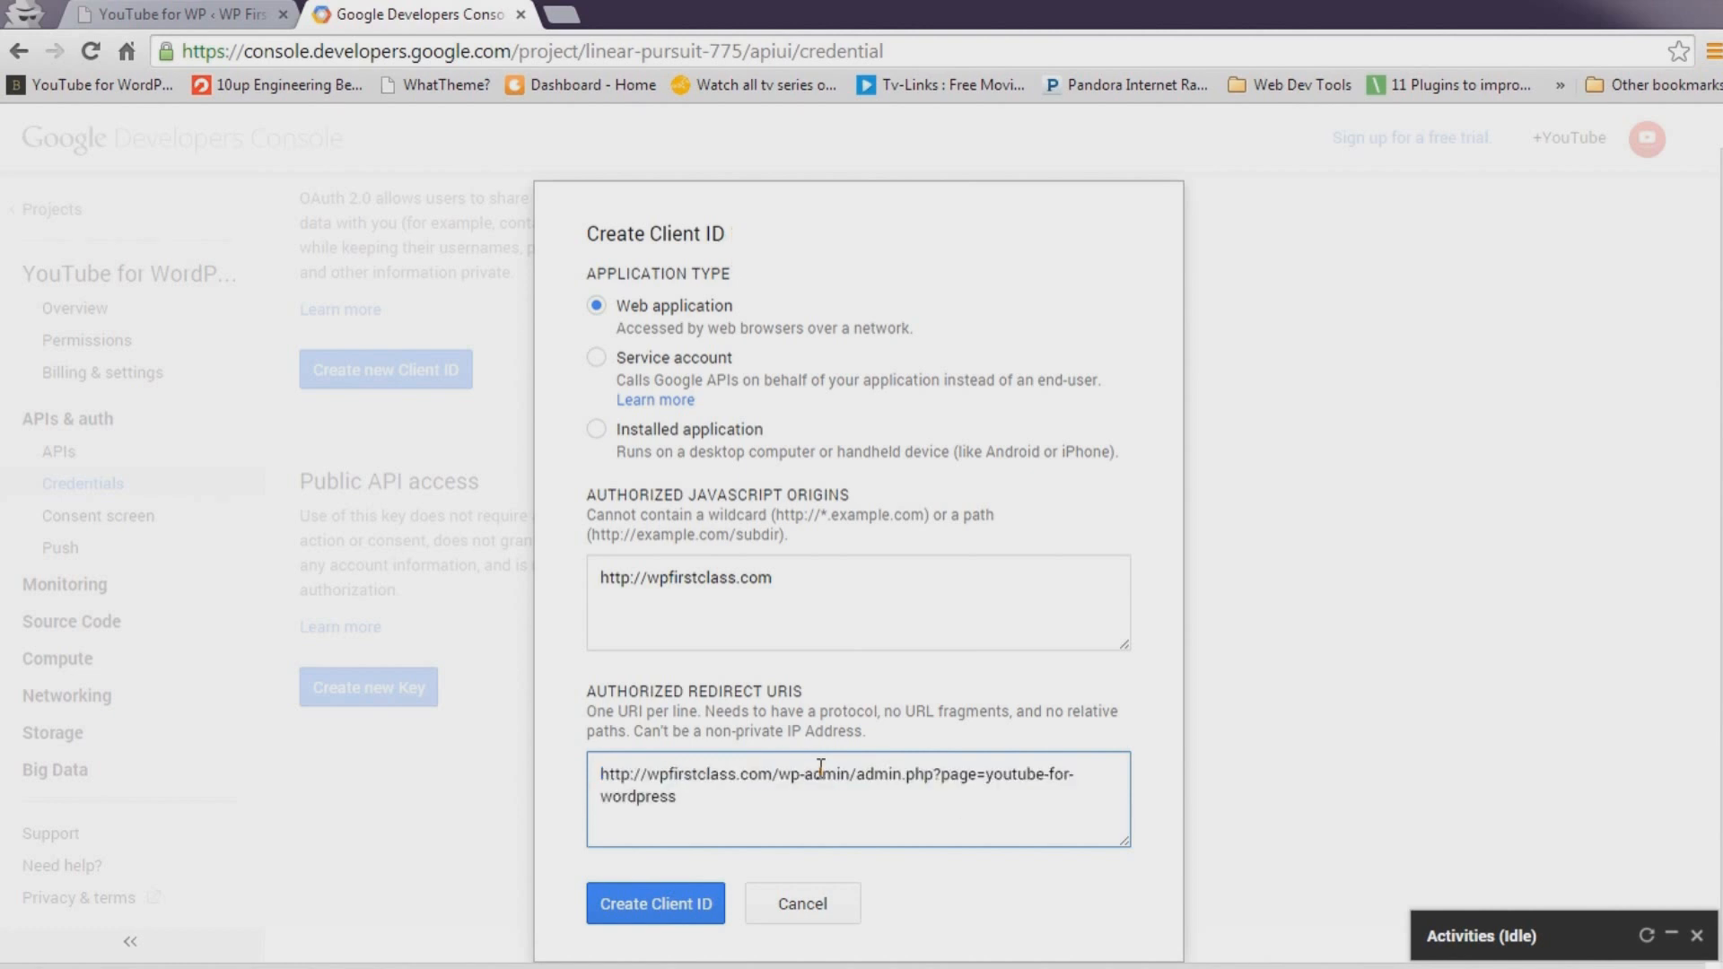
click(655, 903)
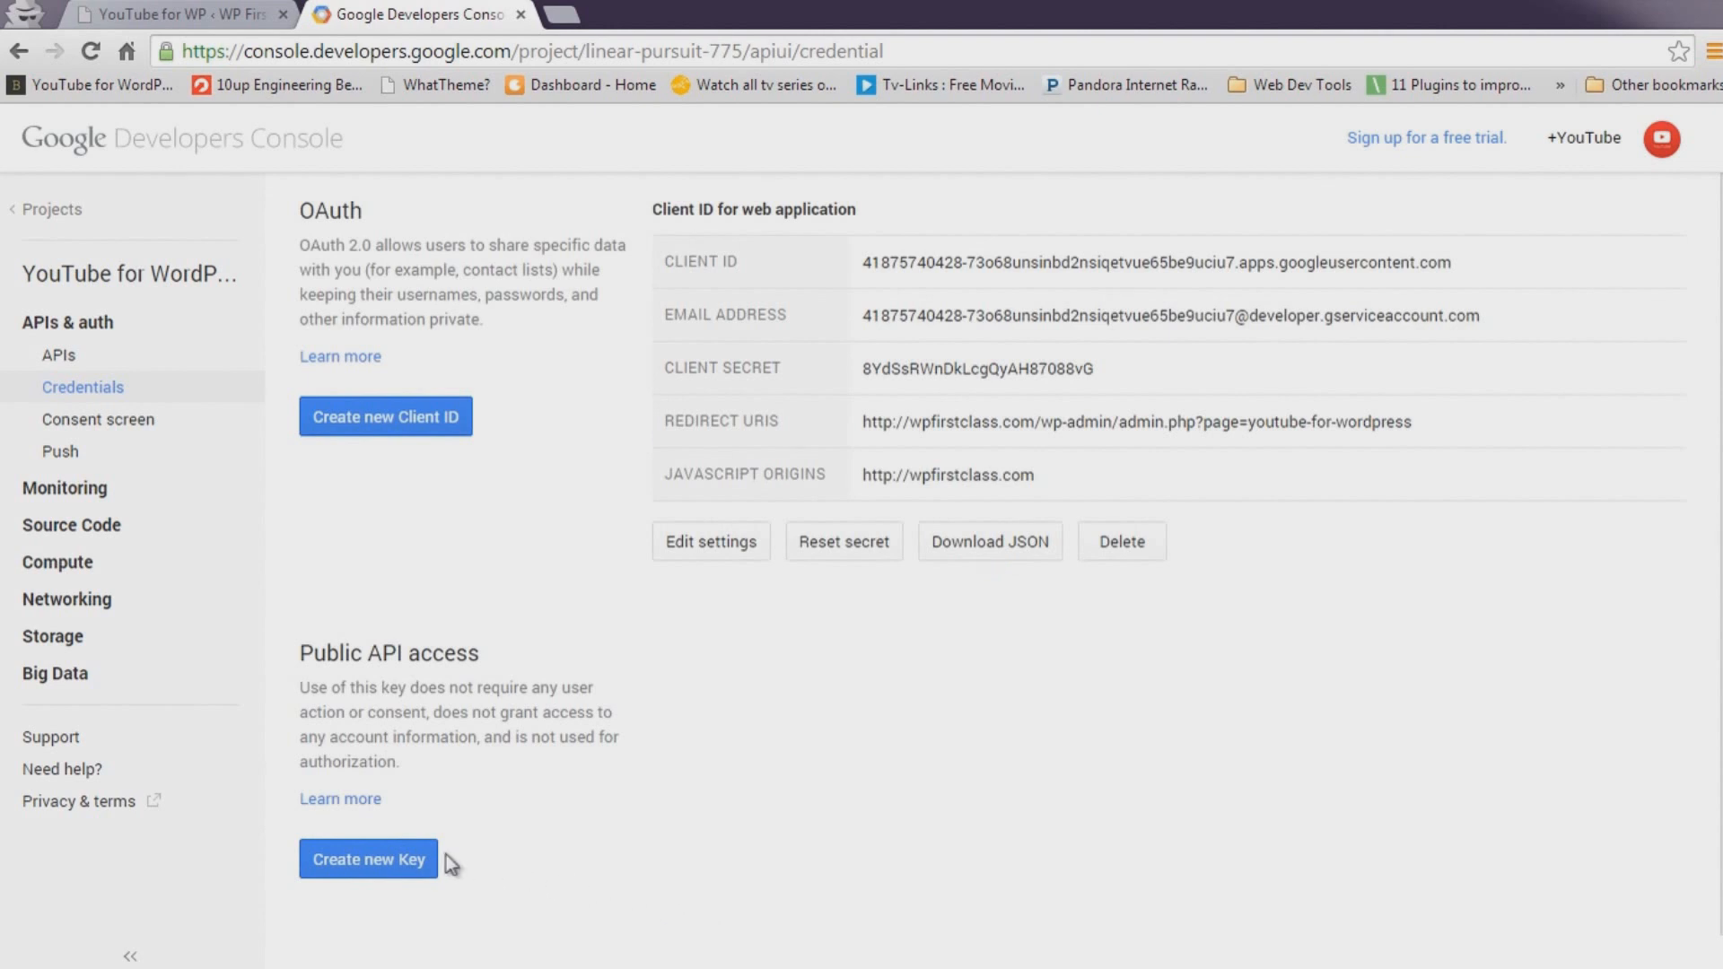
Create a browser API key with the referrers box left empty.
click(368, 858)
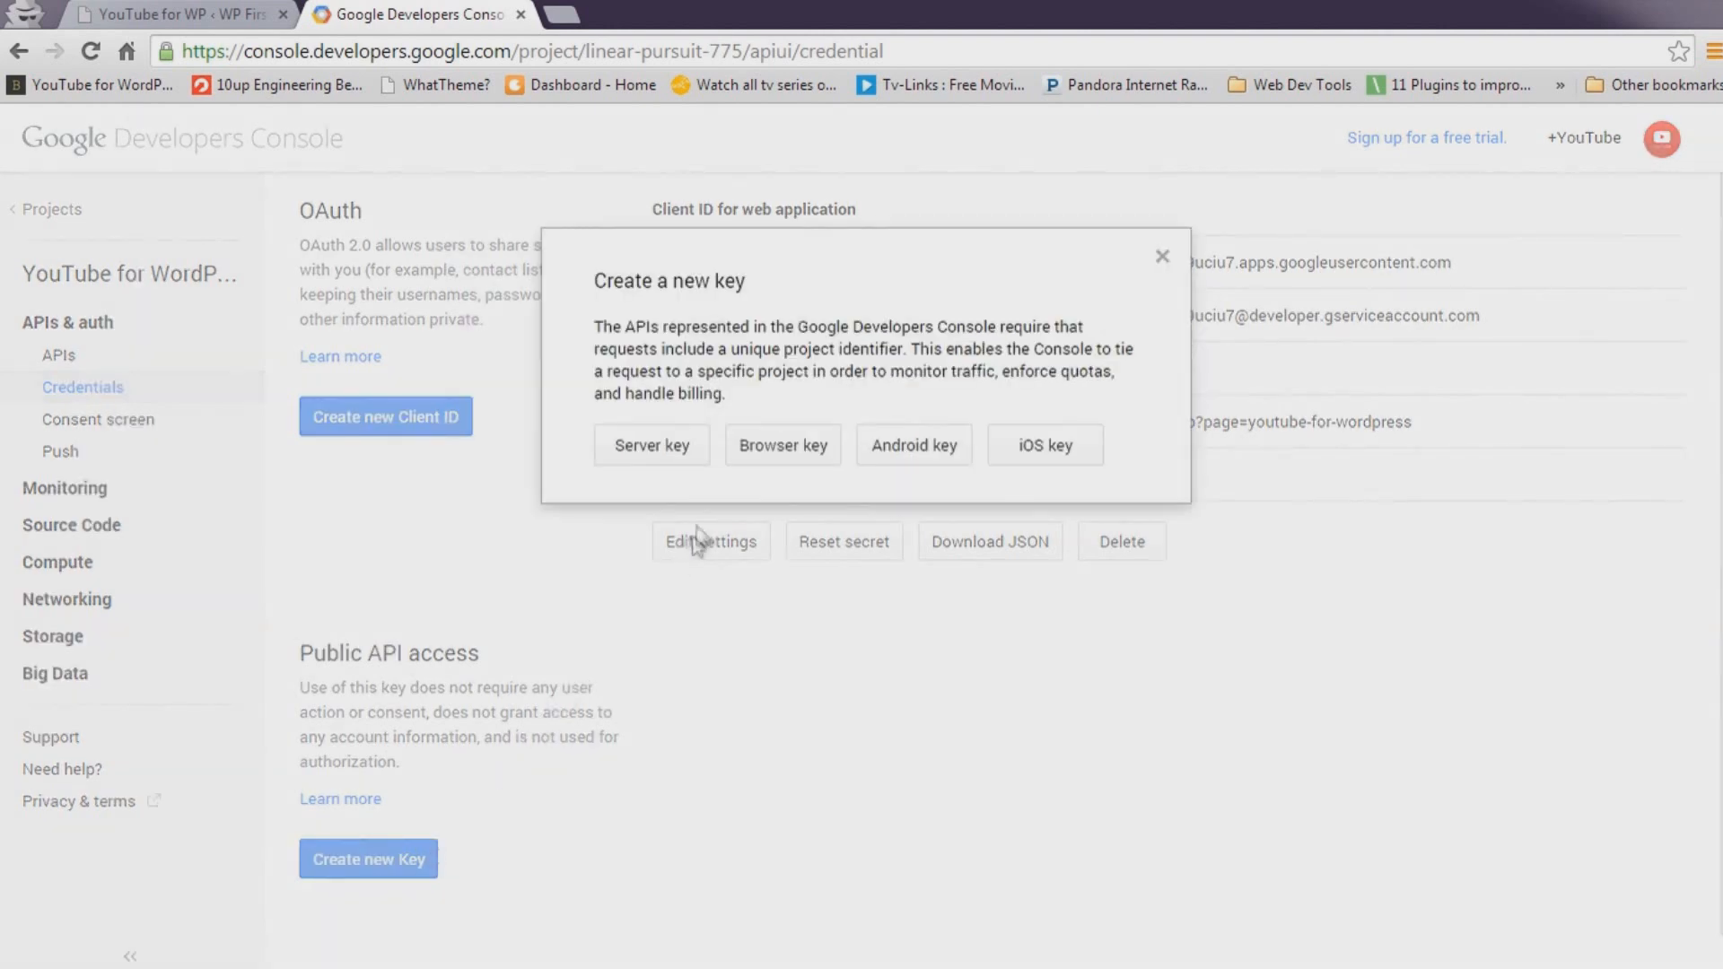
click(782, 445)
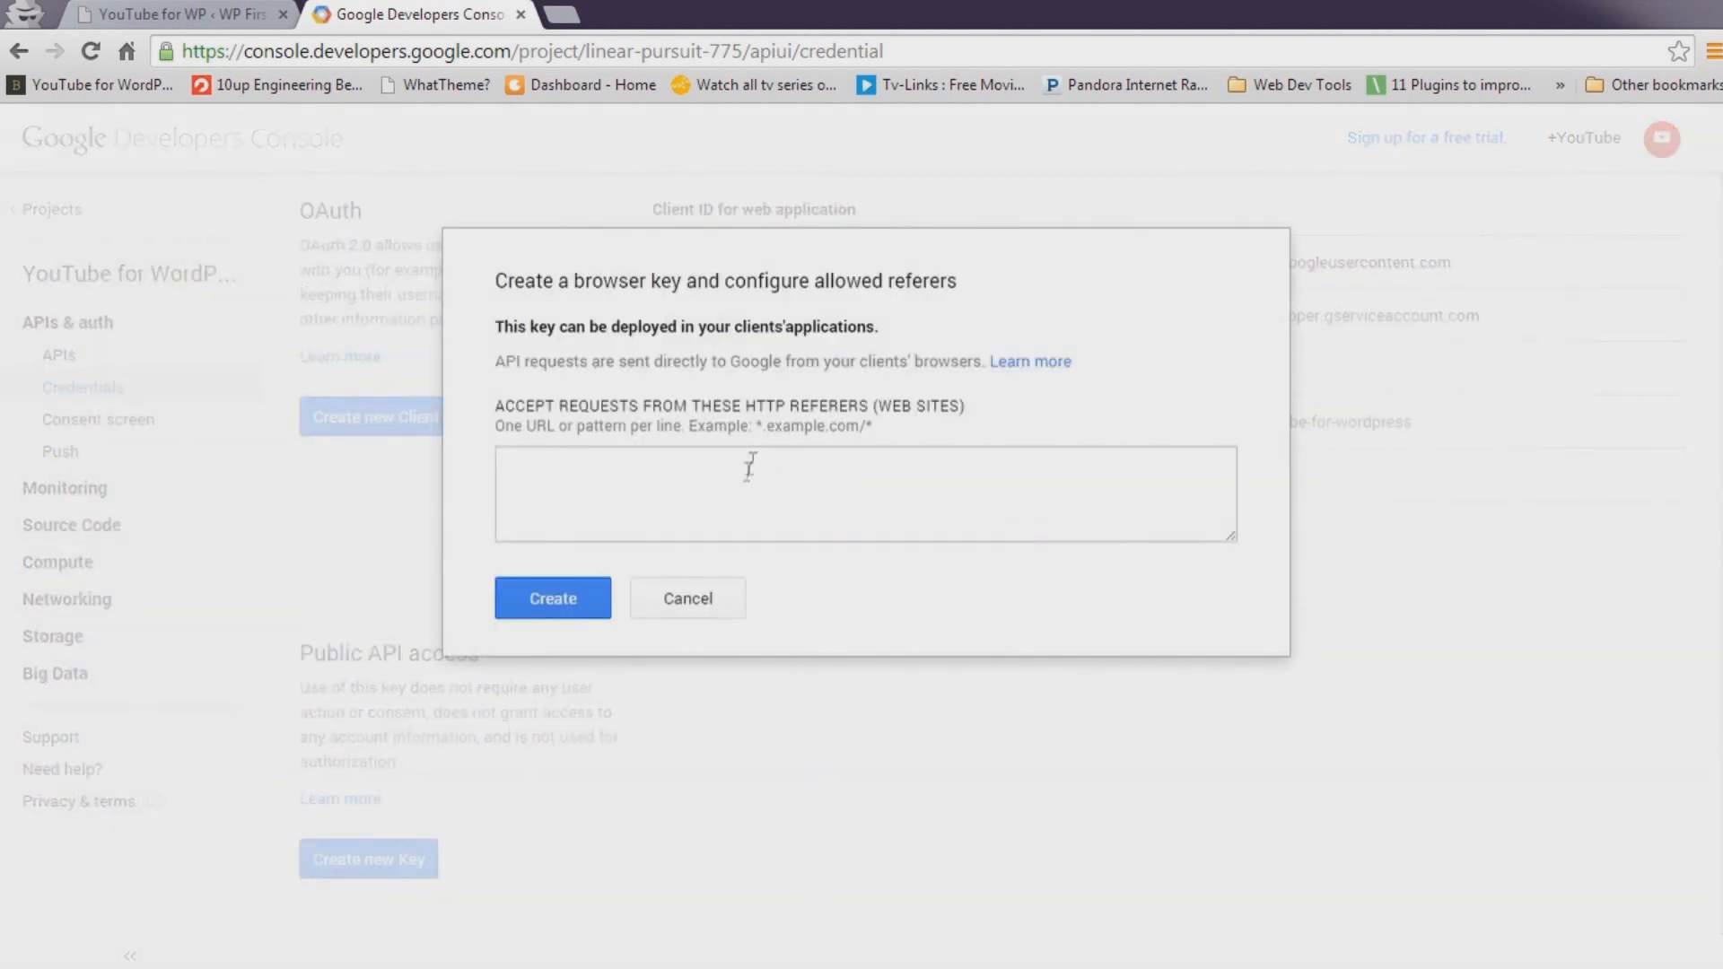
click(553, 598)
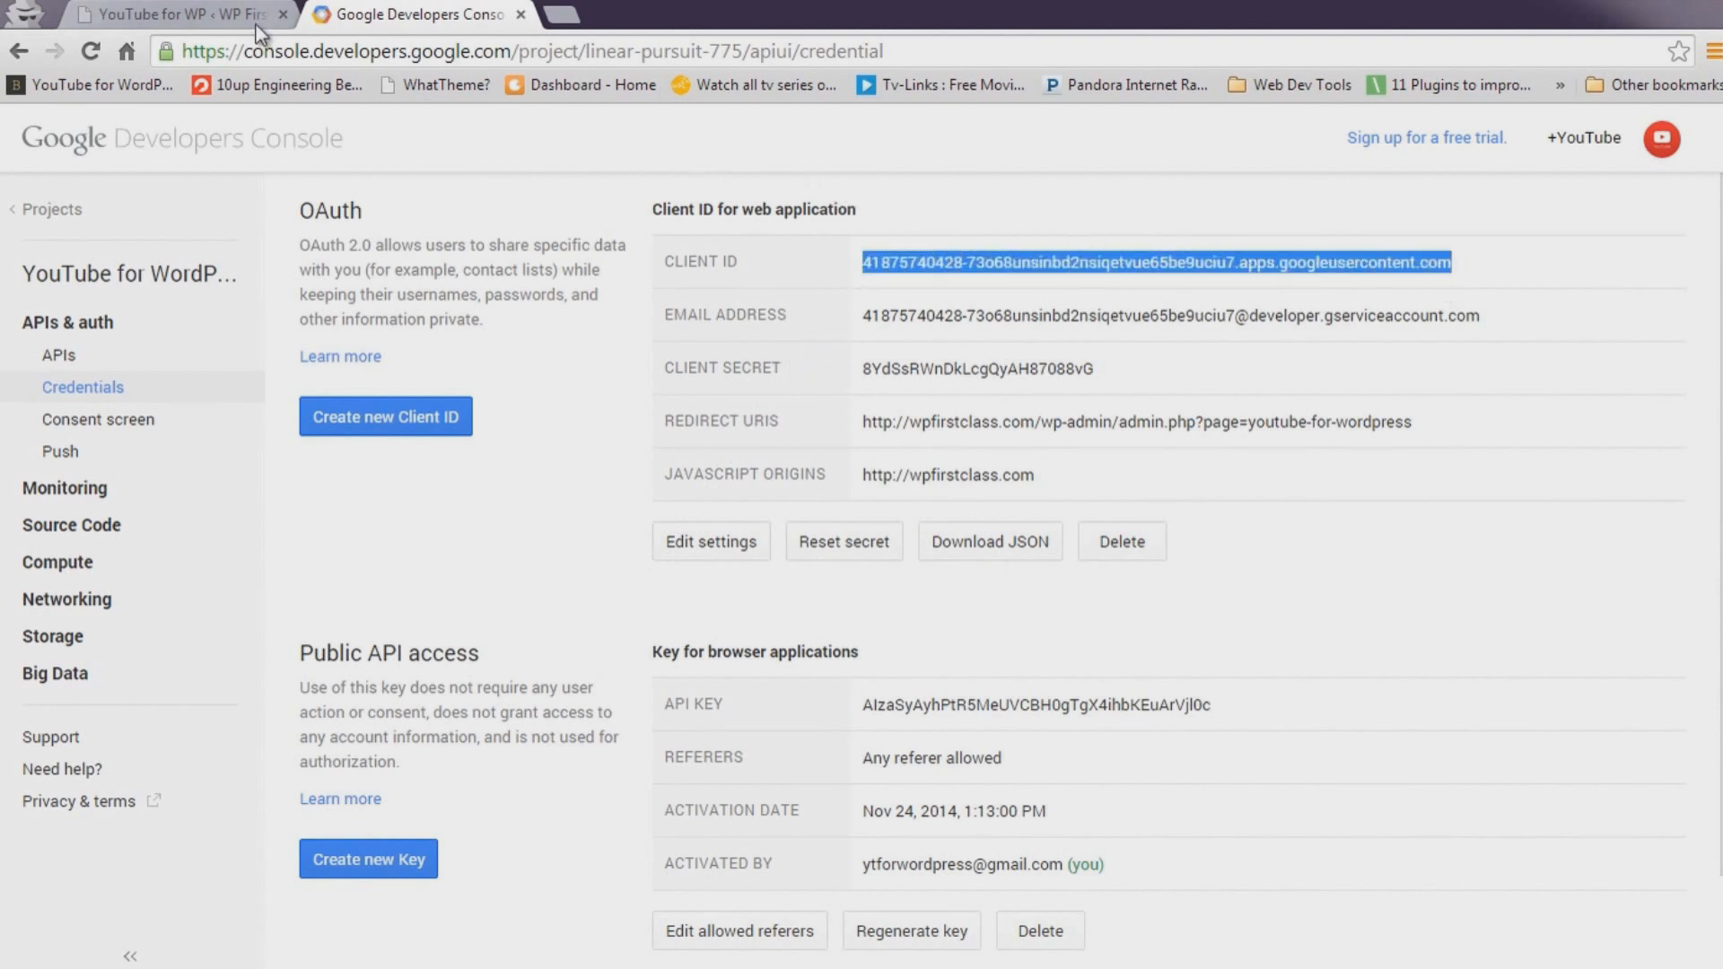
Paste the console's client ID, client secret and API key into the plugin settings fields.
click(171, 15)
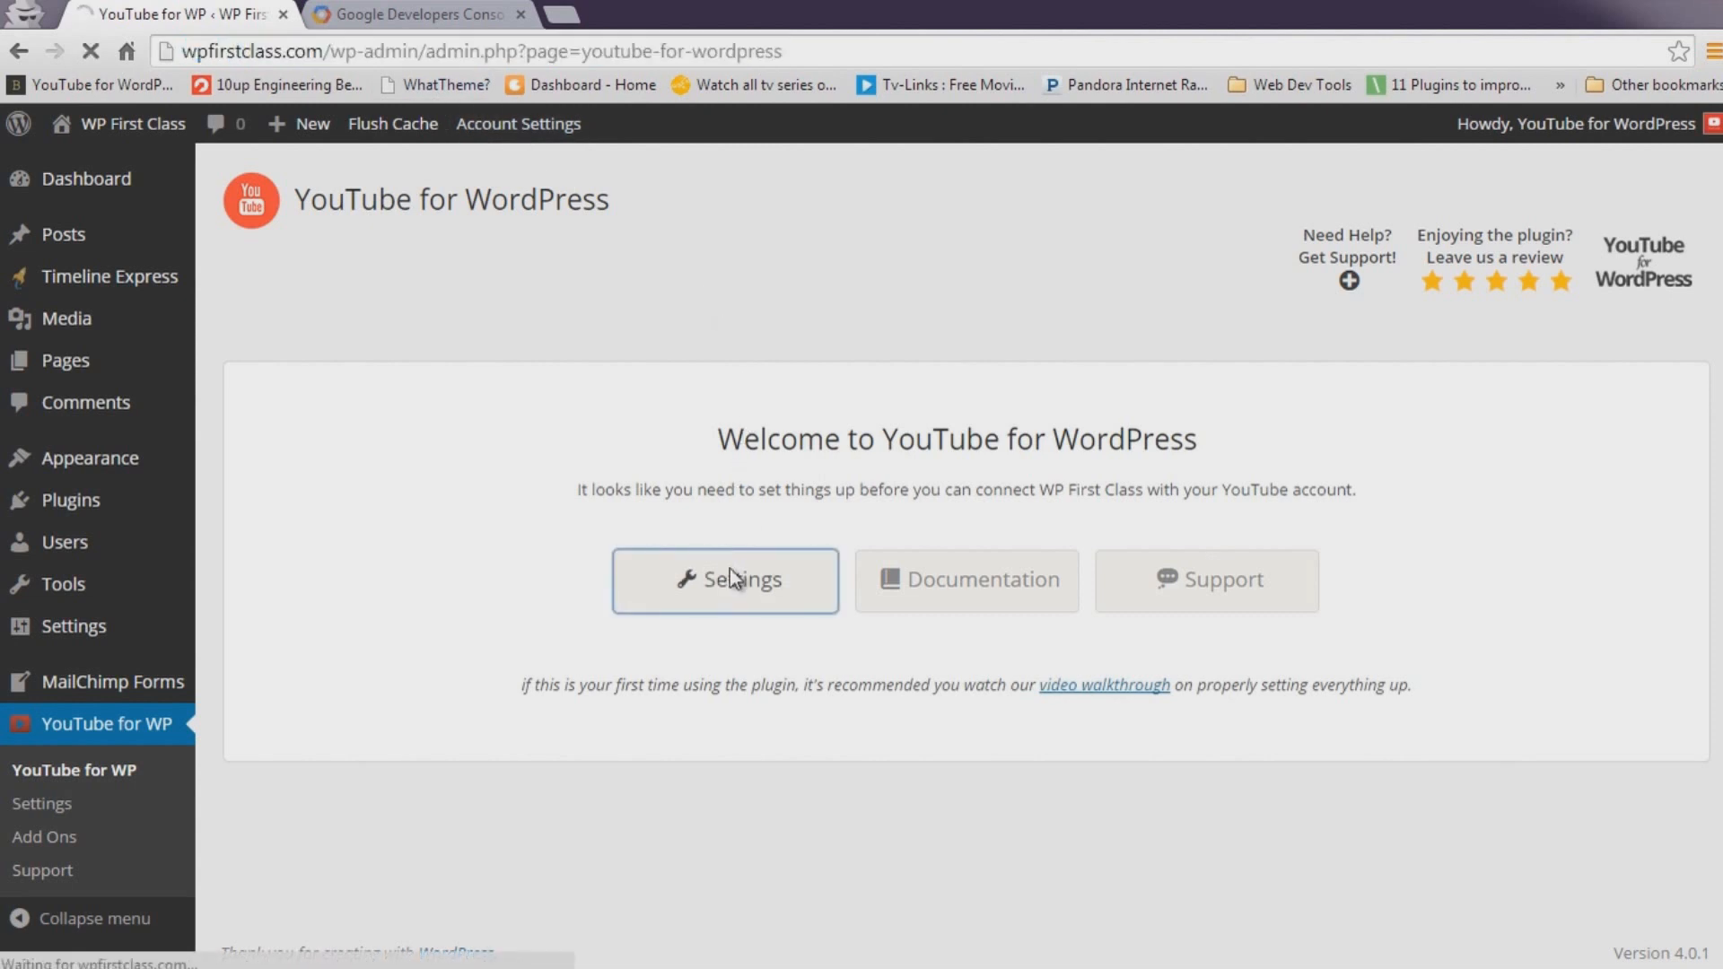
click(725, 580)
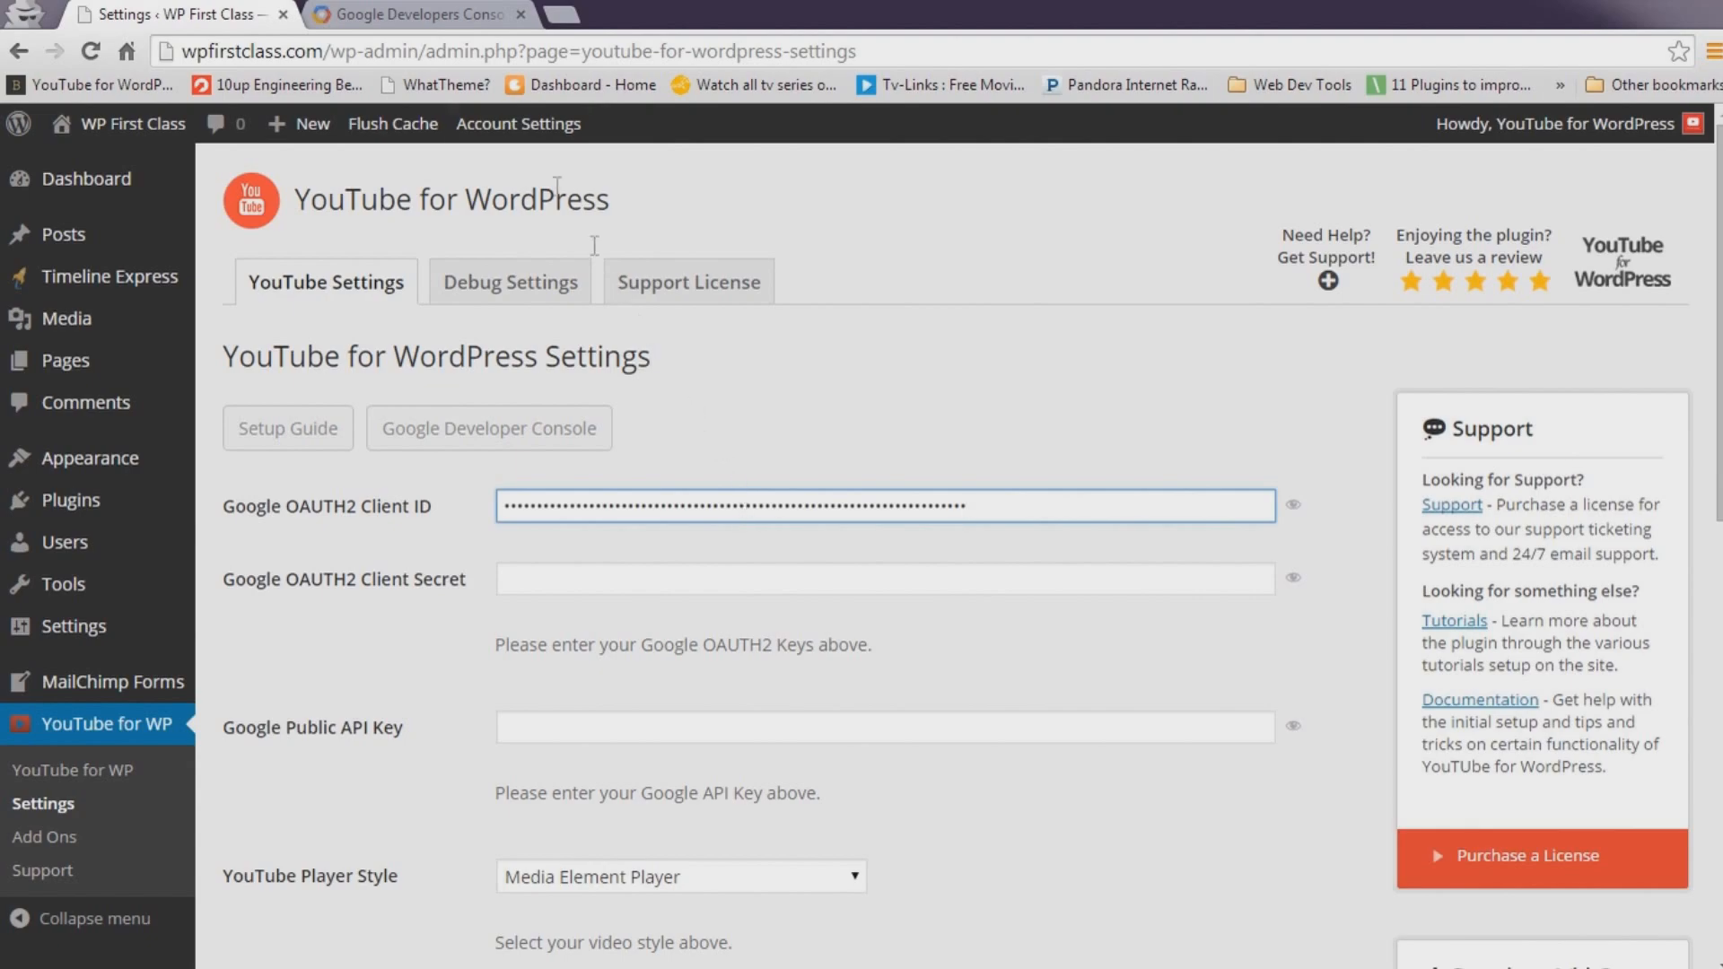
click(418, 13)
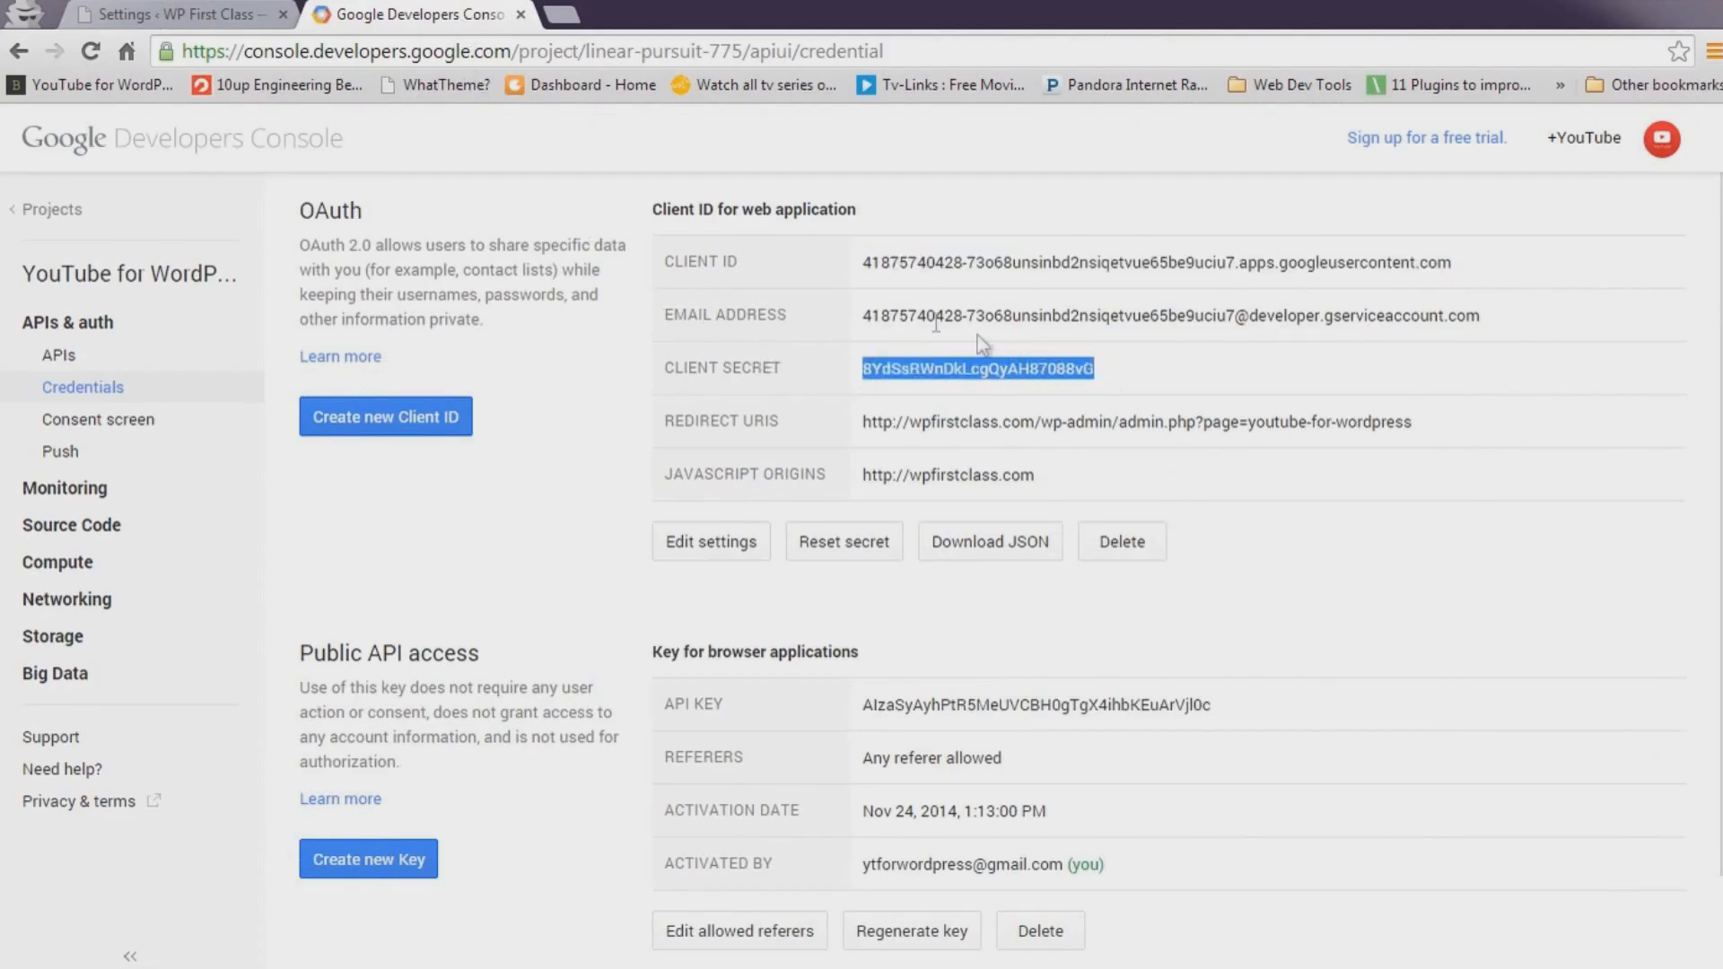
click(171, 15)
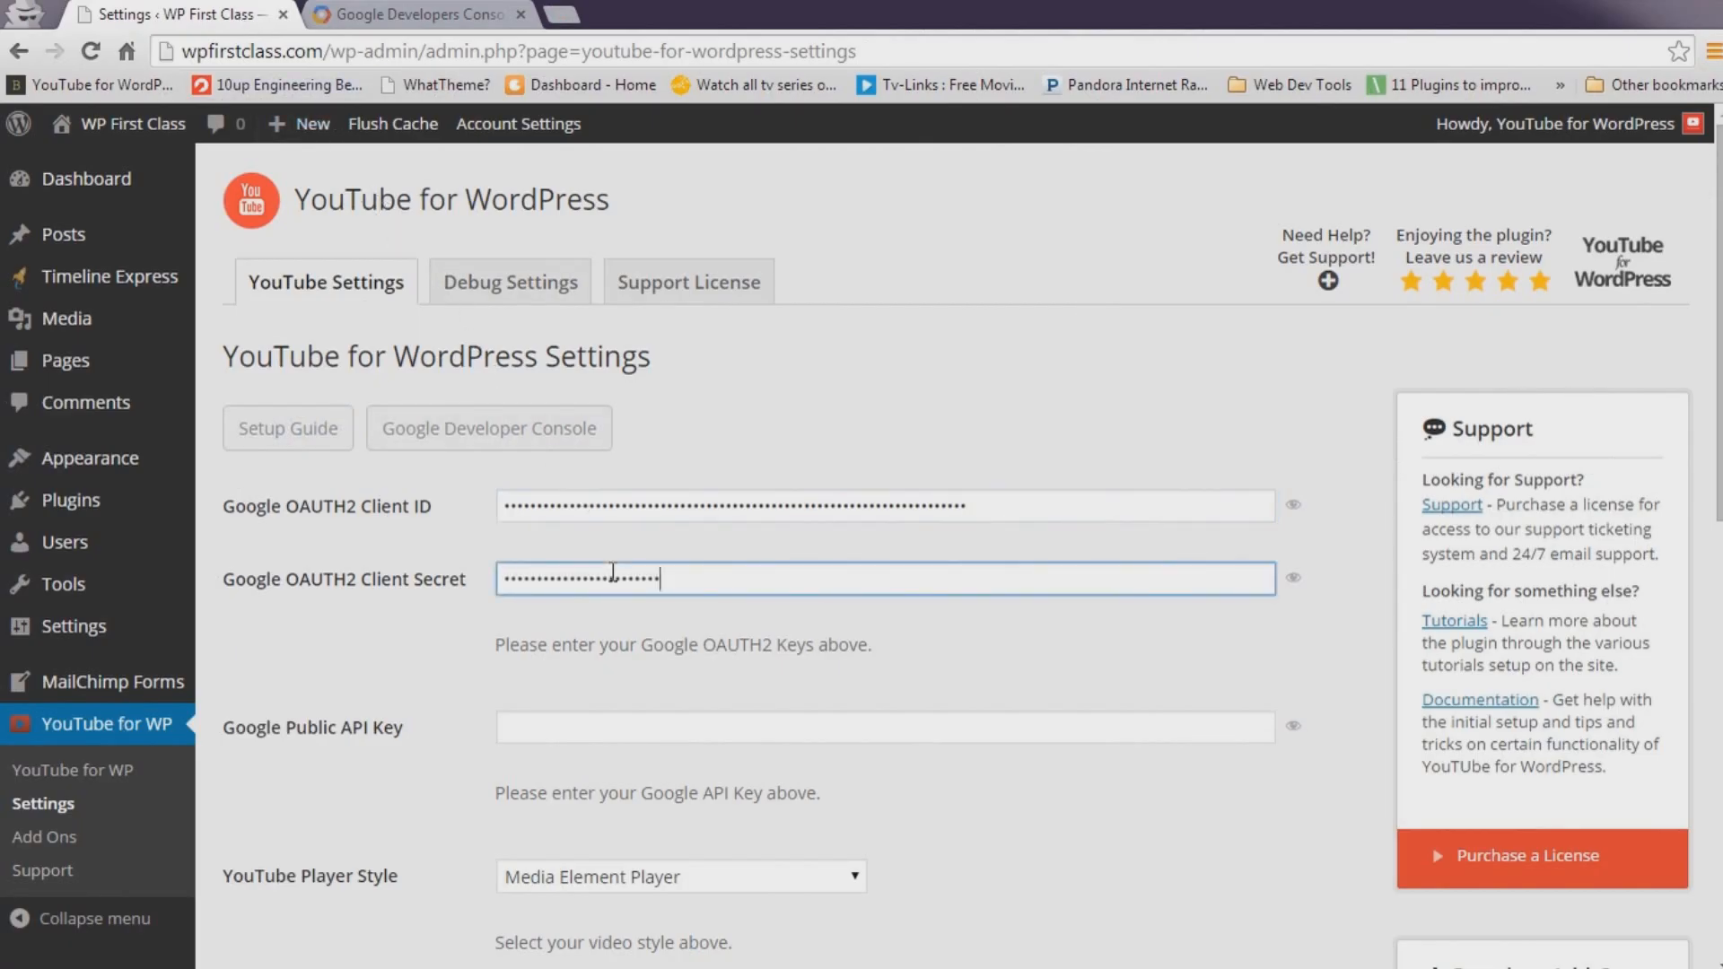
click(419, 12)
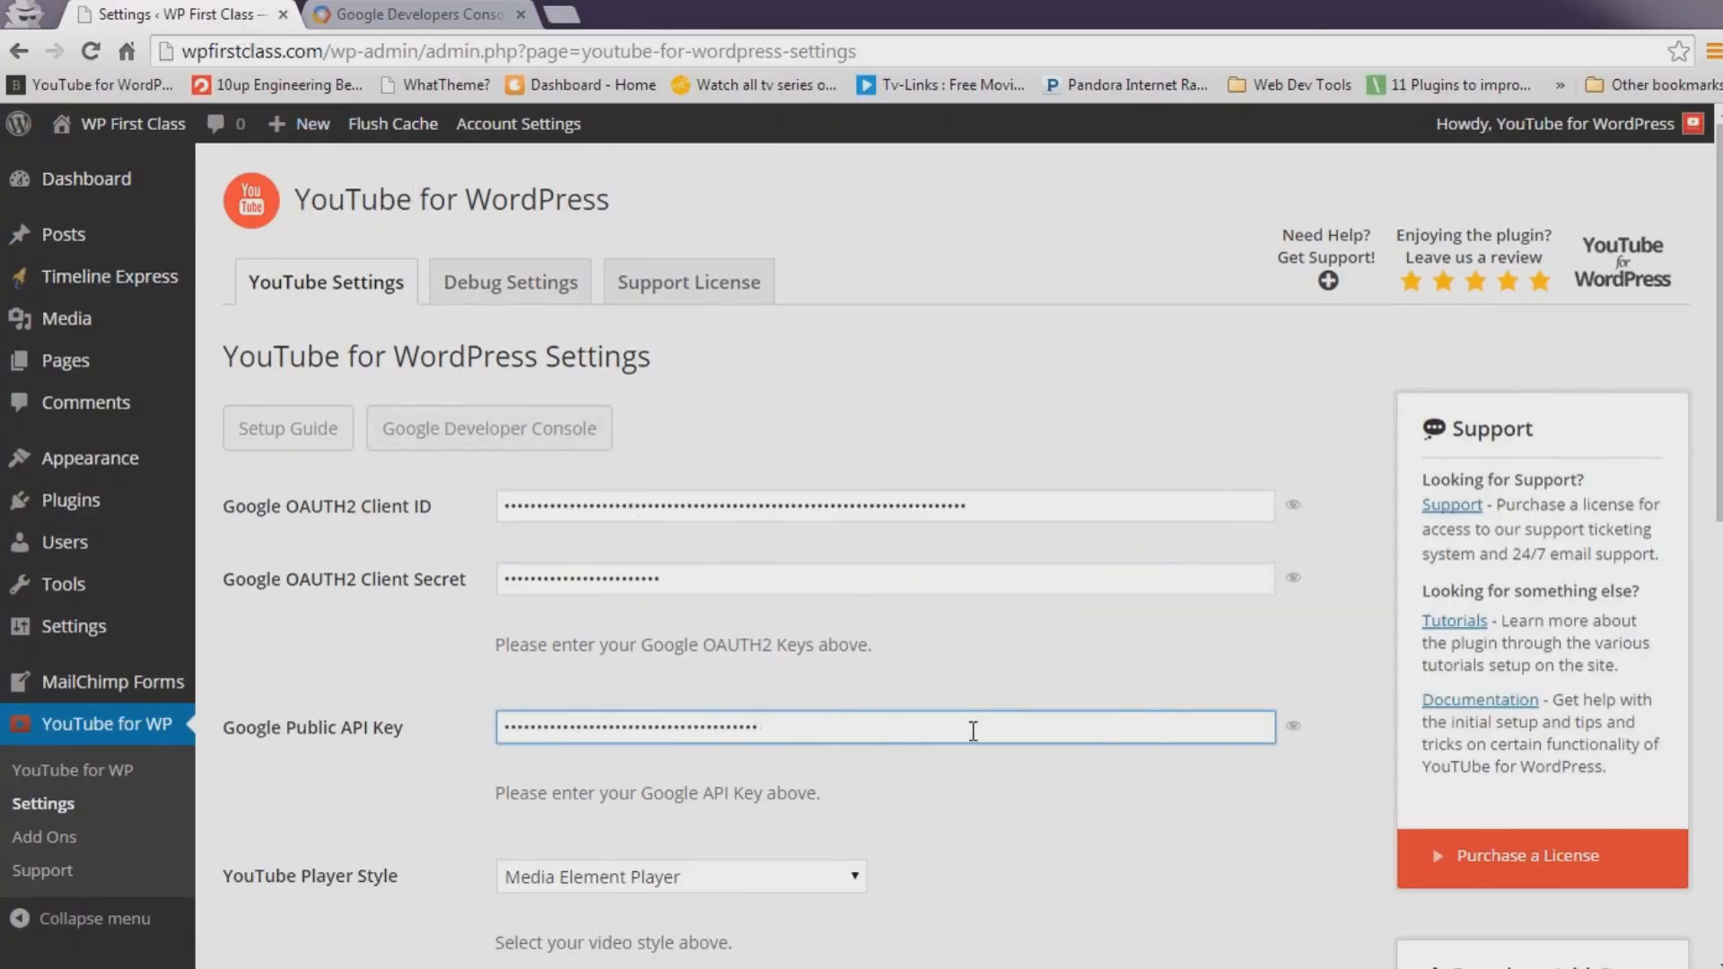
click(1292, 723)
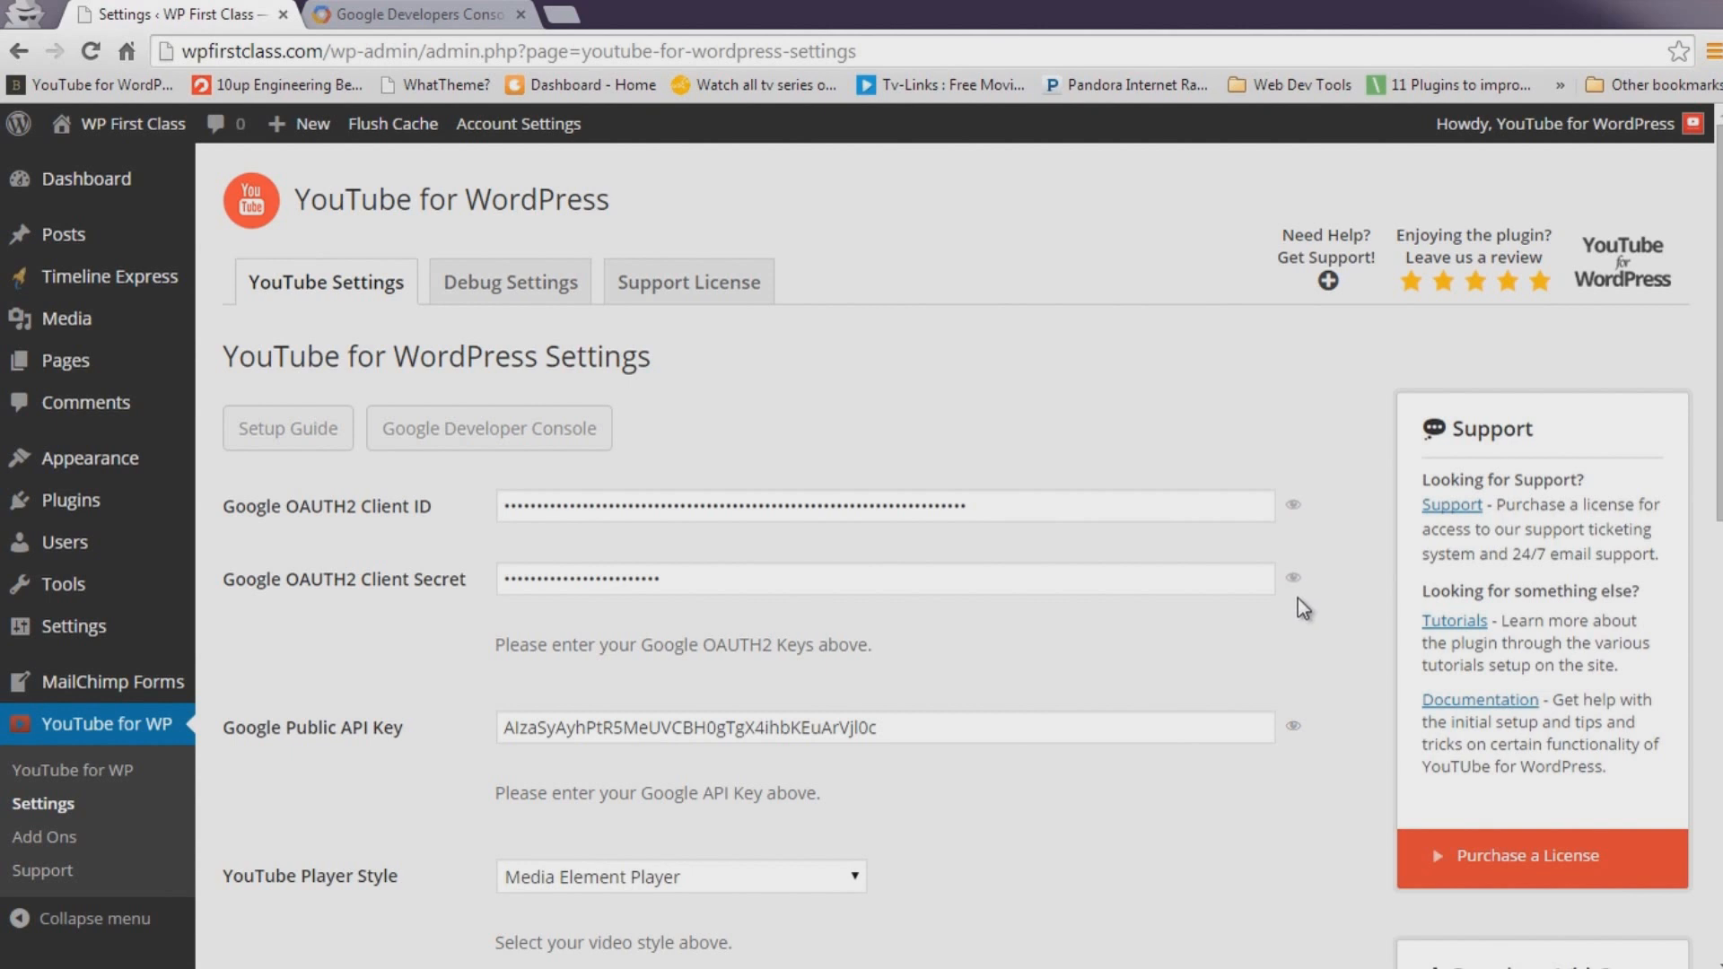
scroll(down, 3)
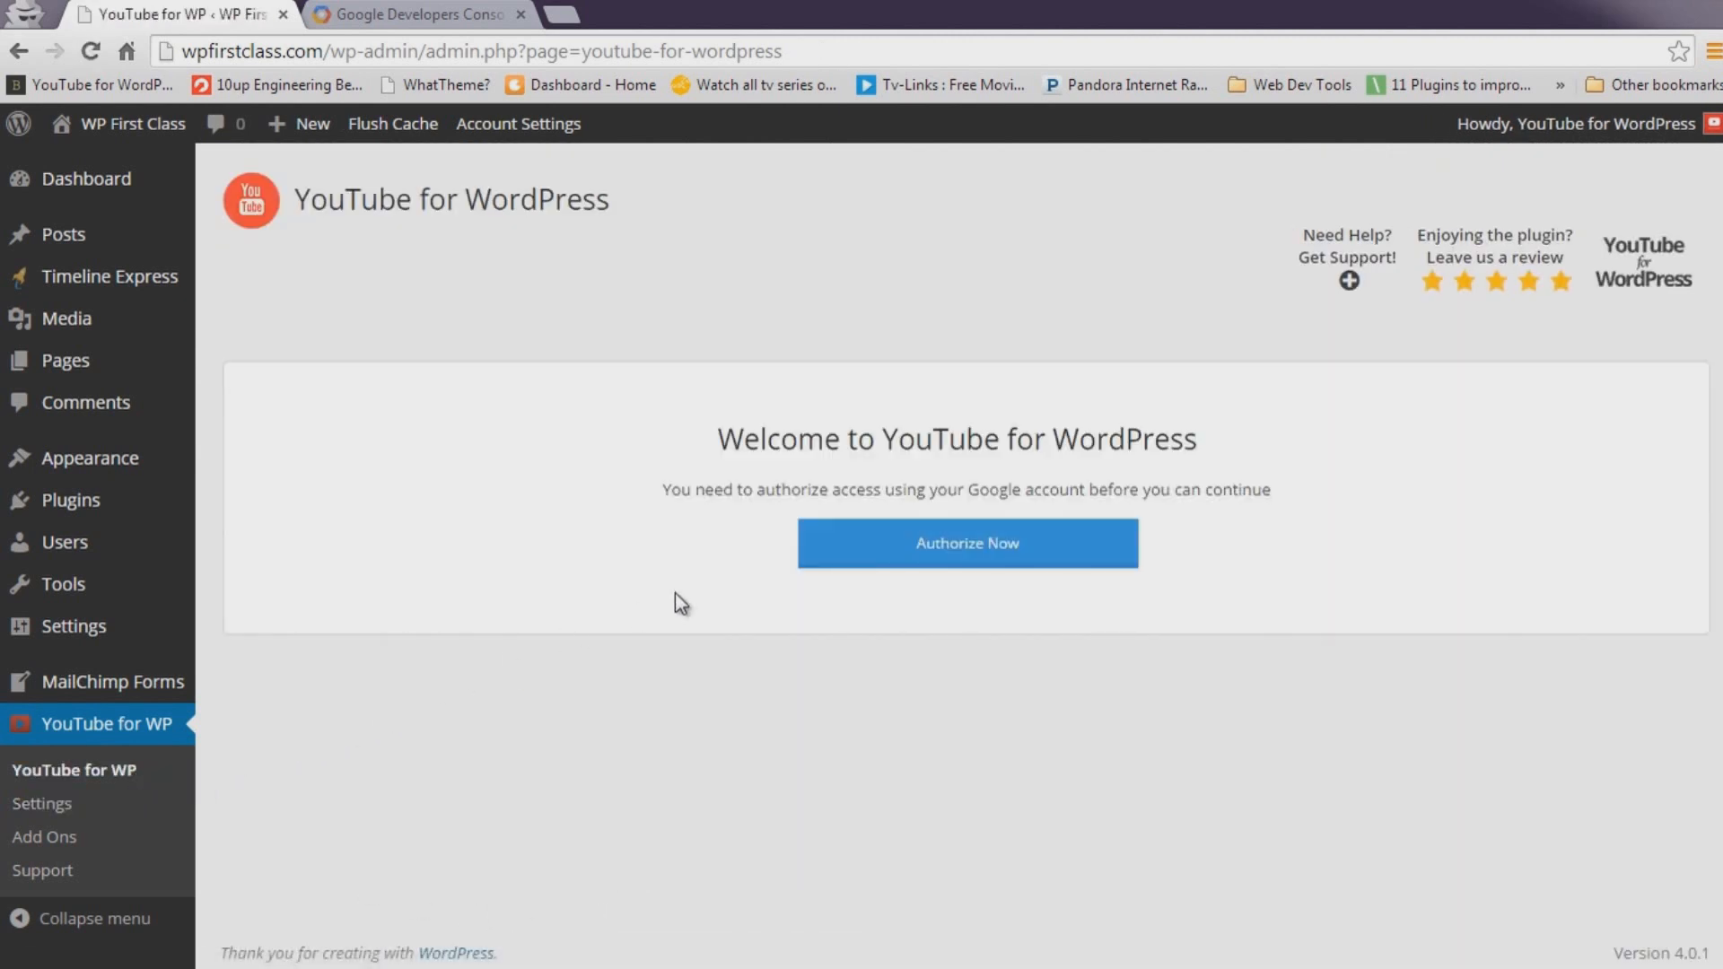
Authorize the plugin and accept the Google permission request for the YouTube account.
click(966, 542)
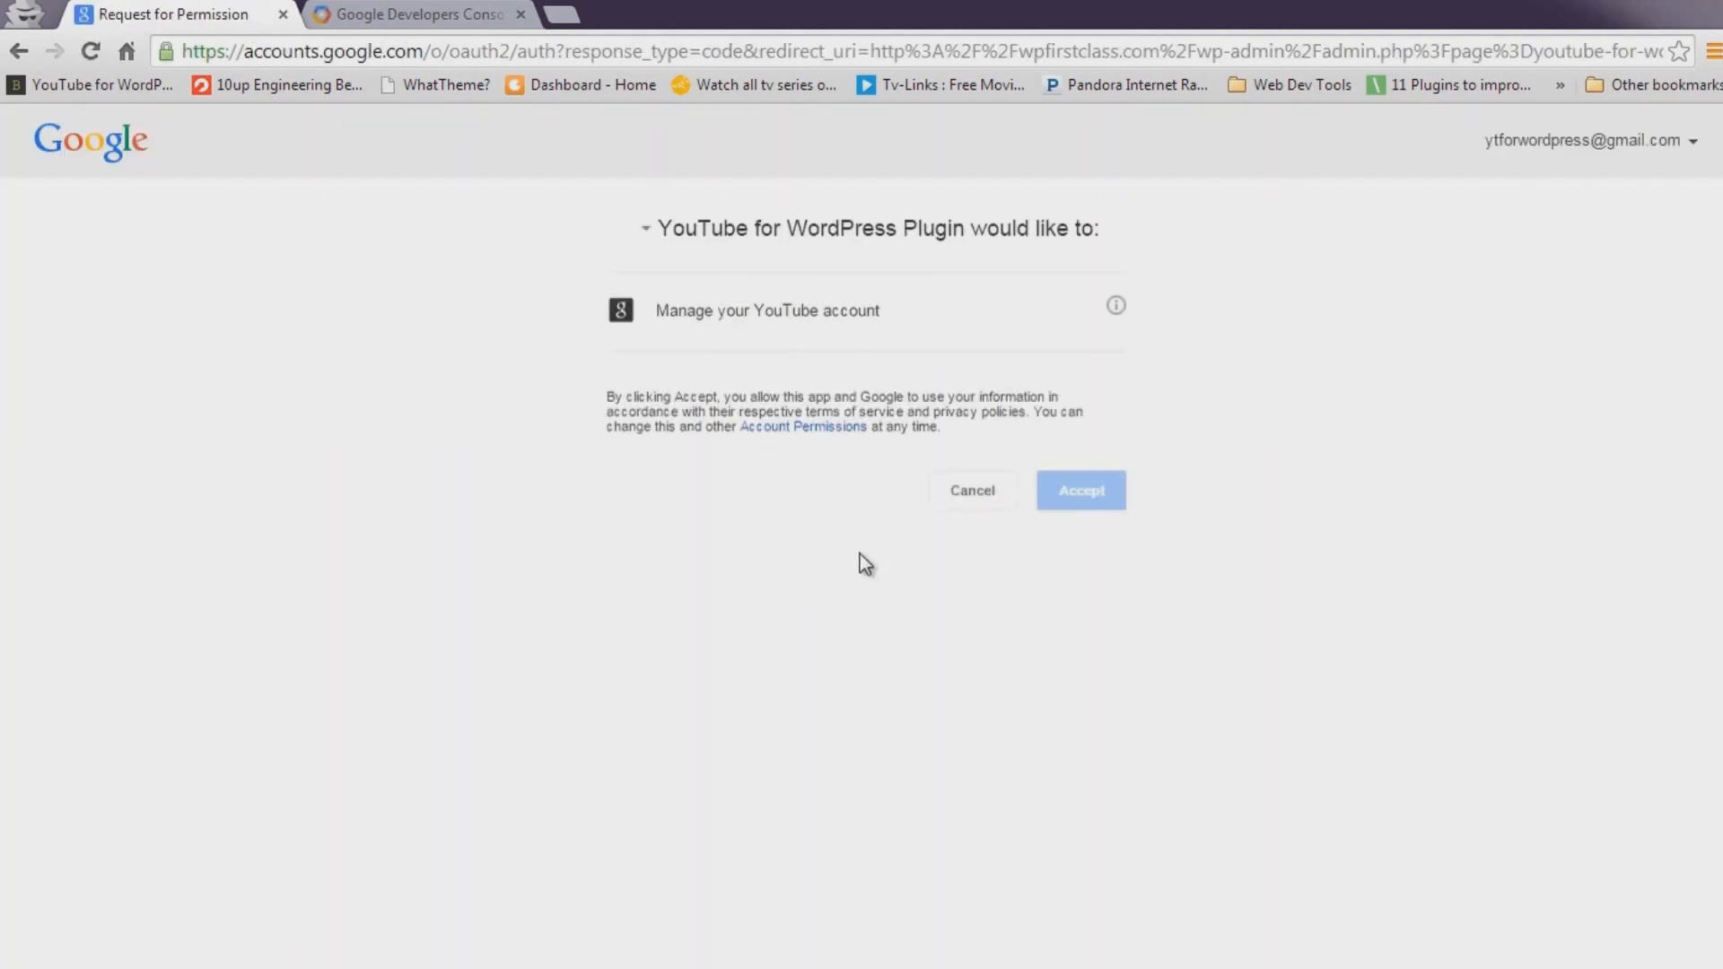
click(1078, 490)
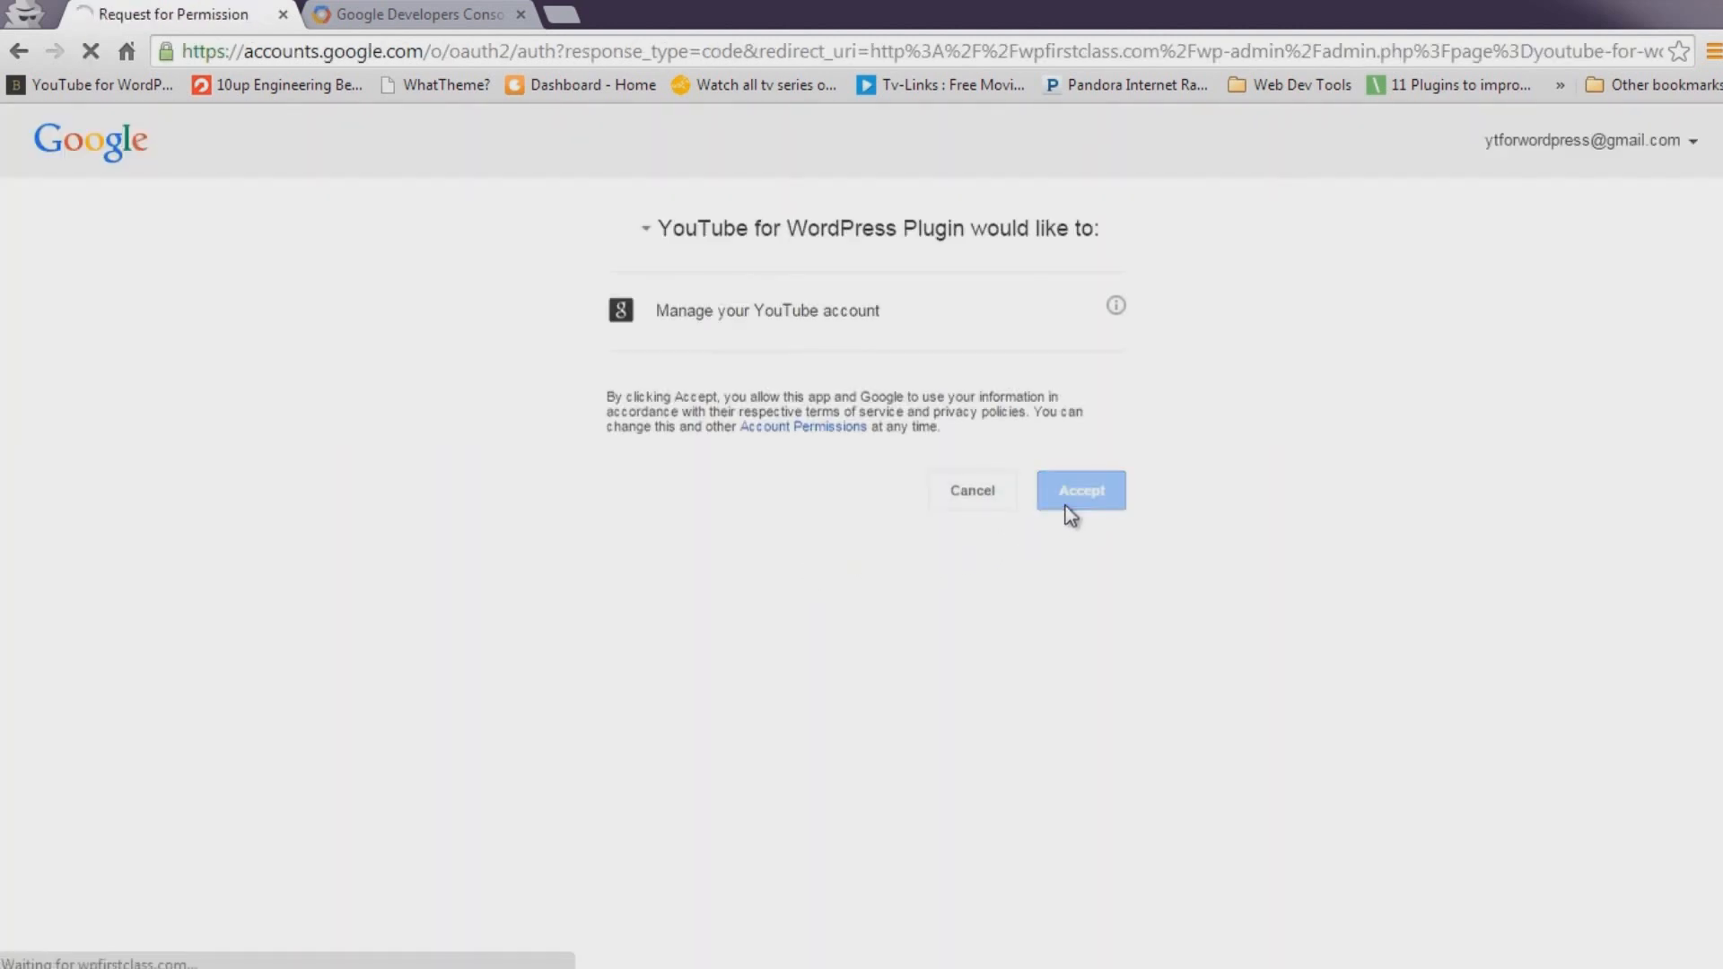
click(1078, 490)
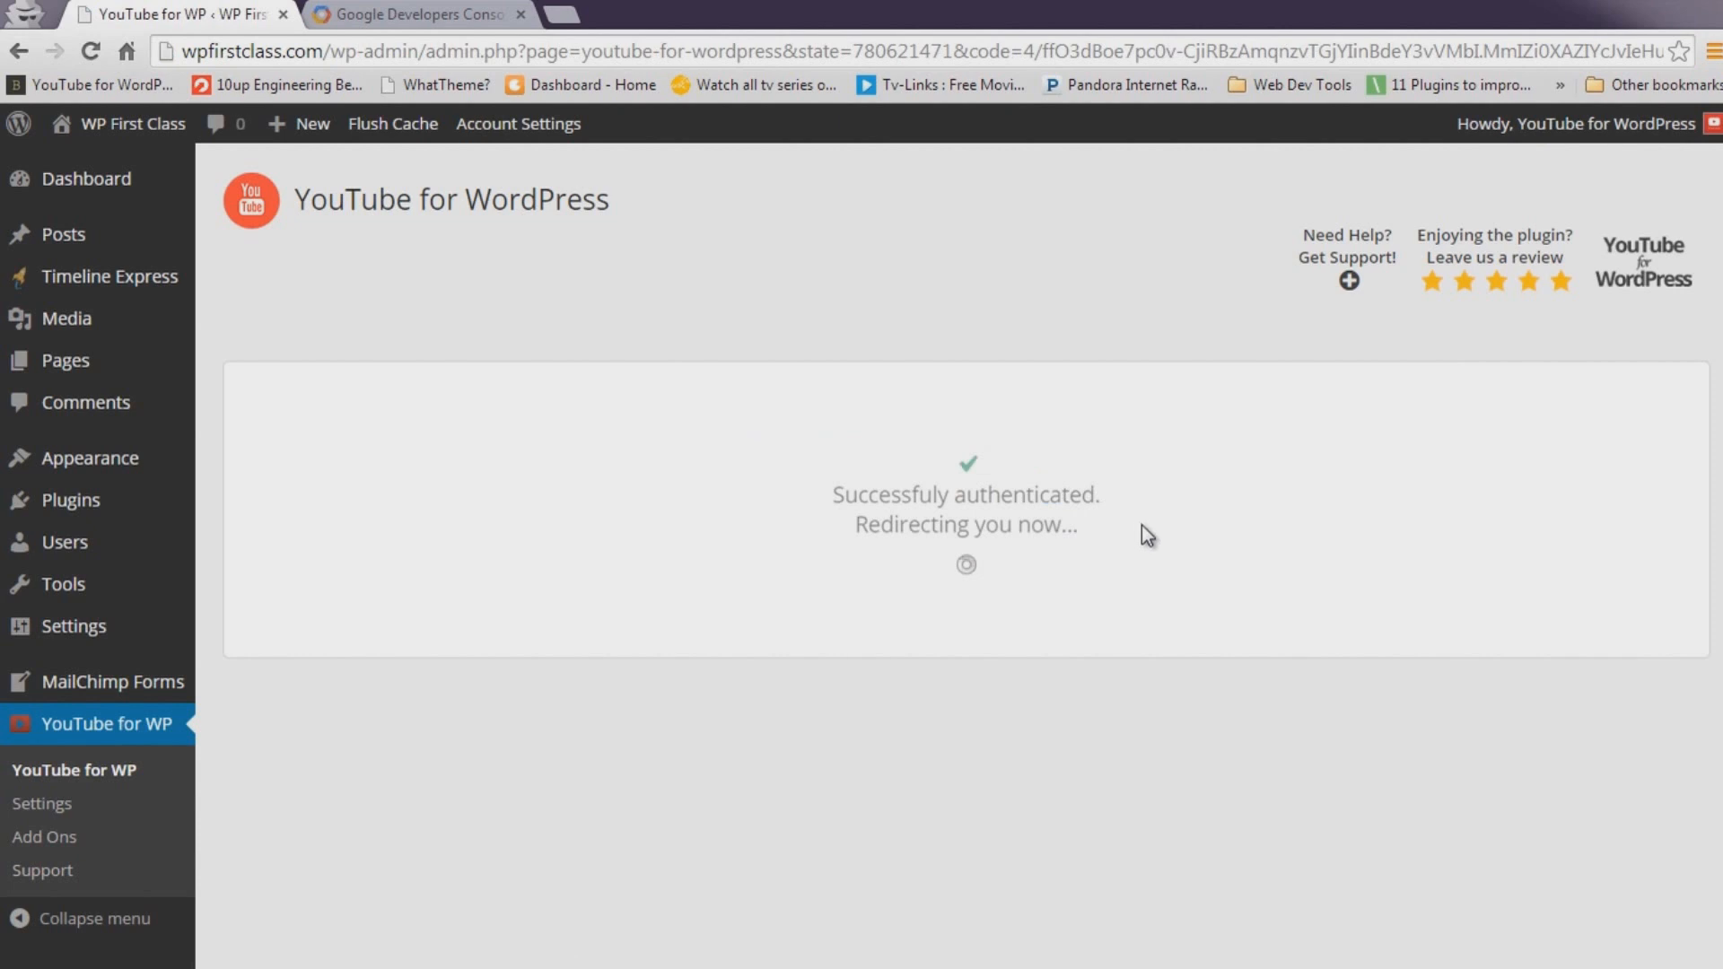